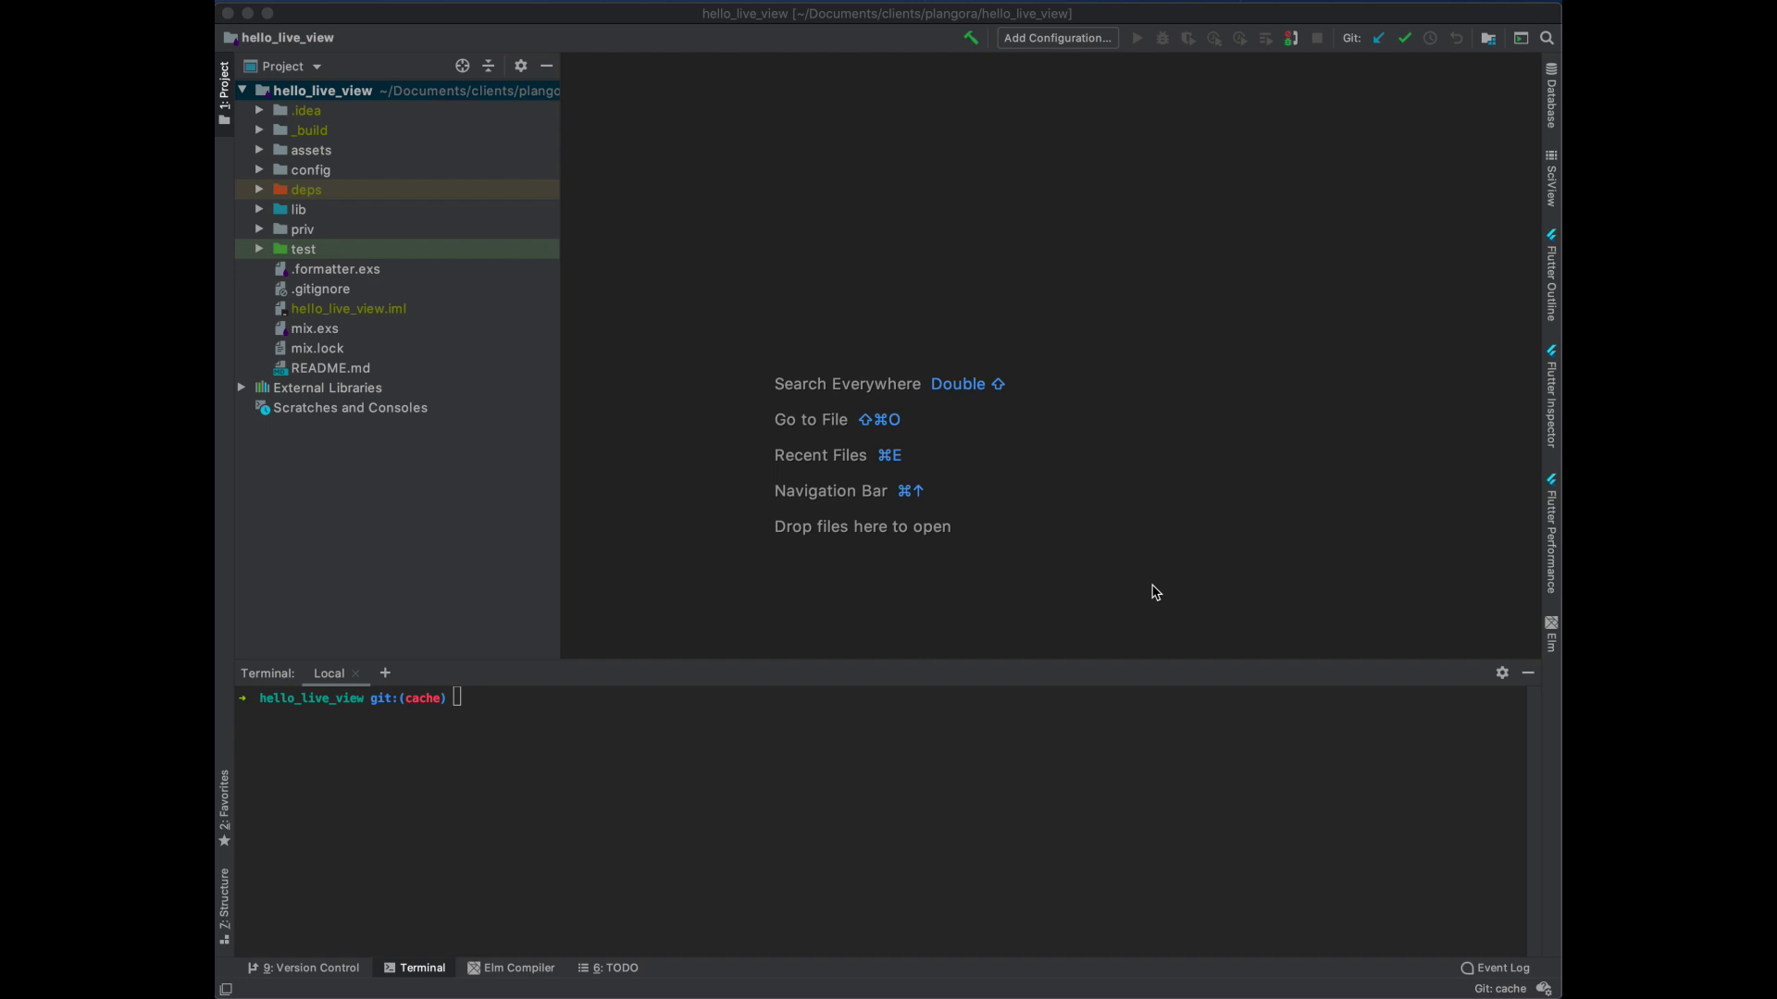
{"action": "mouse_move", "coordinate": [321, 327]}
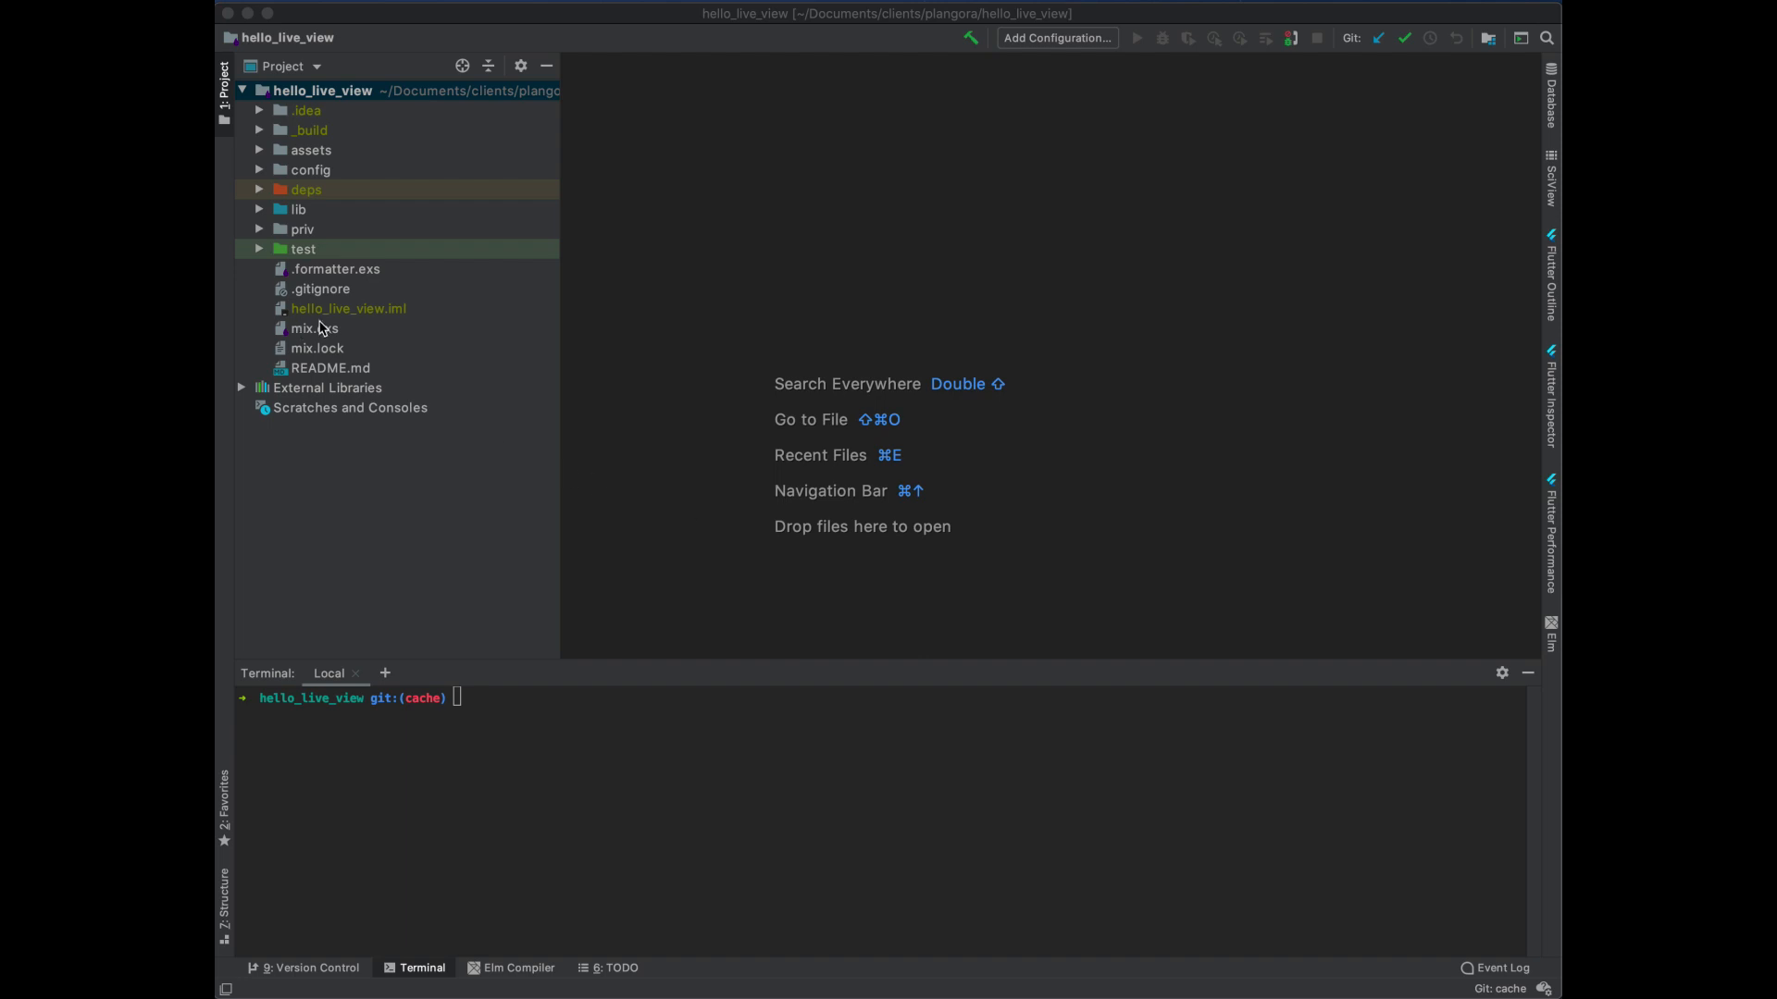
Add {:cachex, "~> 3.2"} after bcrypt_elixir in the mix.exs deps
{"action": "double_click", "coordinate": [314, 328]}
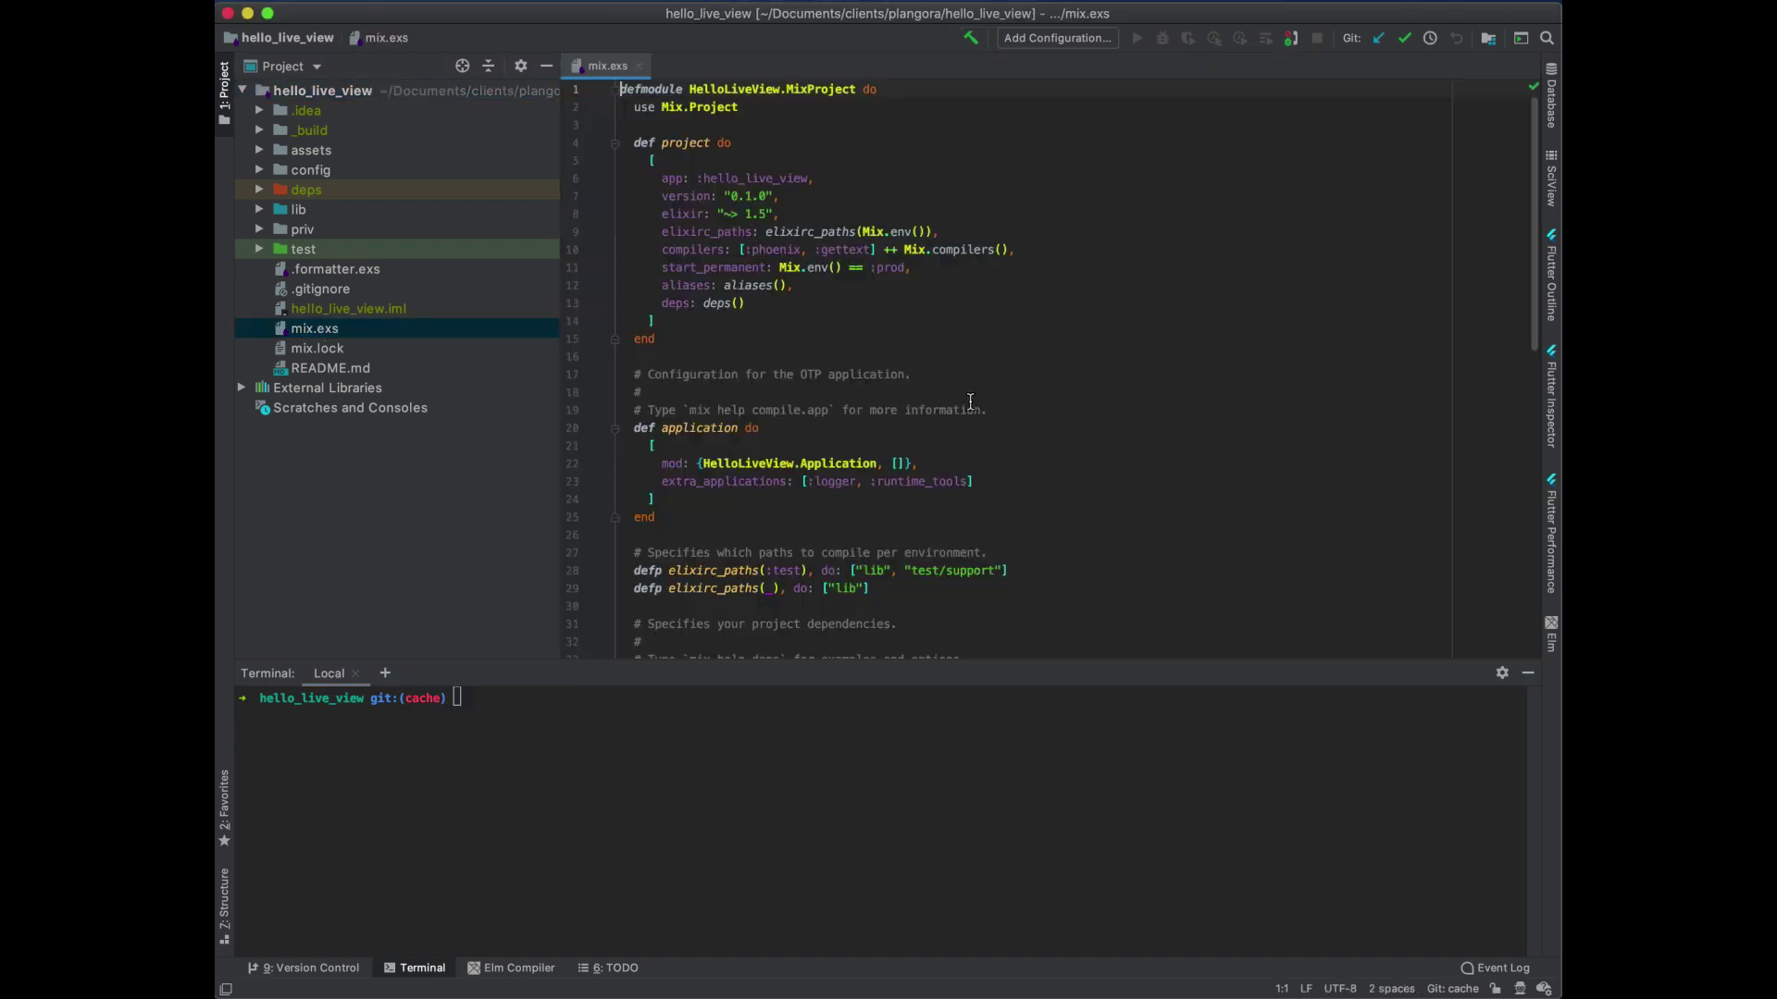
{"action": "scroll", "scroll_direction": "down", "scroll_amount": 3}
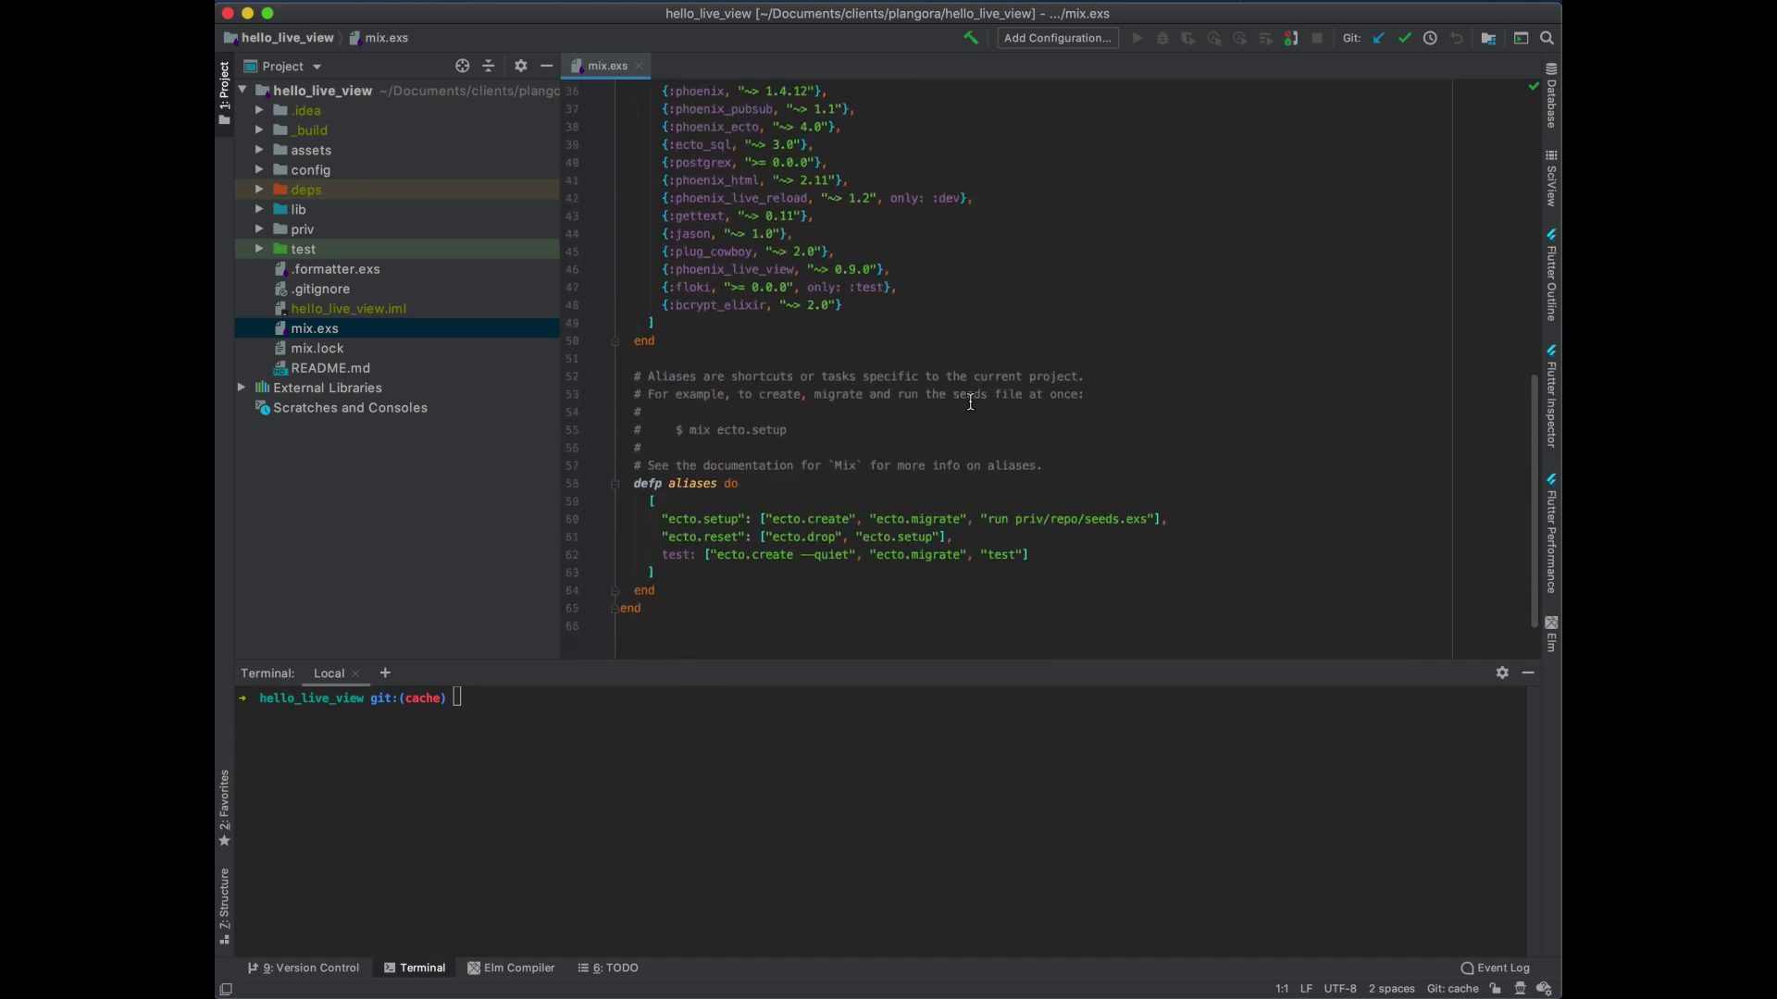
{"action": "left_click", "coordinate": [872, 305]}
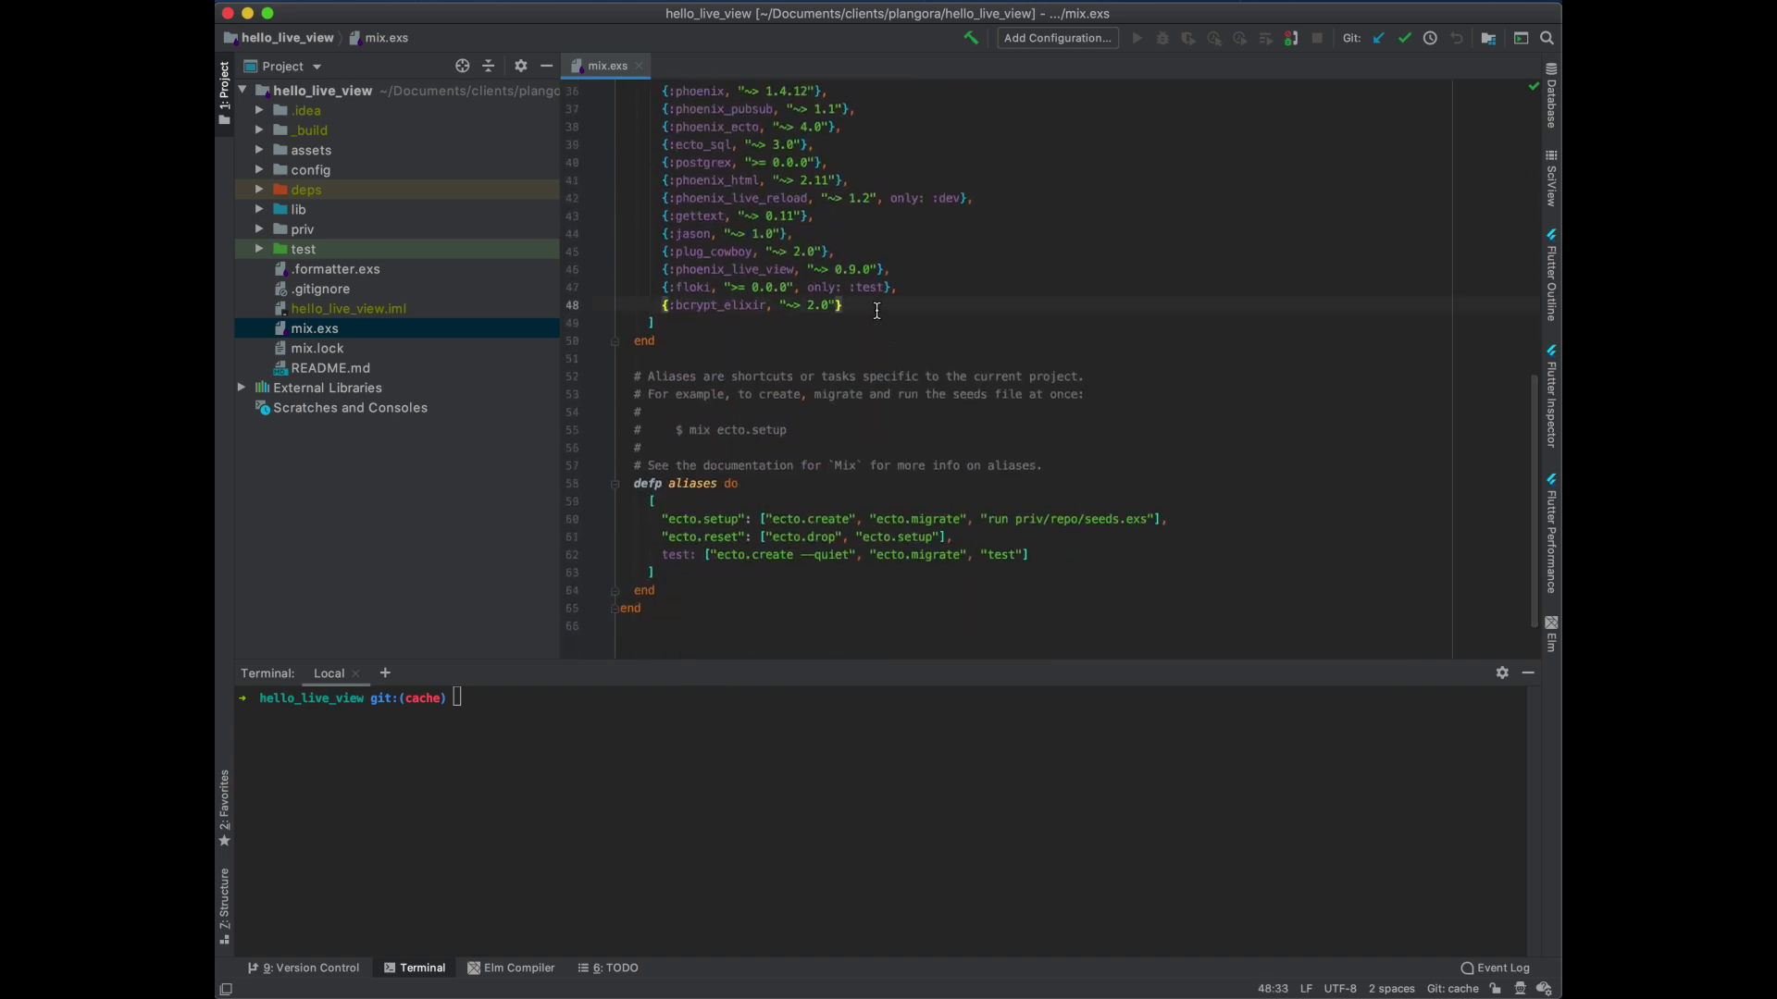
{"action": "key", "text": "Enter"}
{"action": "type", "text": "{:"}
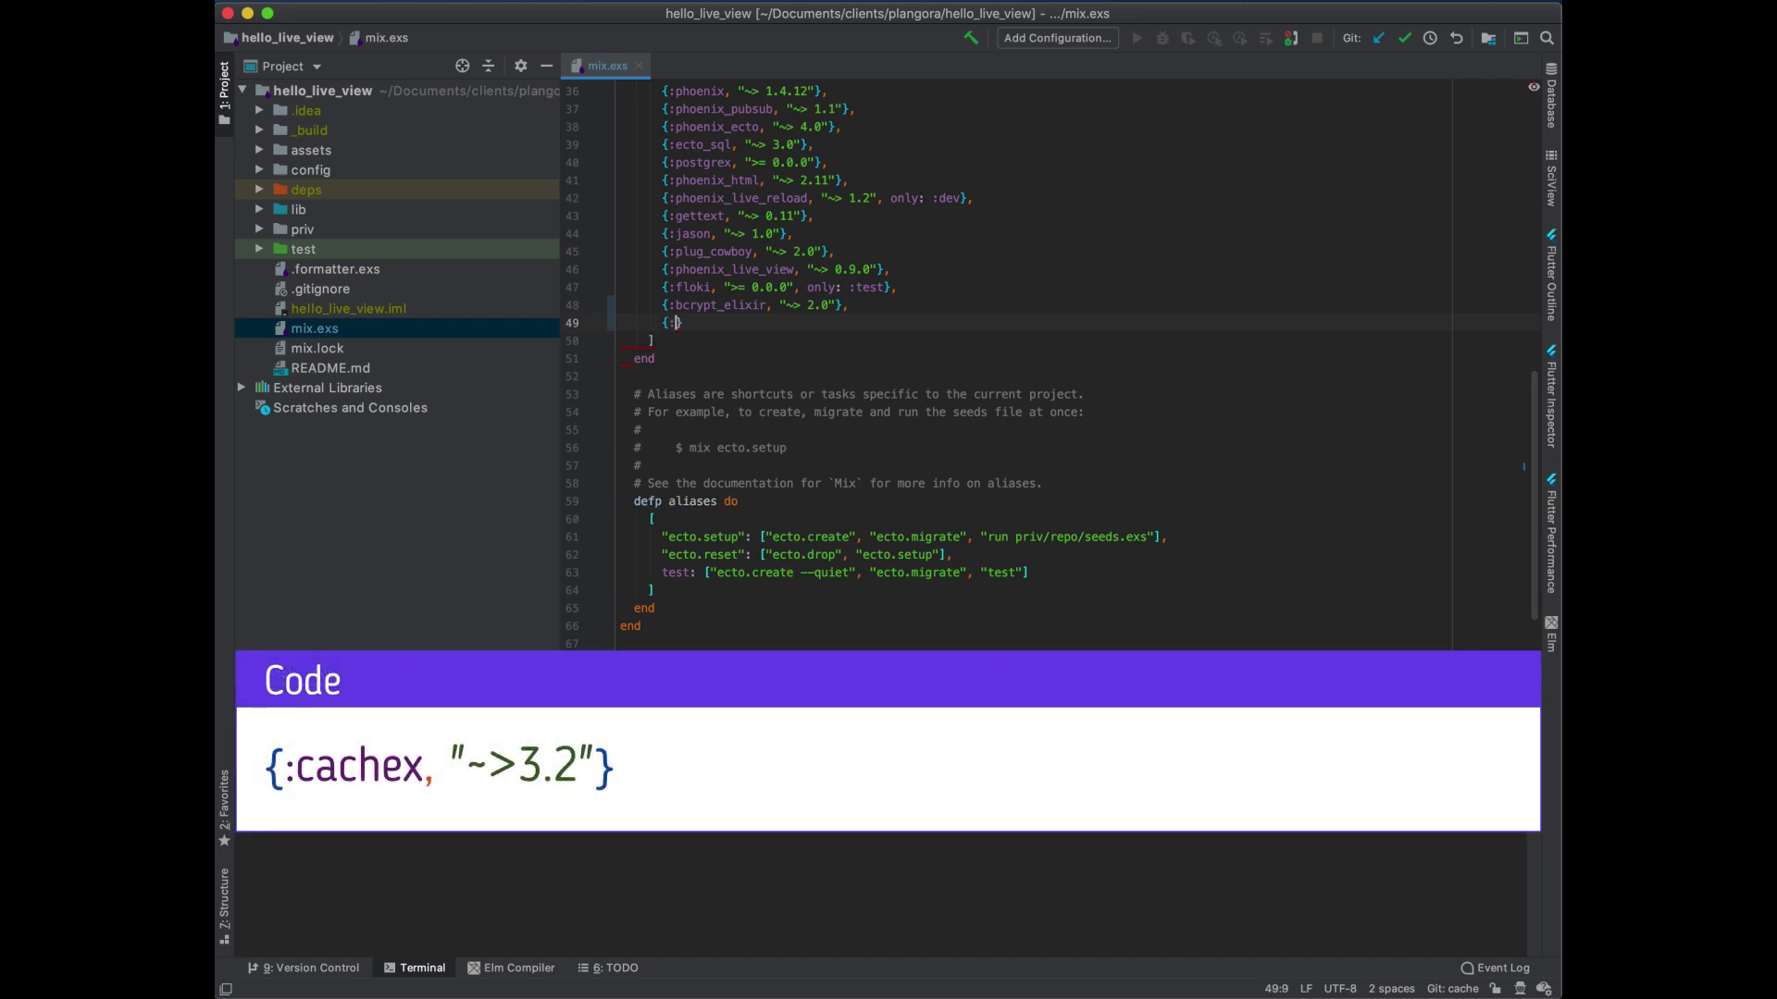
{"action": "type", "text": "cachex"}
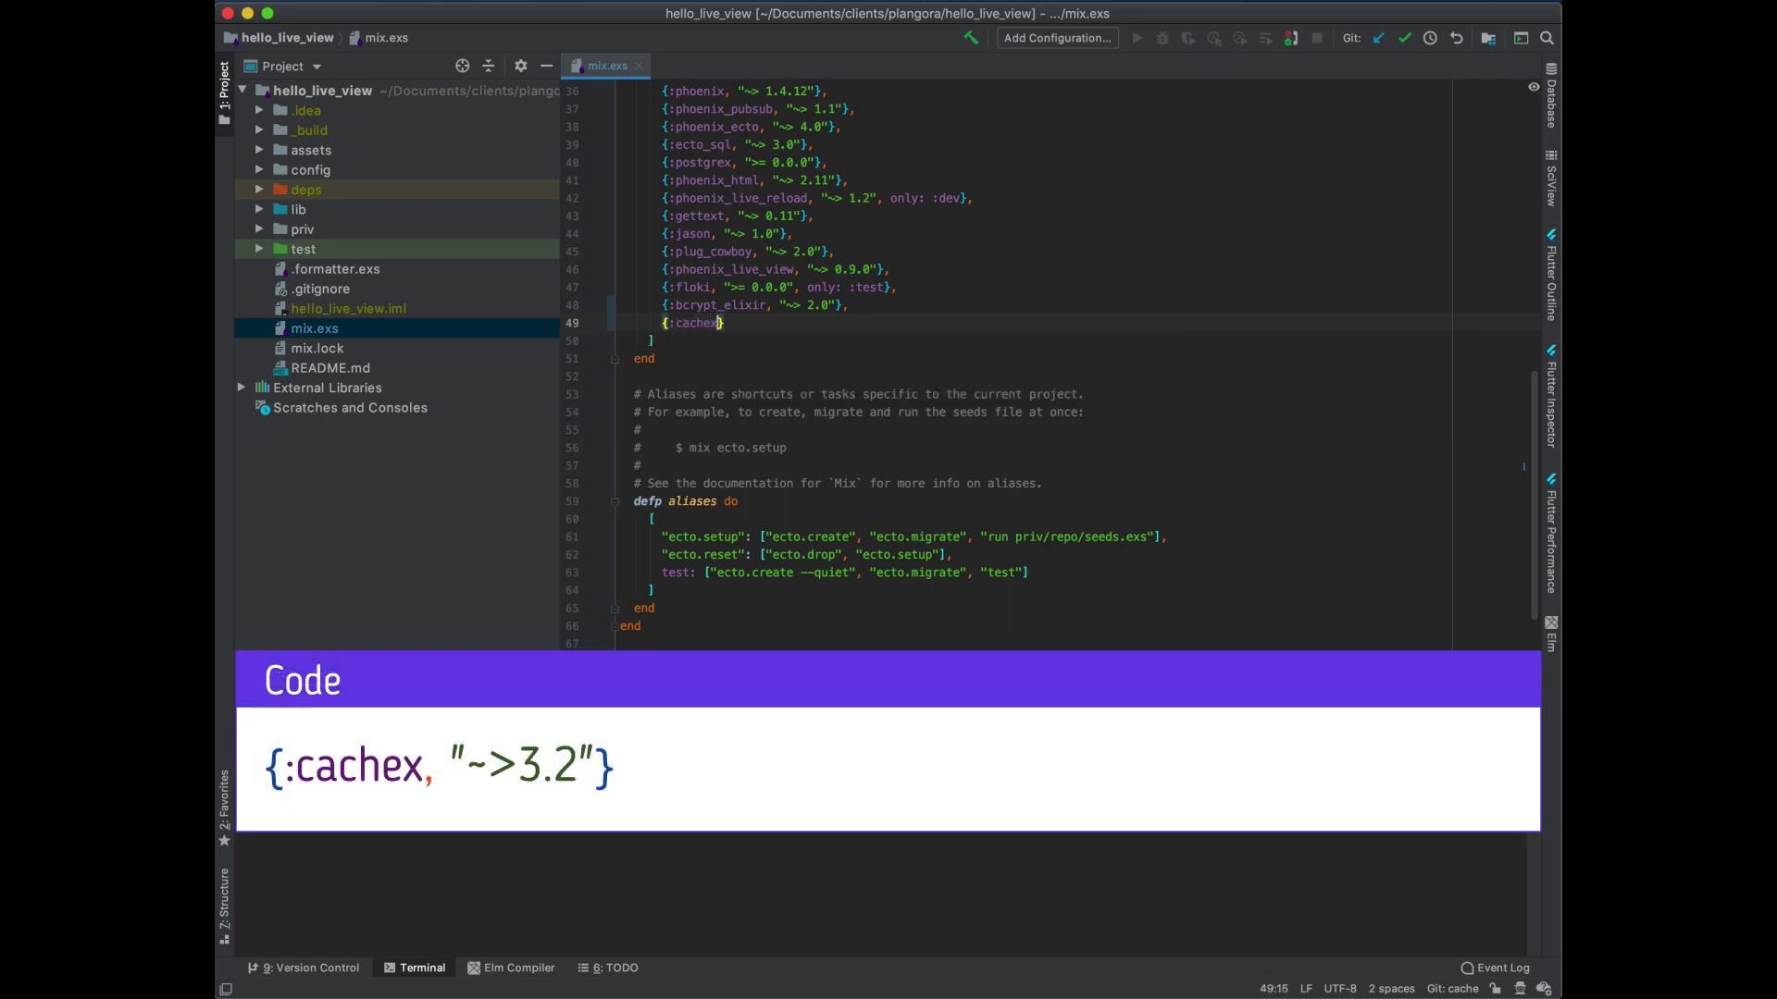
{"action": "type", "text": ", \"~\""}
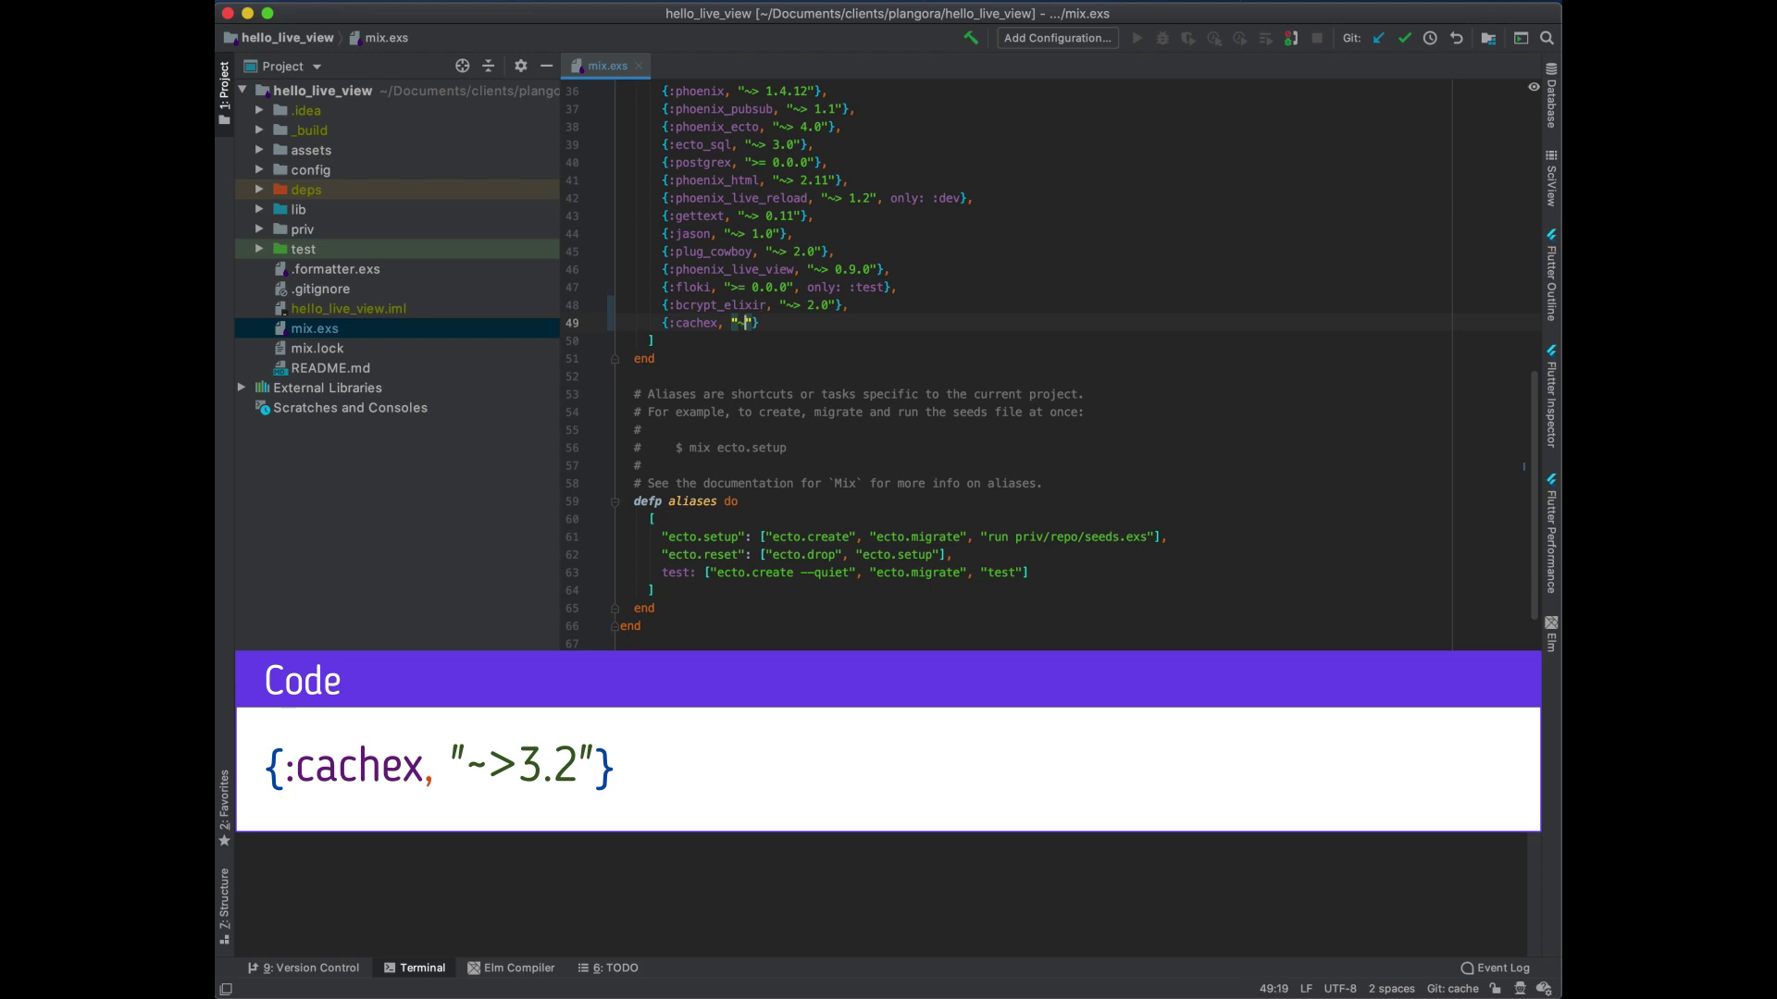
{"action": "type", "text": "~> 3.2"}
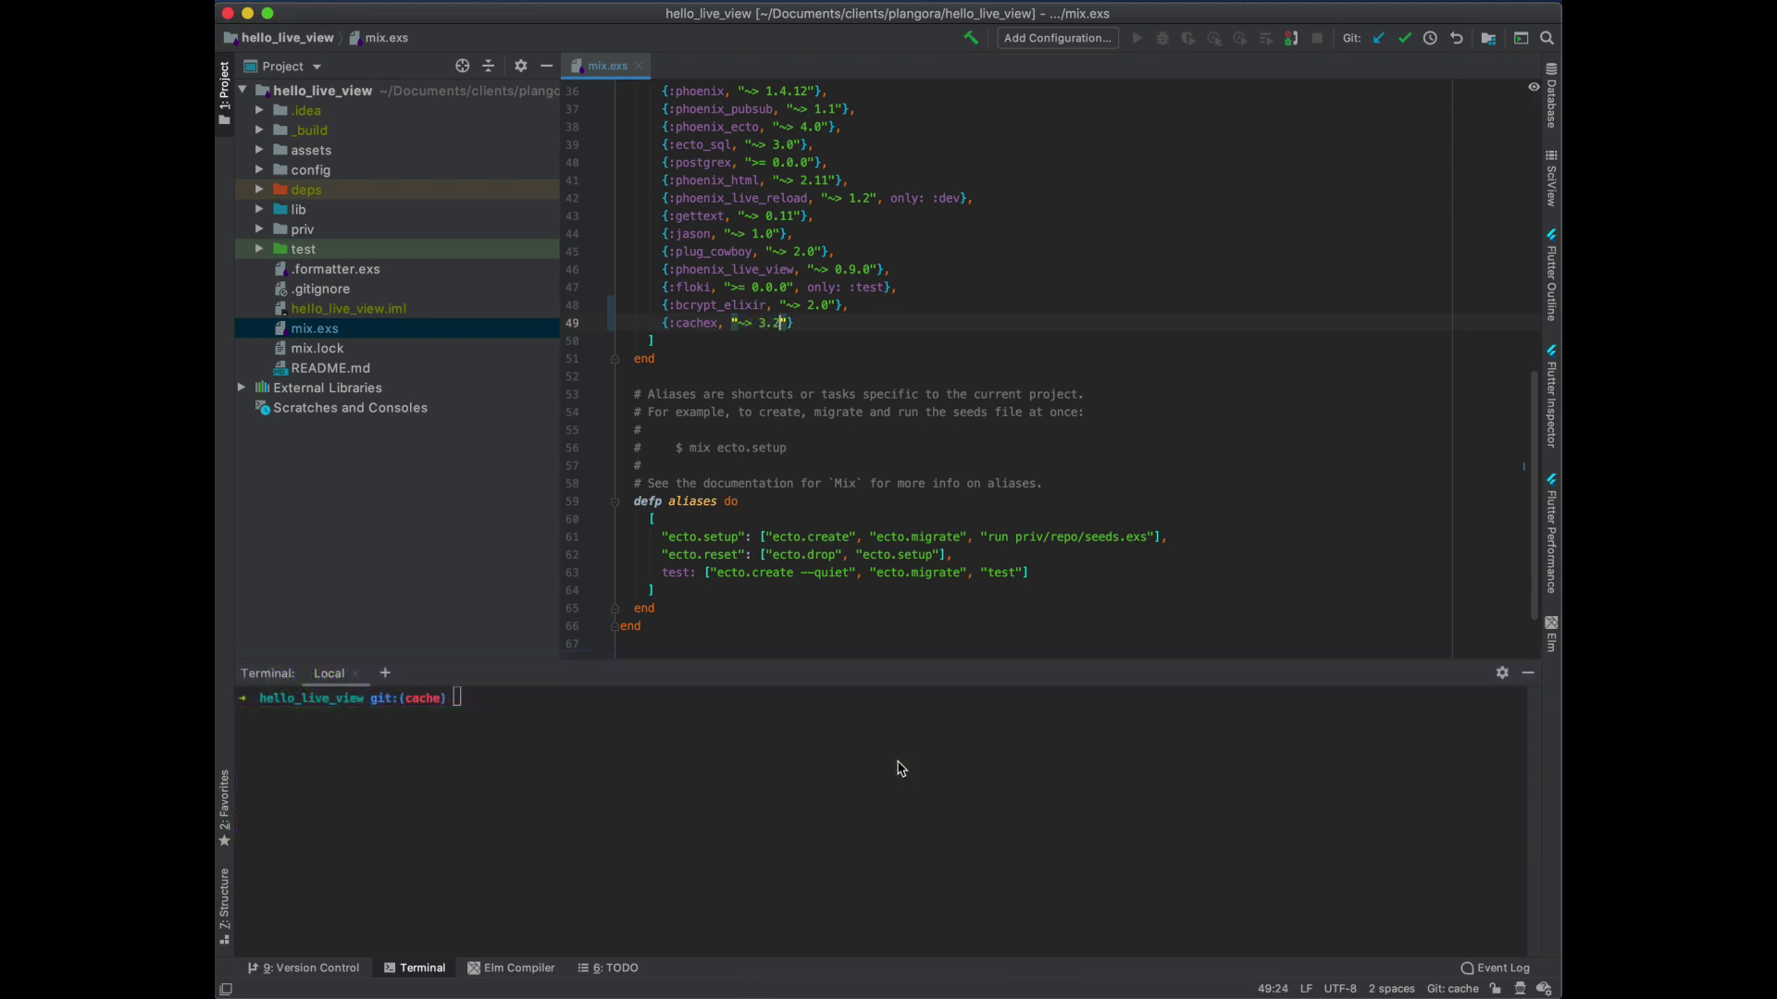
Run mix deps.get in the terminal to fetch cachex and its packages
{"action": "type", "text": "mix dep."}
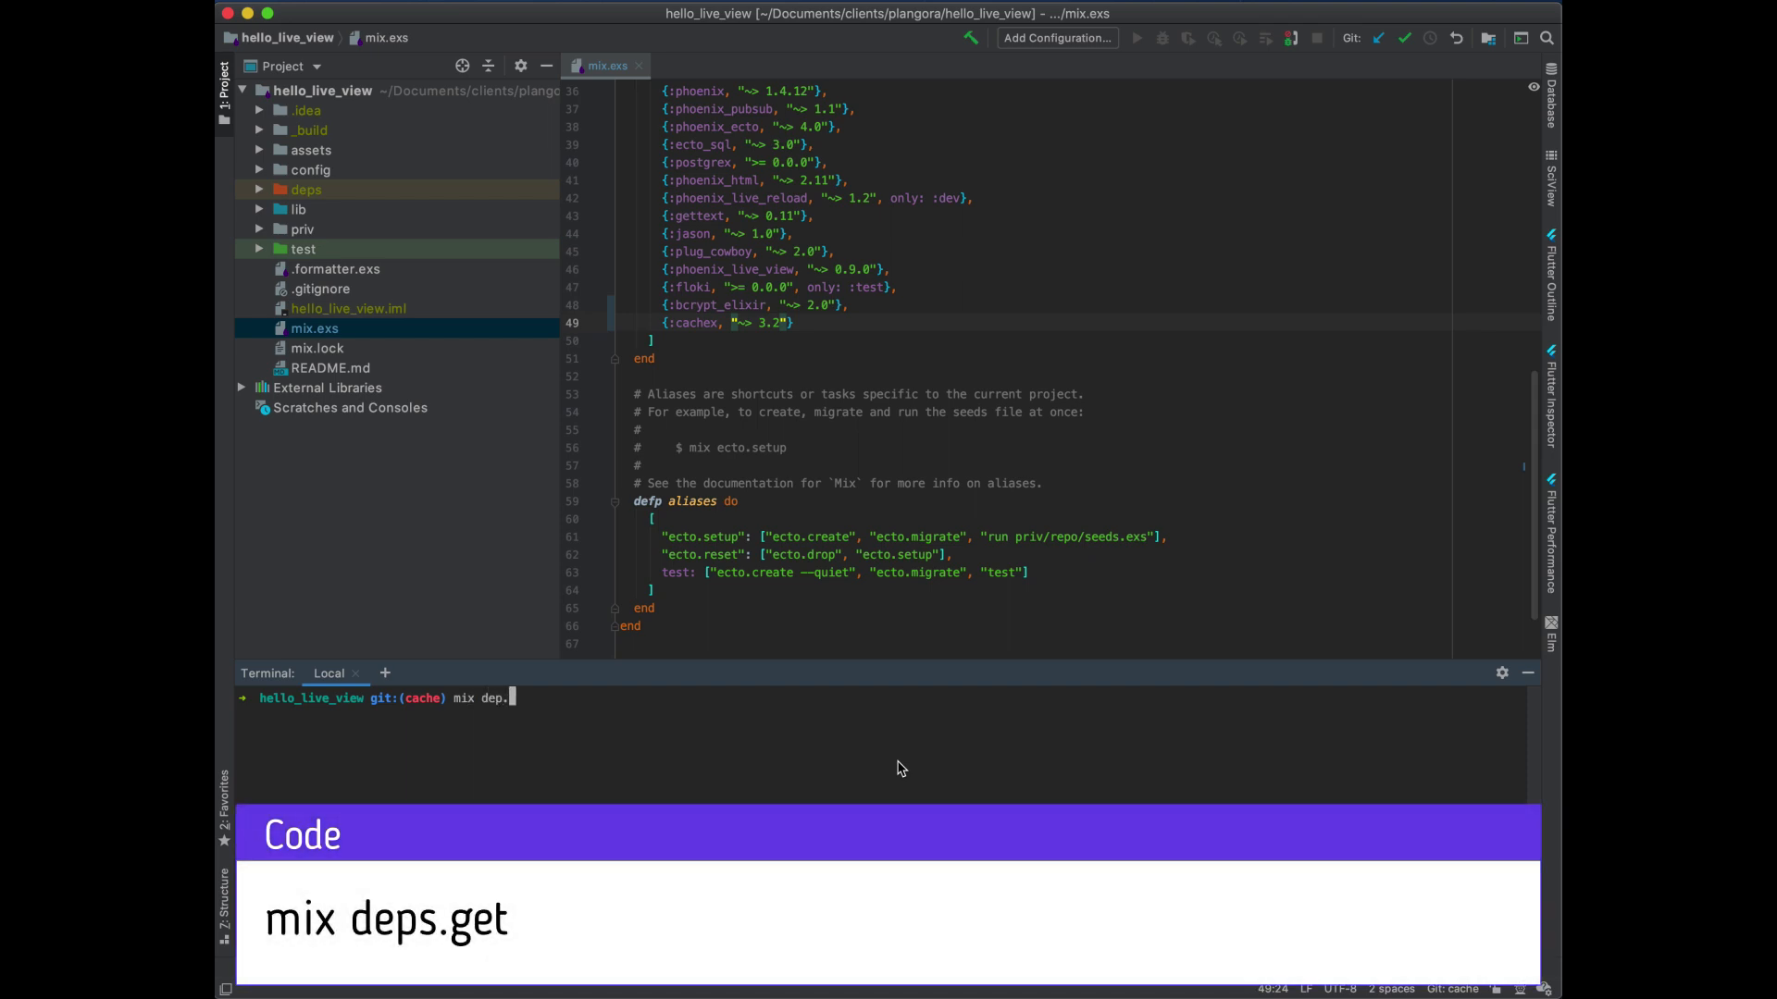
{"action": "type", "text": "get"}
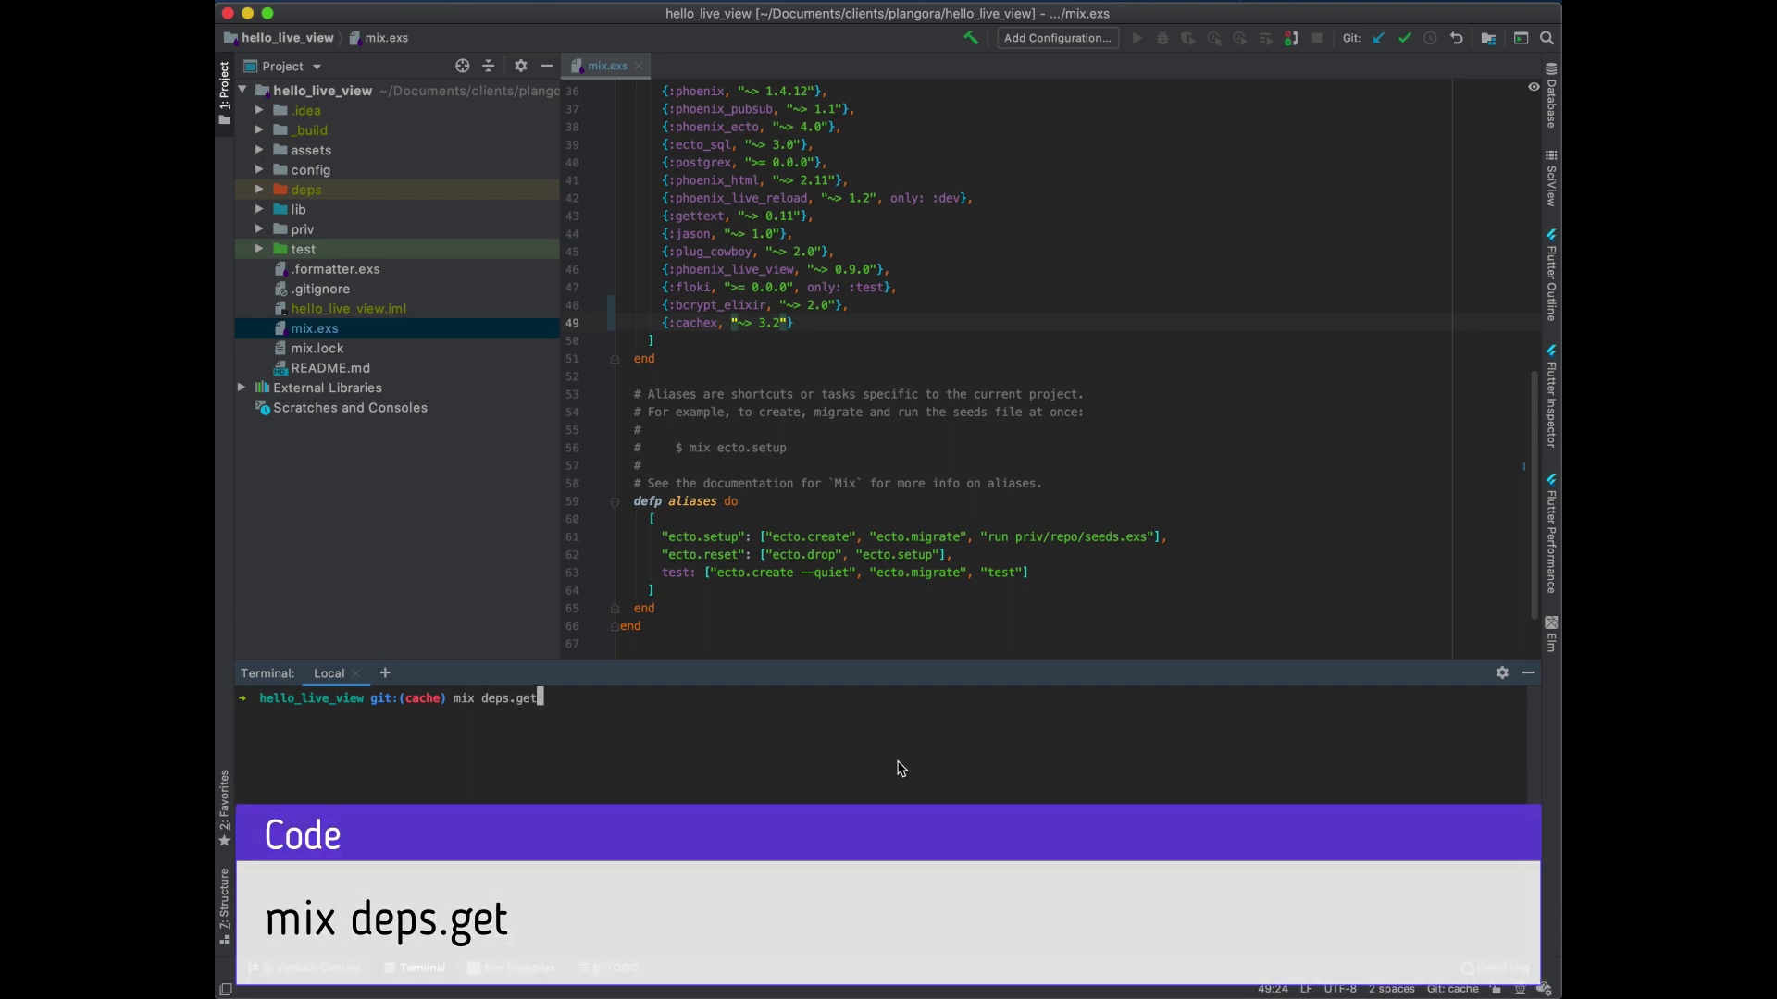
{"action": "key", "text": "Enter"}
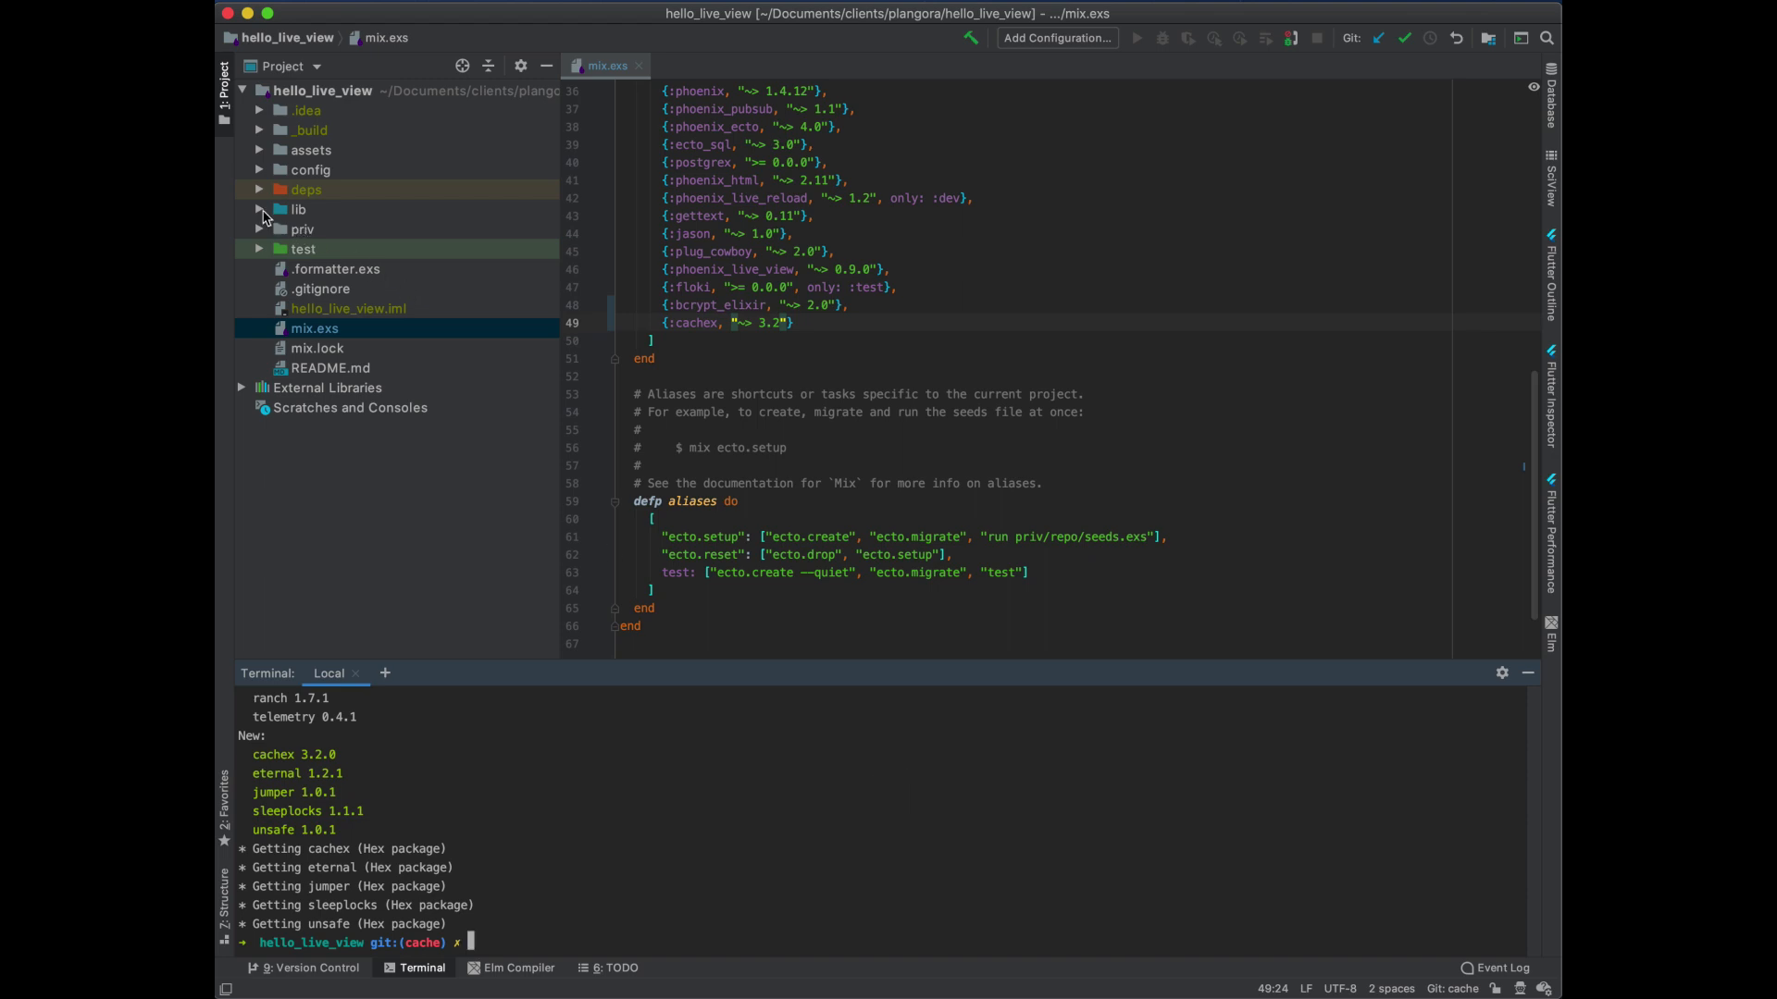
Open lib/hello_live_view/application.ex and add a new line after HelloLiveViewWeb.Presence
{"action": "left_click", "coordinate": [260, 209]}
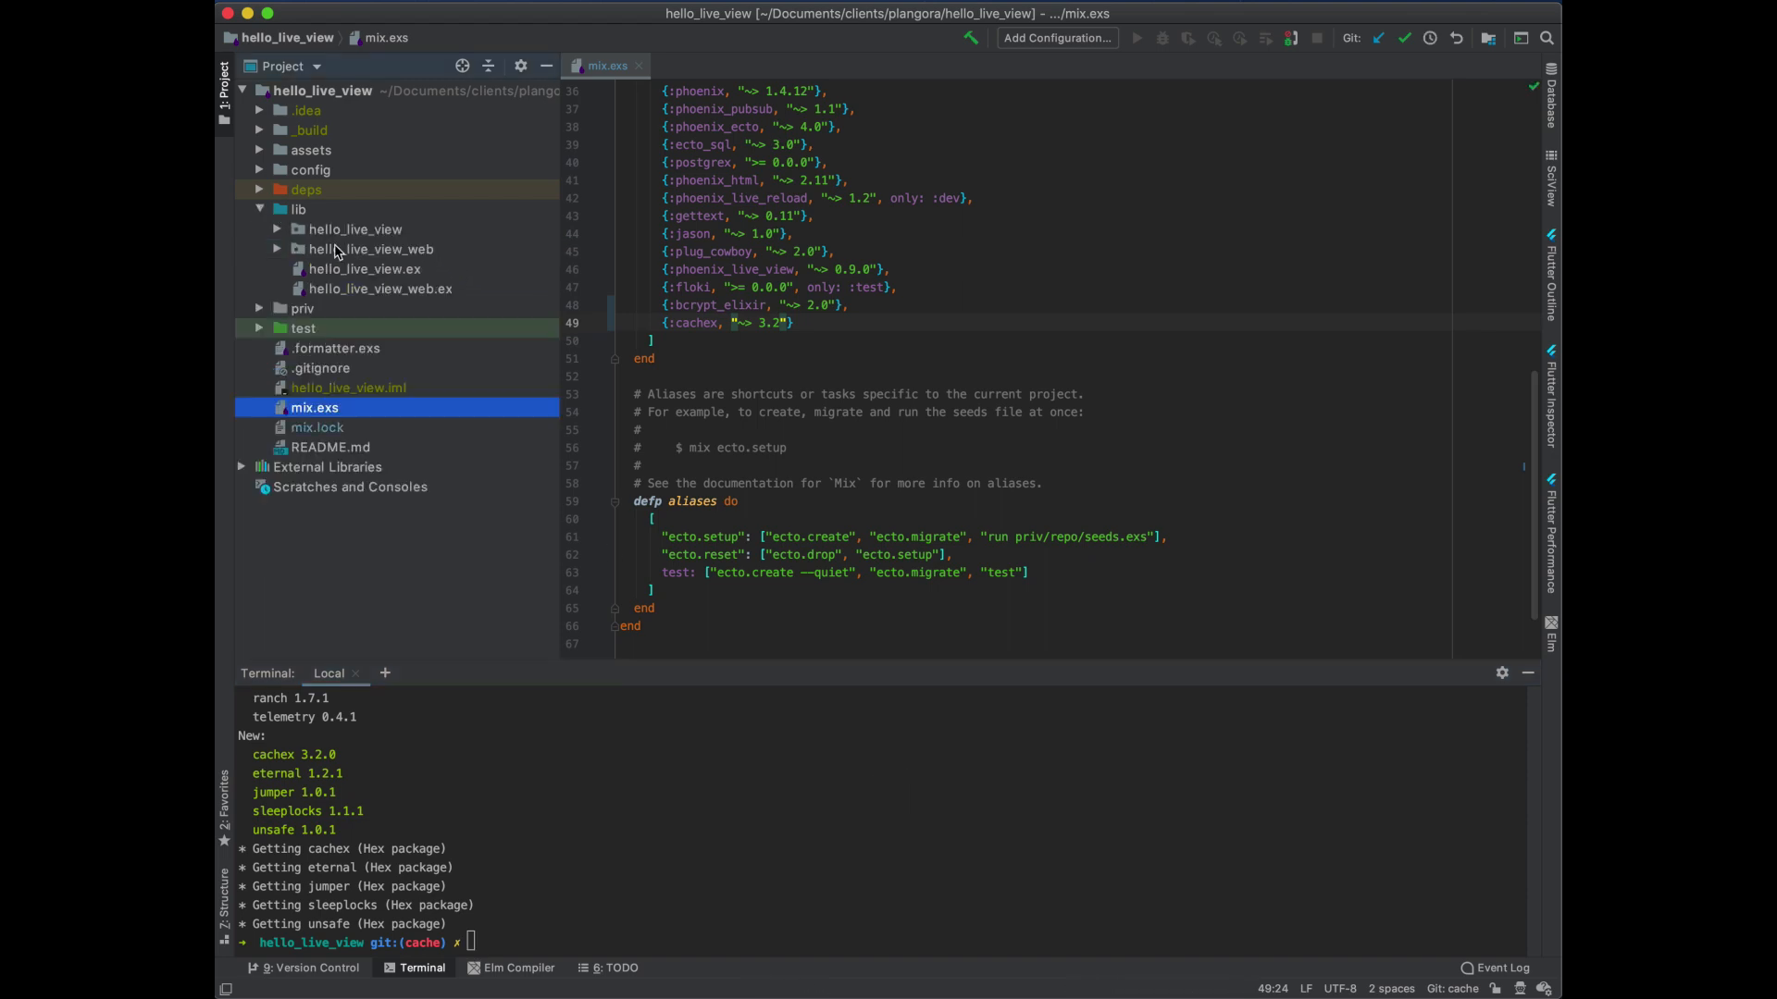
{"action": "left_click", "coordinate": [277, 229]}
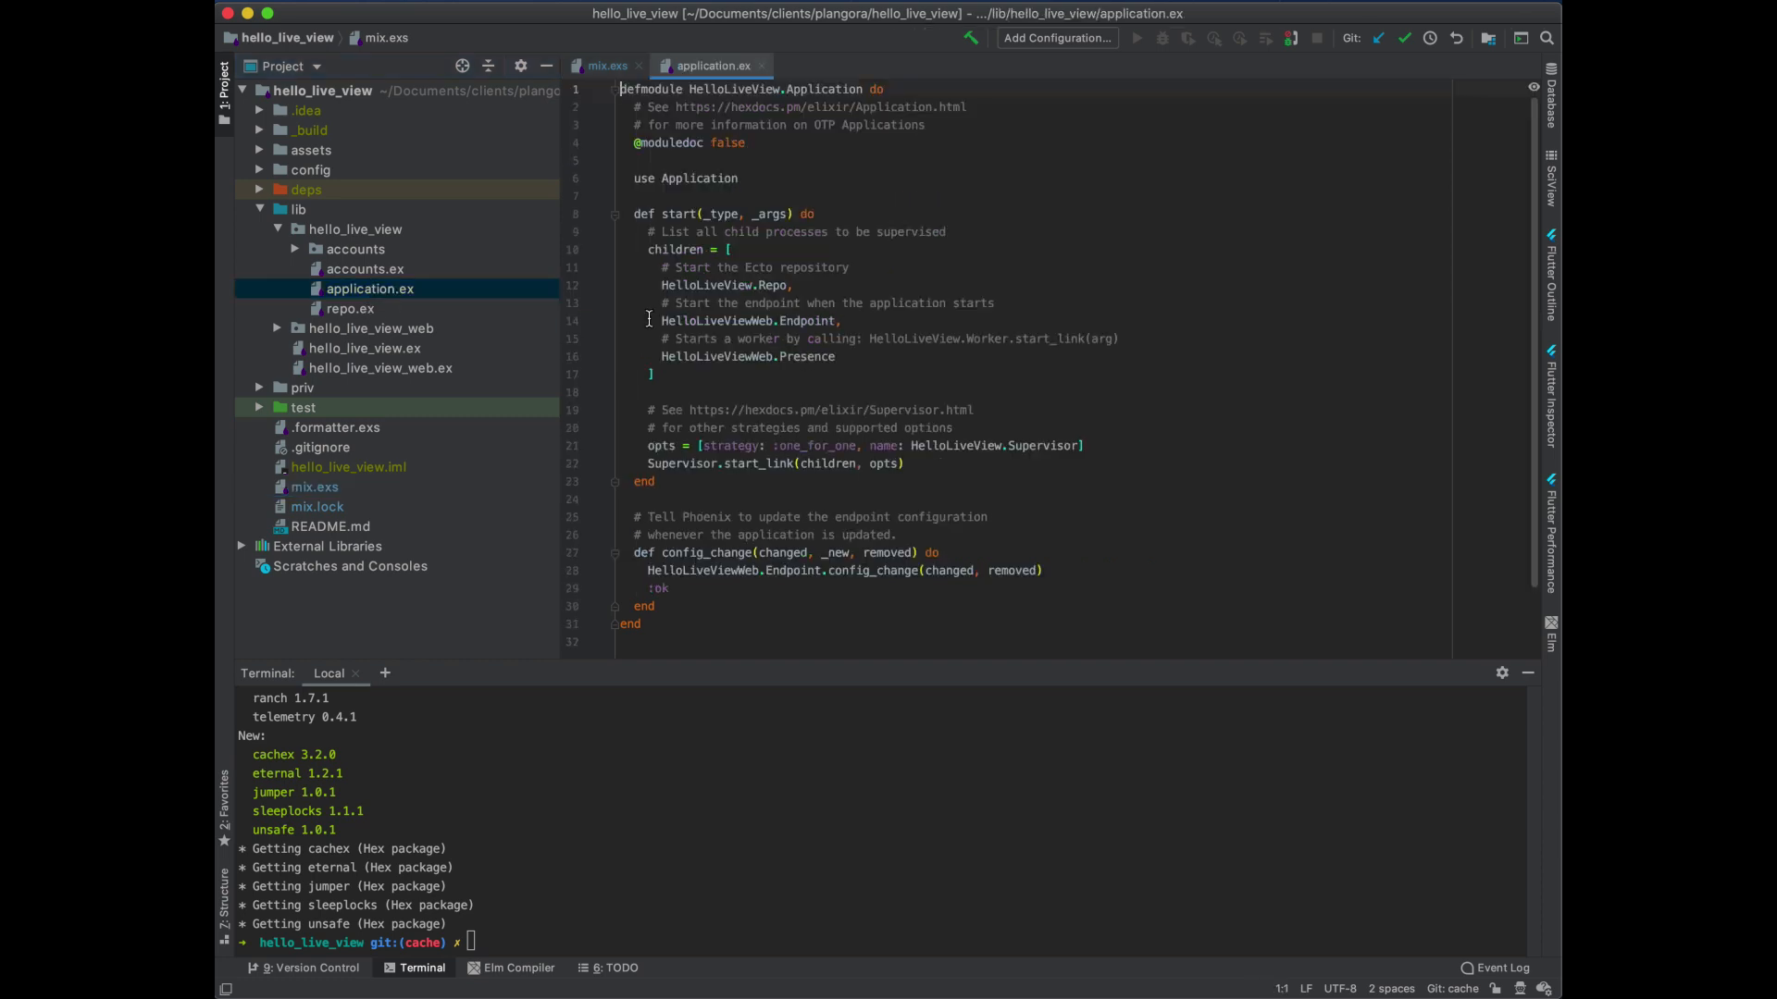
{"action": "left_click", "coordinate": [836, 357]}
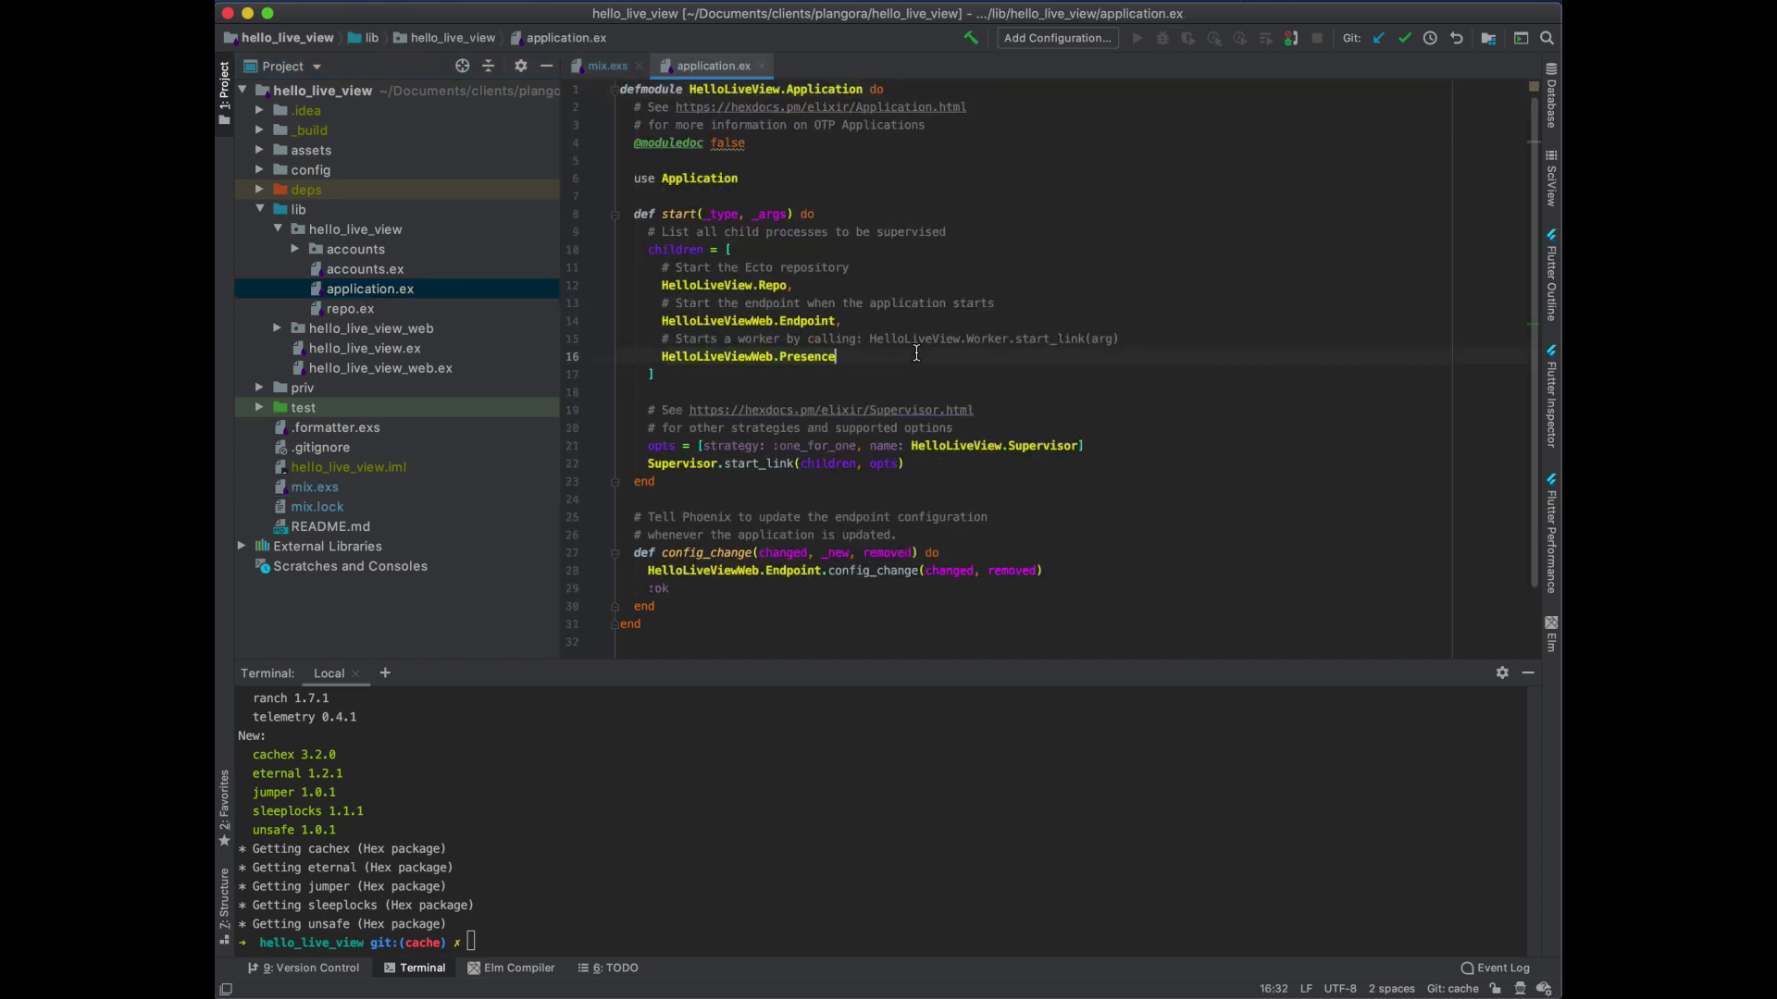
{"action": "type", "text": ","}
{"action": "key", "text": "Enter"}
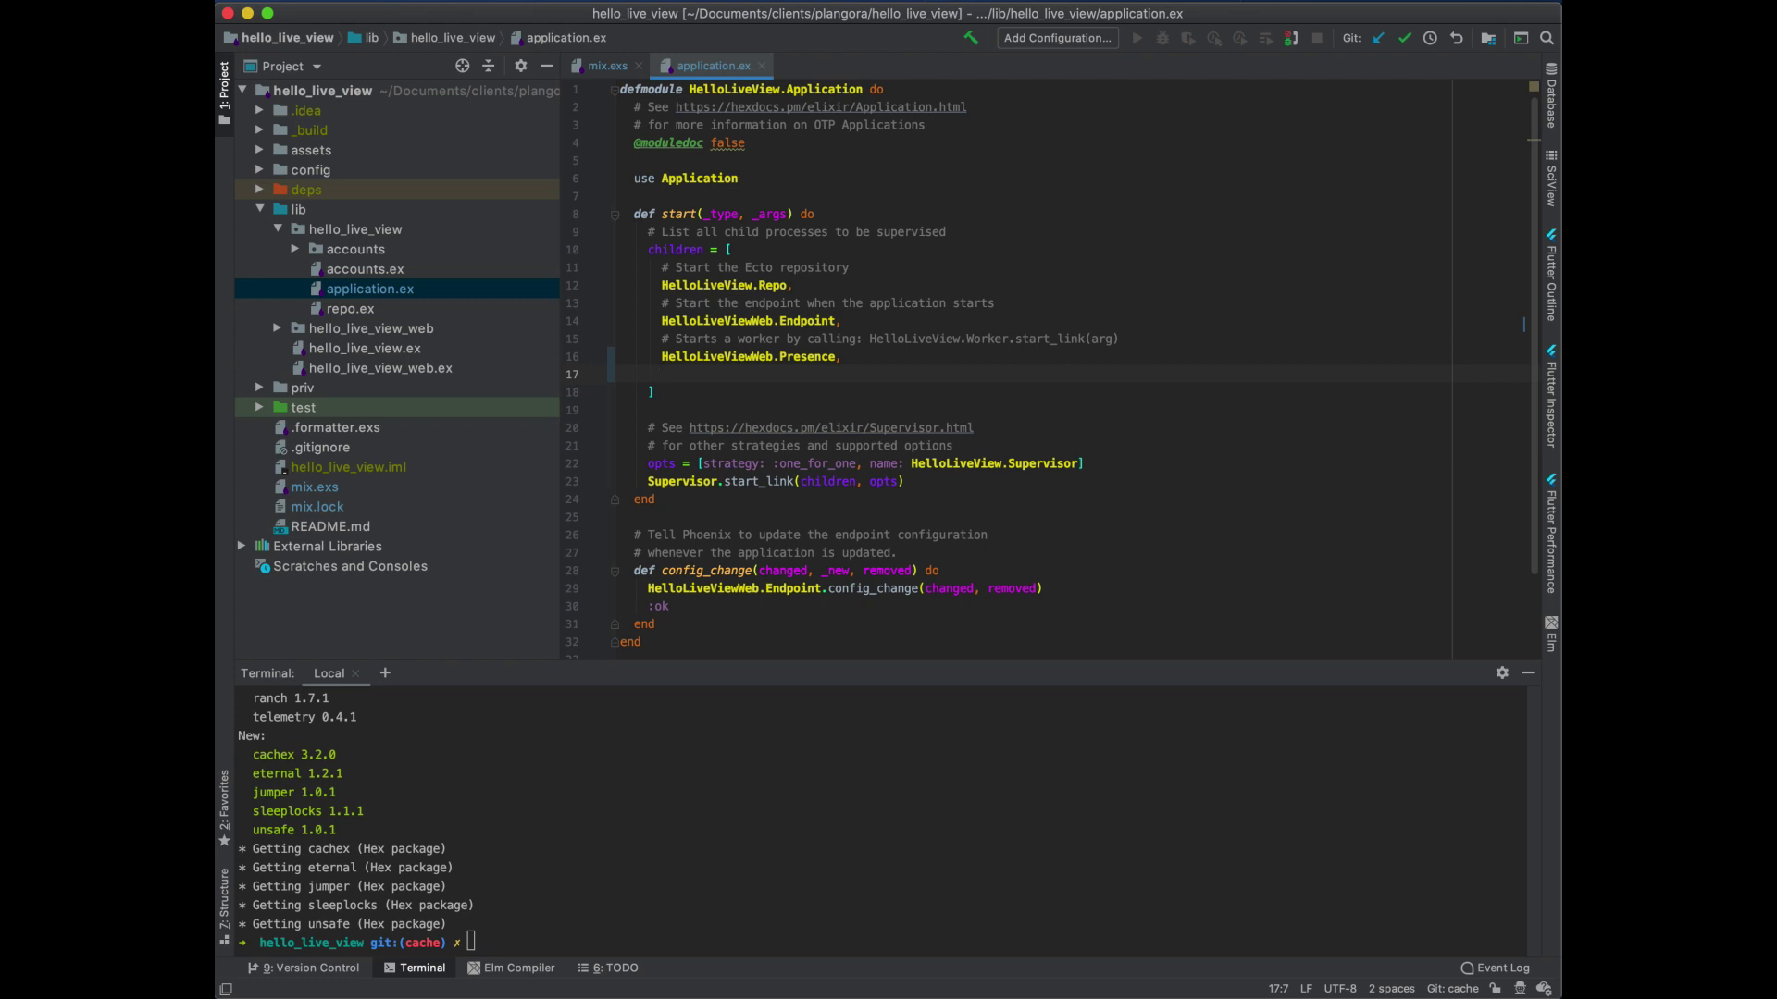
Add a Cachex :user_cache worker with hourly expiration default and interval, importing Cachex.Spec
{"action": "type", "text": "Supervisor.S"}
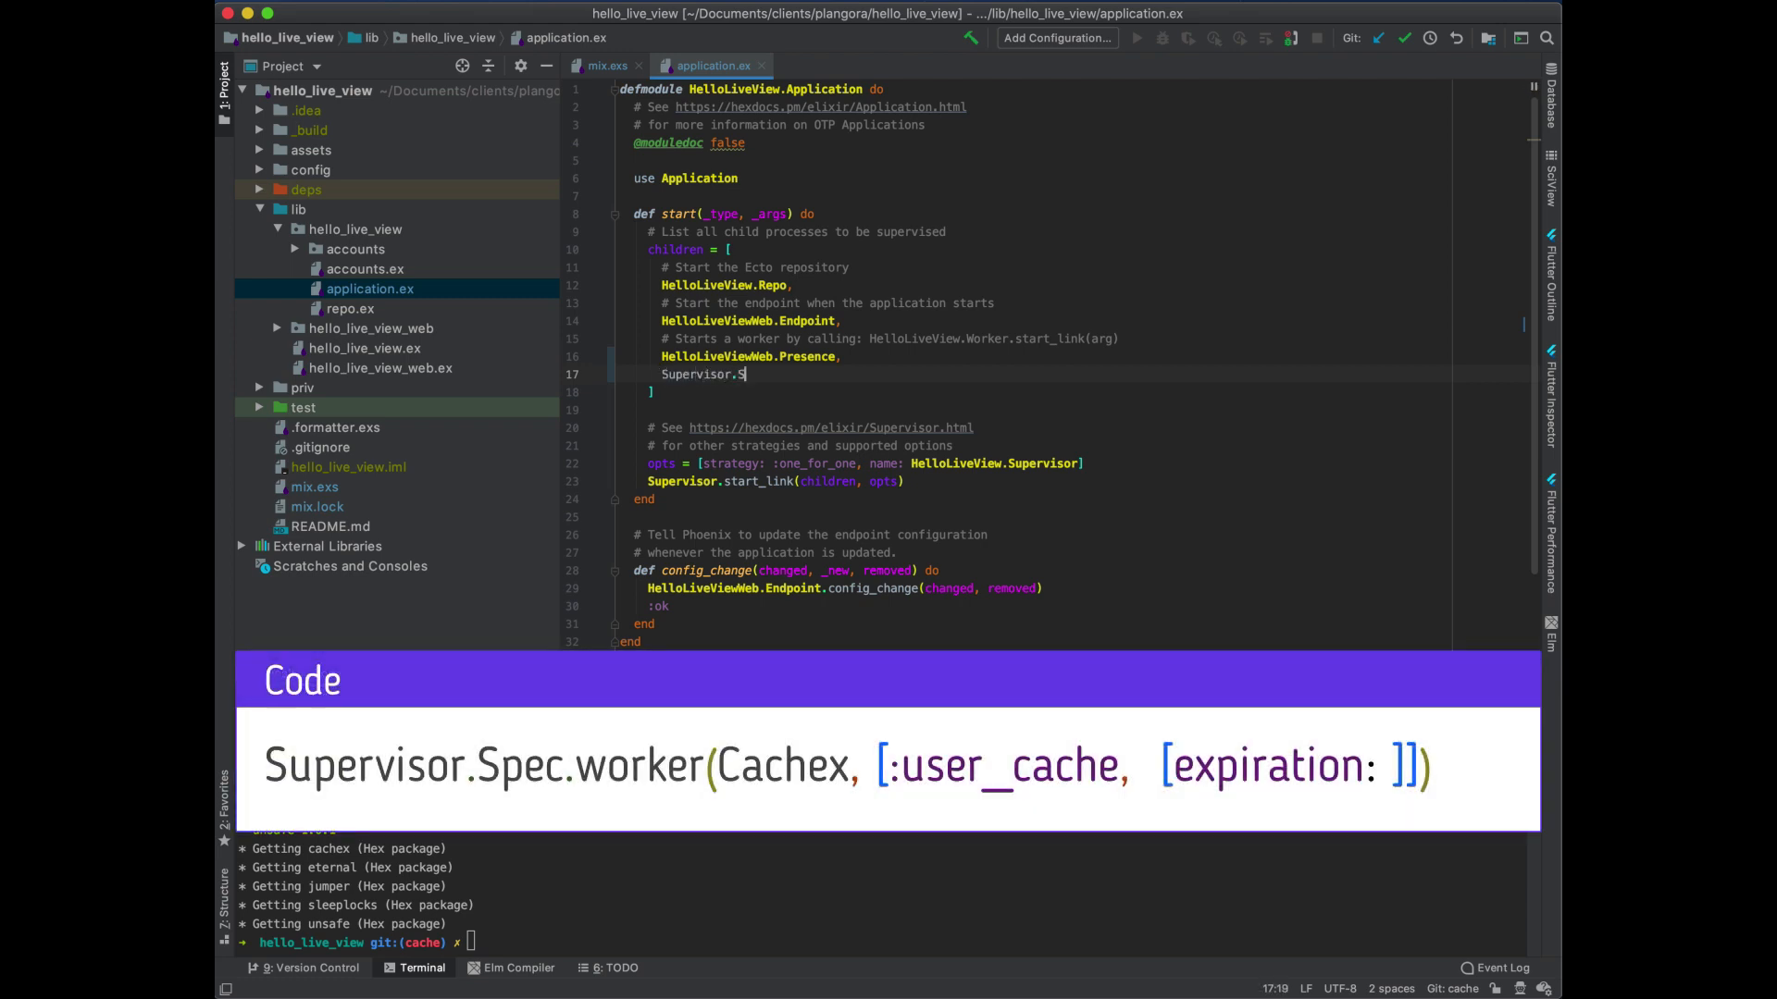
{"action": "type", "text": "pec.worker"}
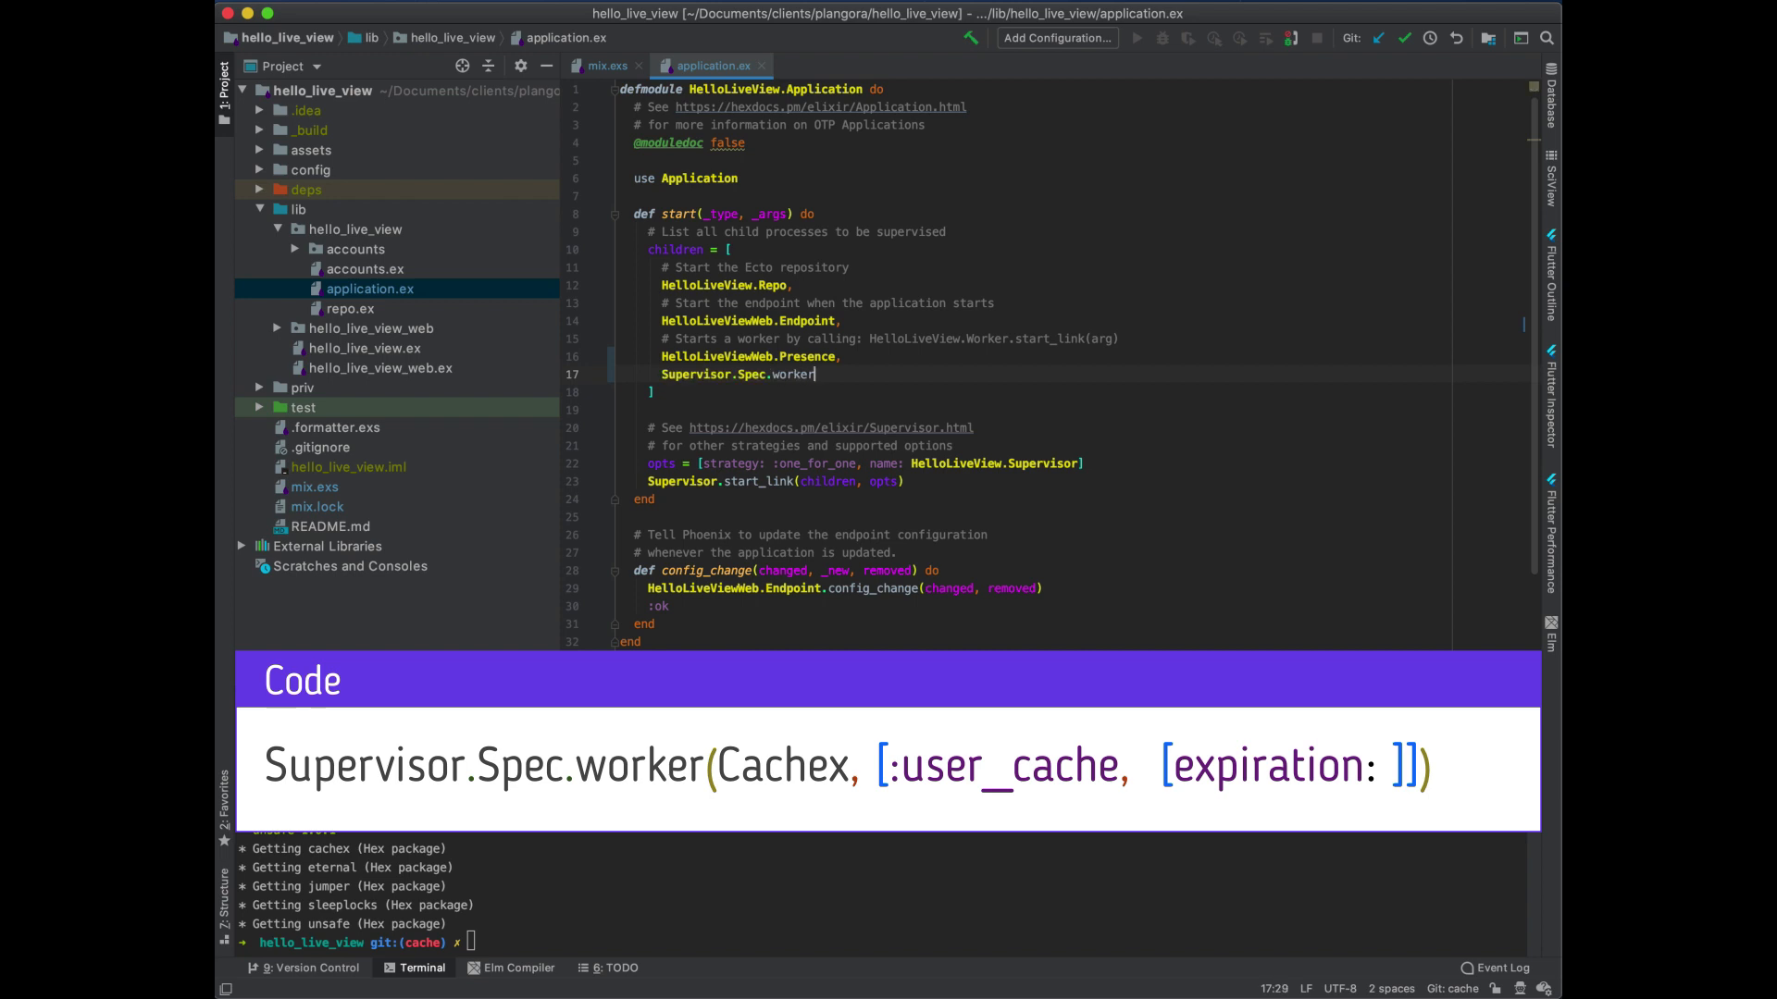
{"action": "type", "text": "()"}
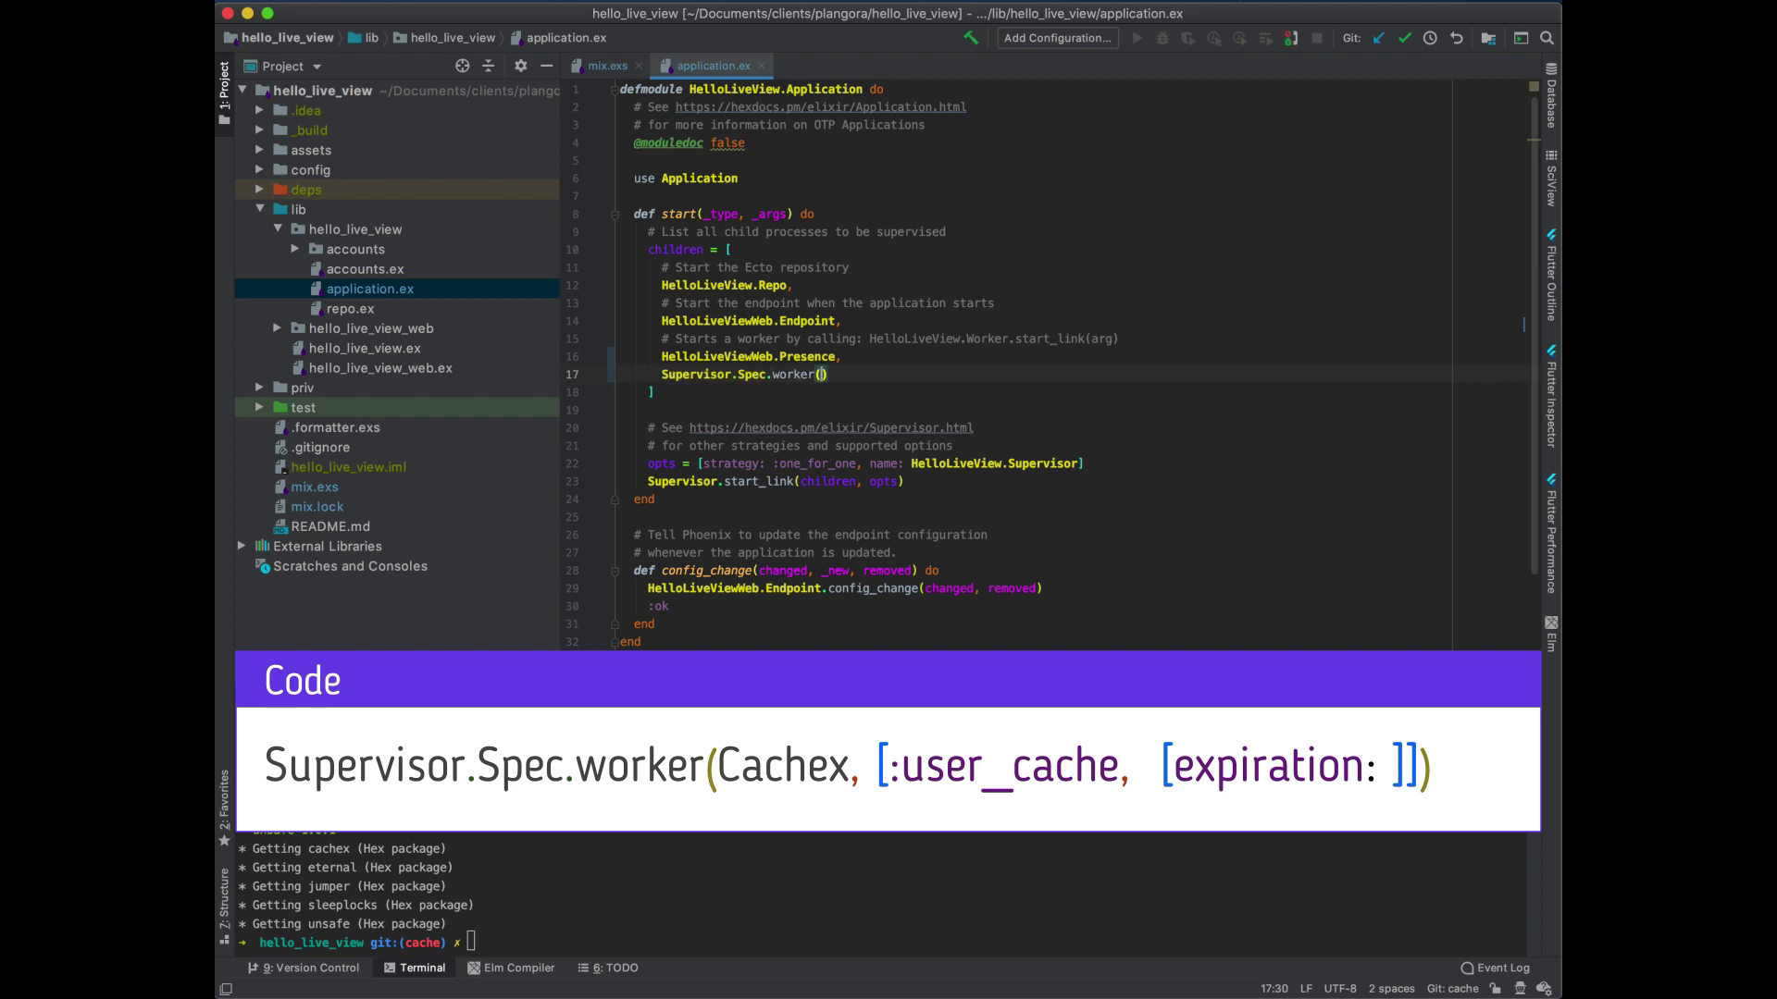
{"action": "type", "text": "Cachex, ["}
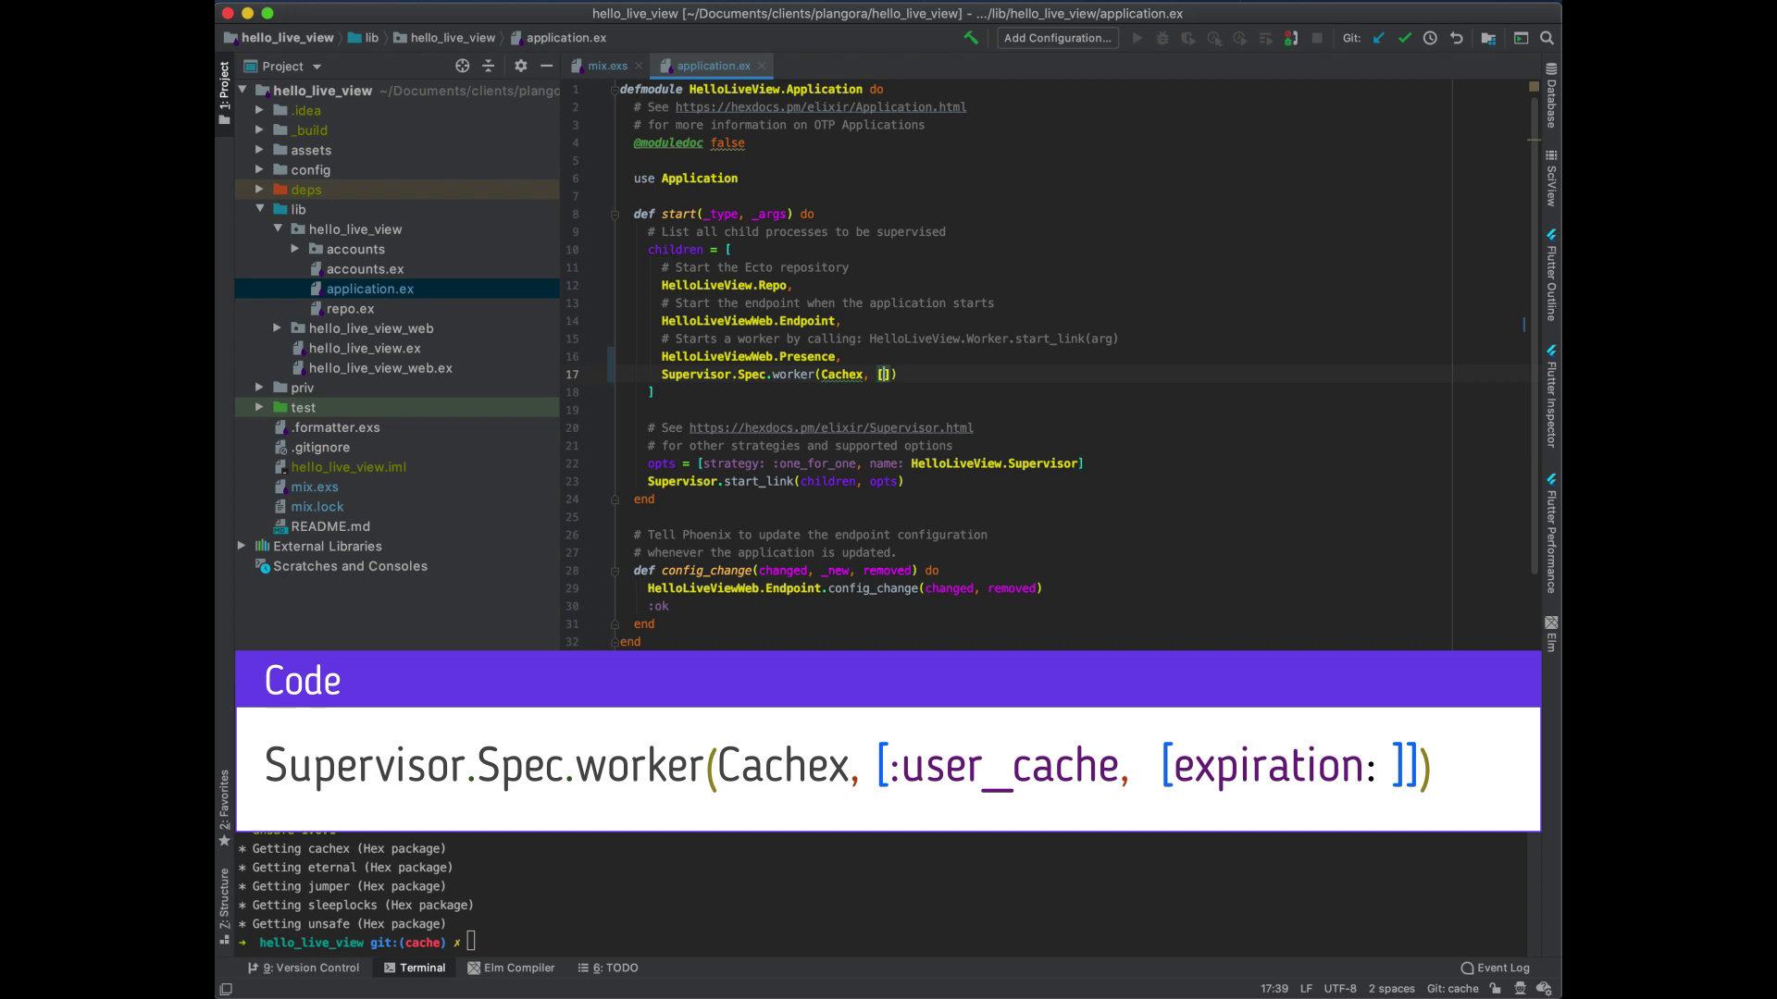
{"action": "type", "text": "[:user_cache, [expirat"}
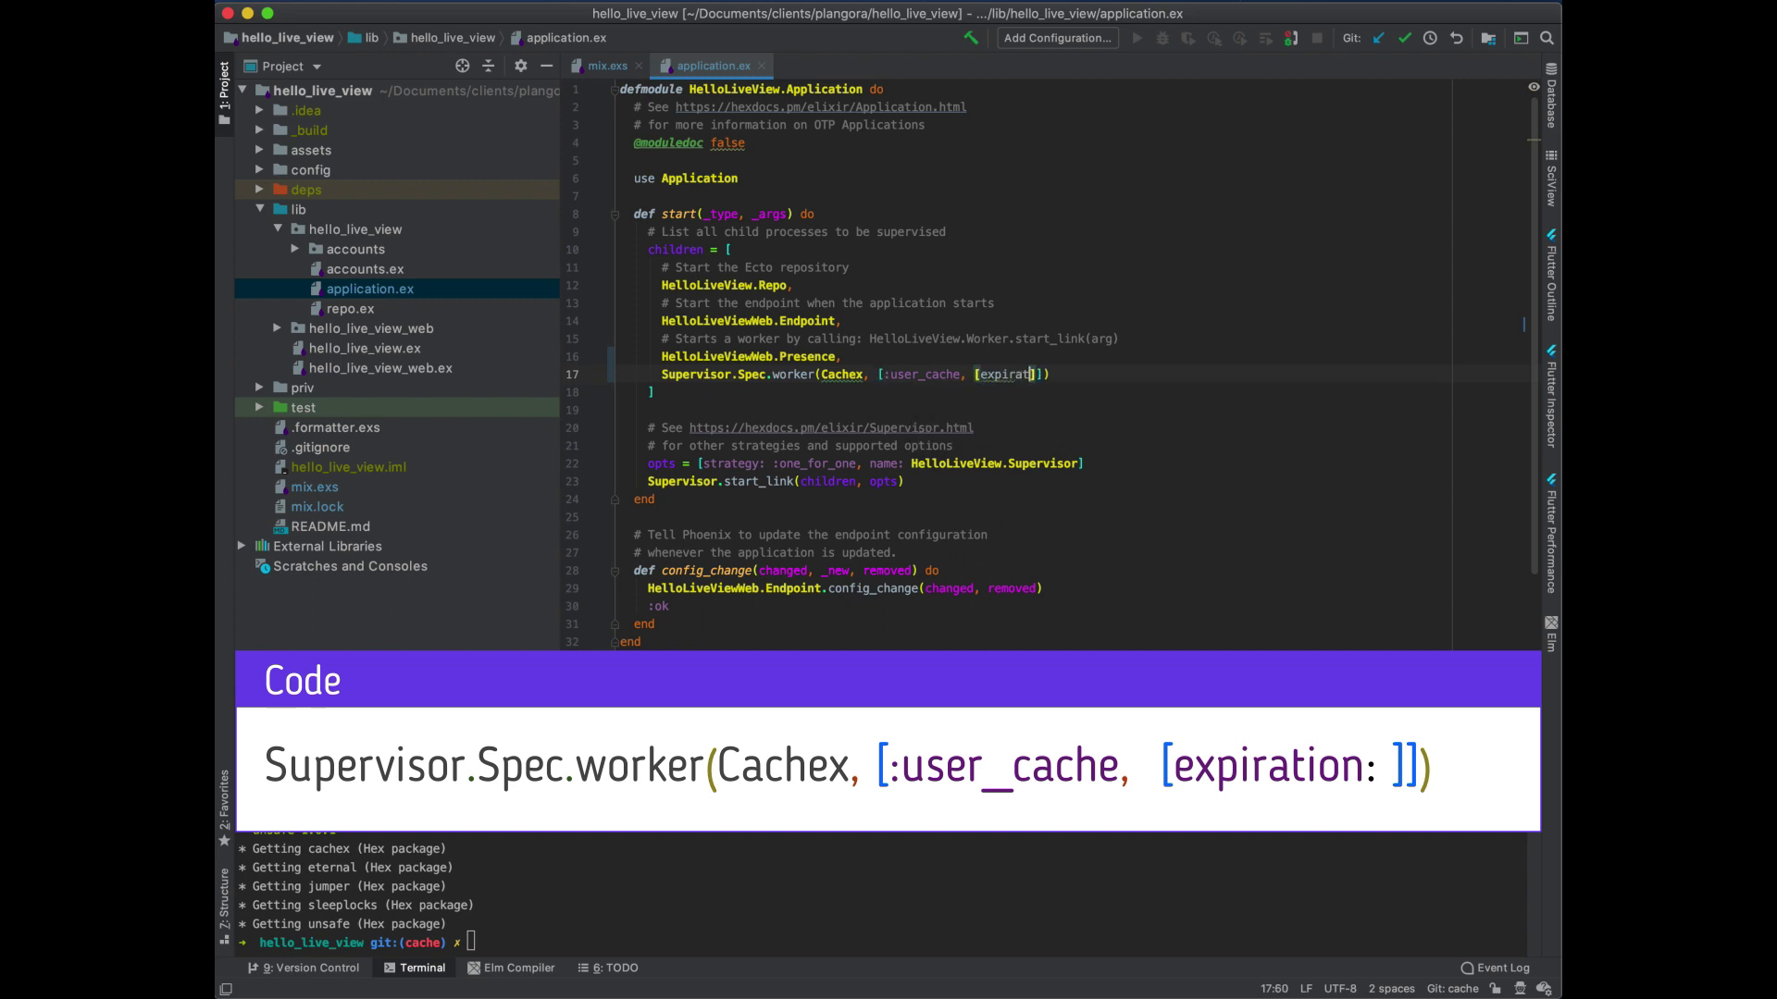
{"action": "type", "text": "ion:"}
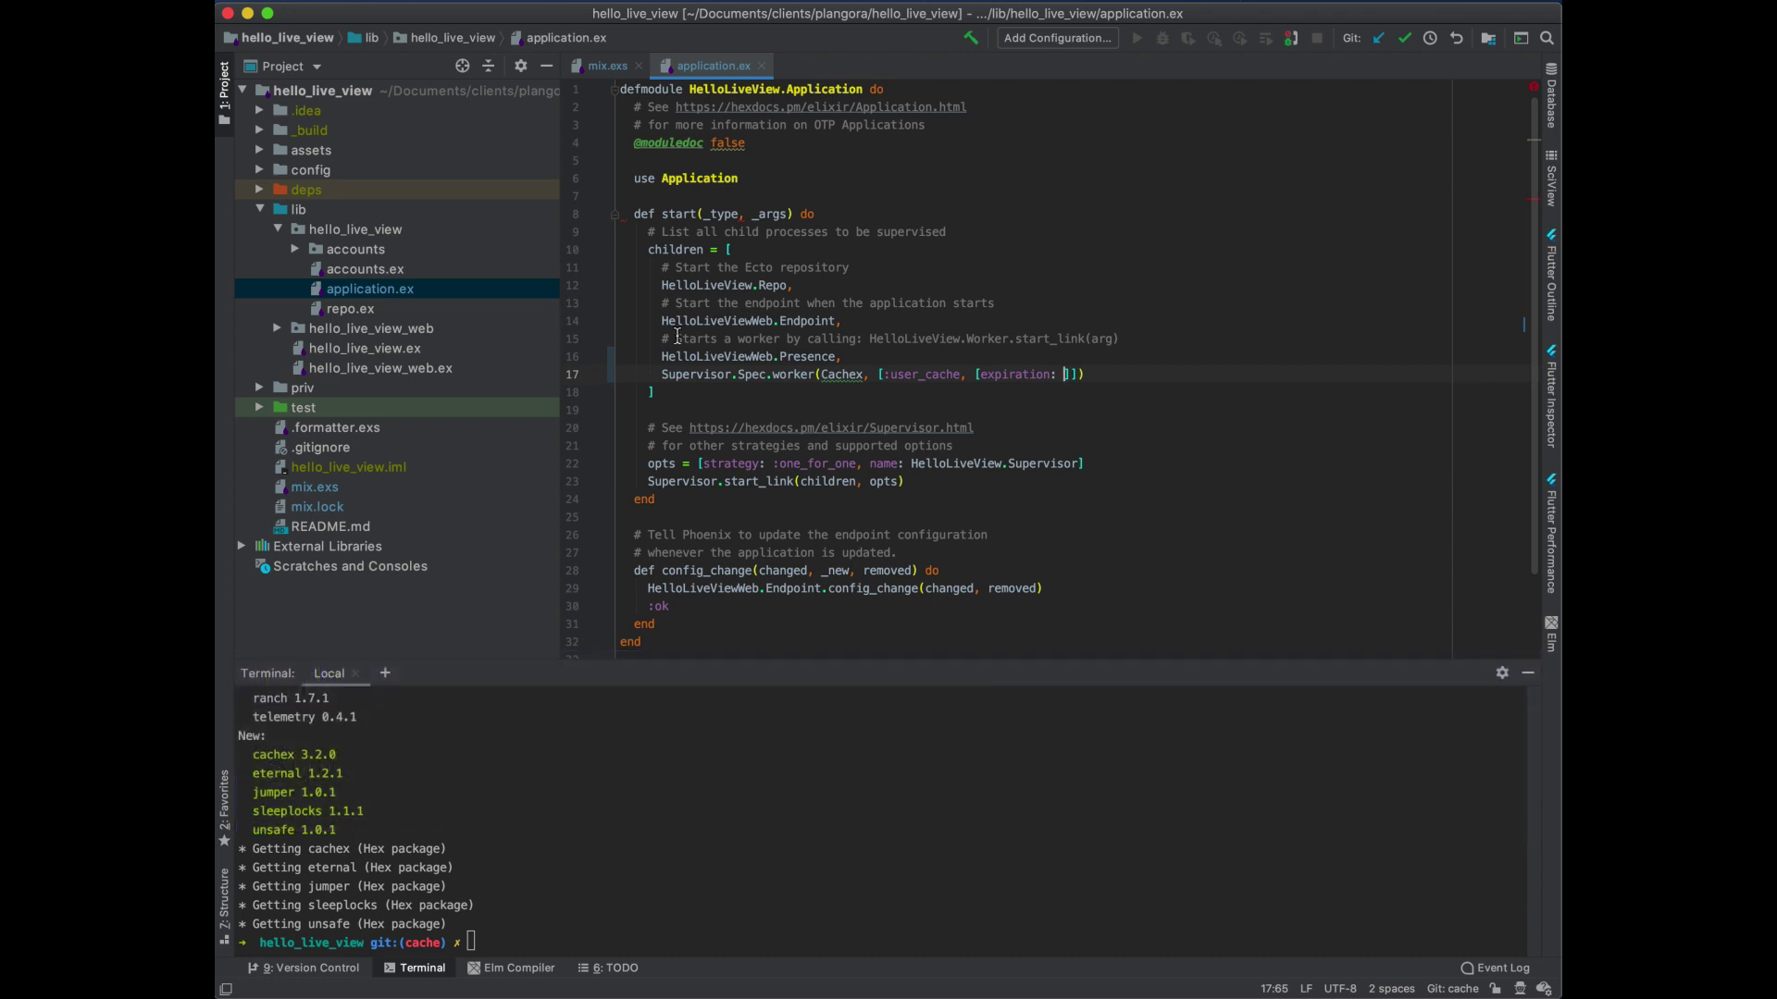
{"action": "type", "text": "import Cachex.Spec"}
{"action": "type", "text": "expiration("}
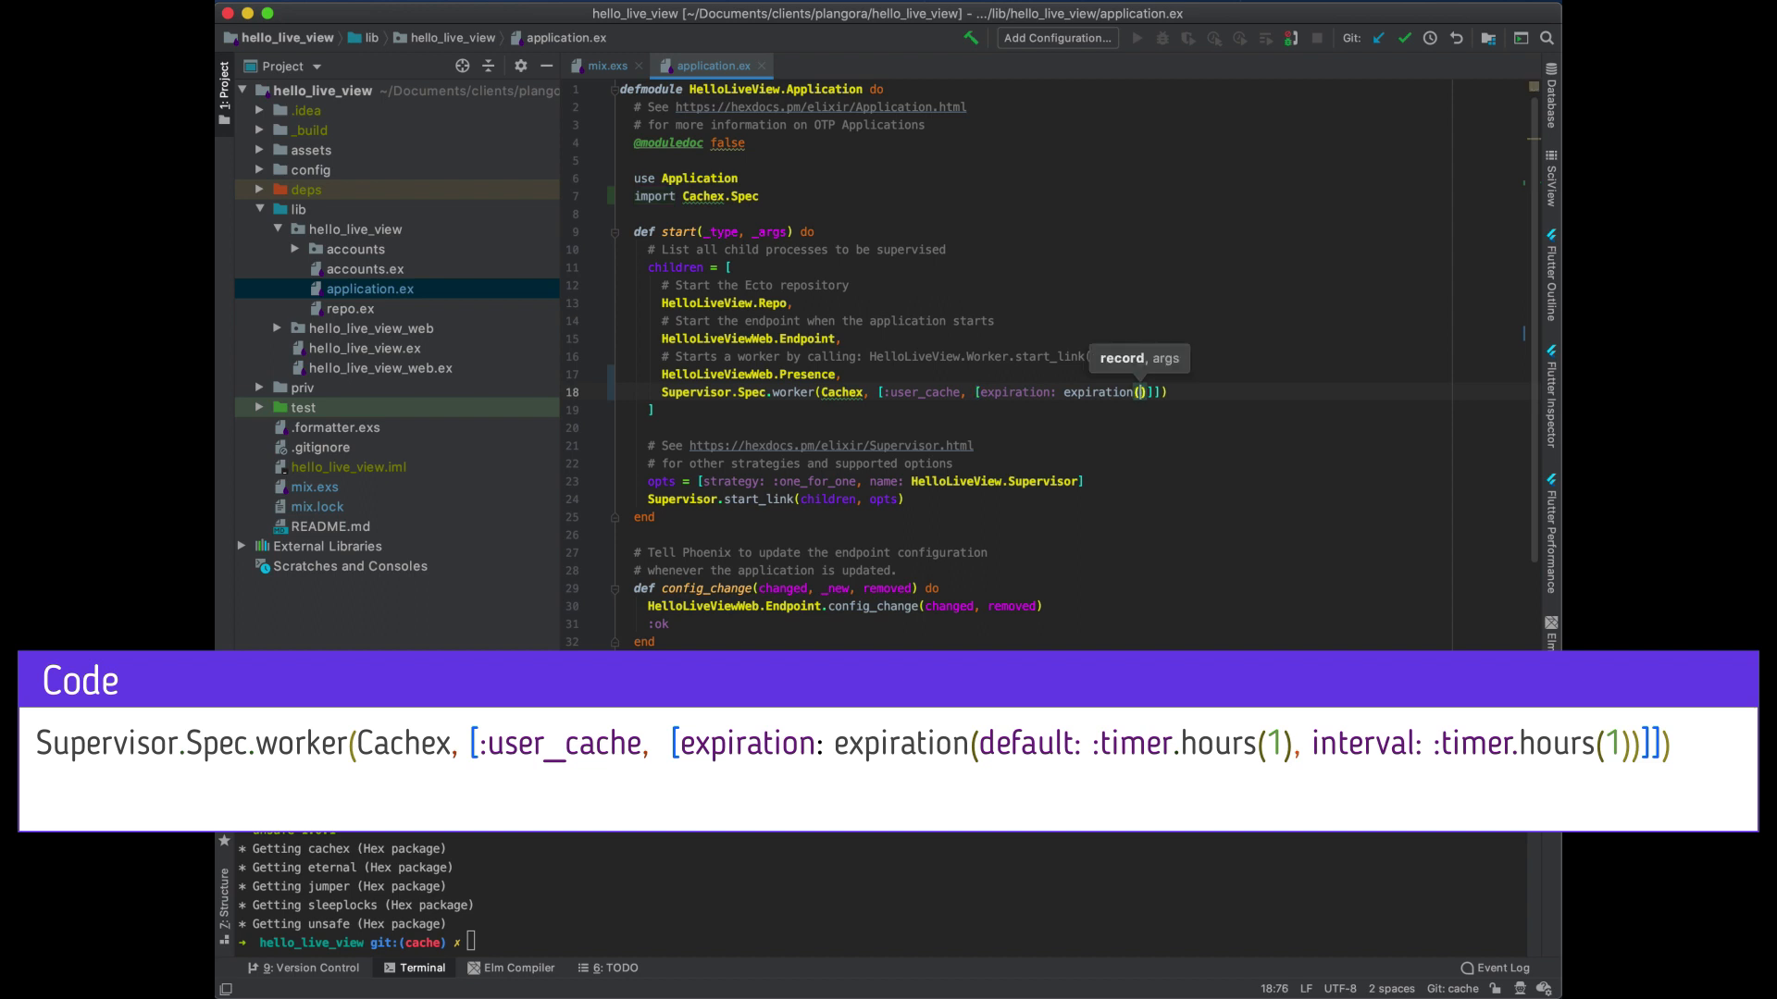
{"action": "type", "text": "default: :timer.hours(1),"}
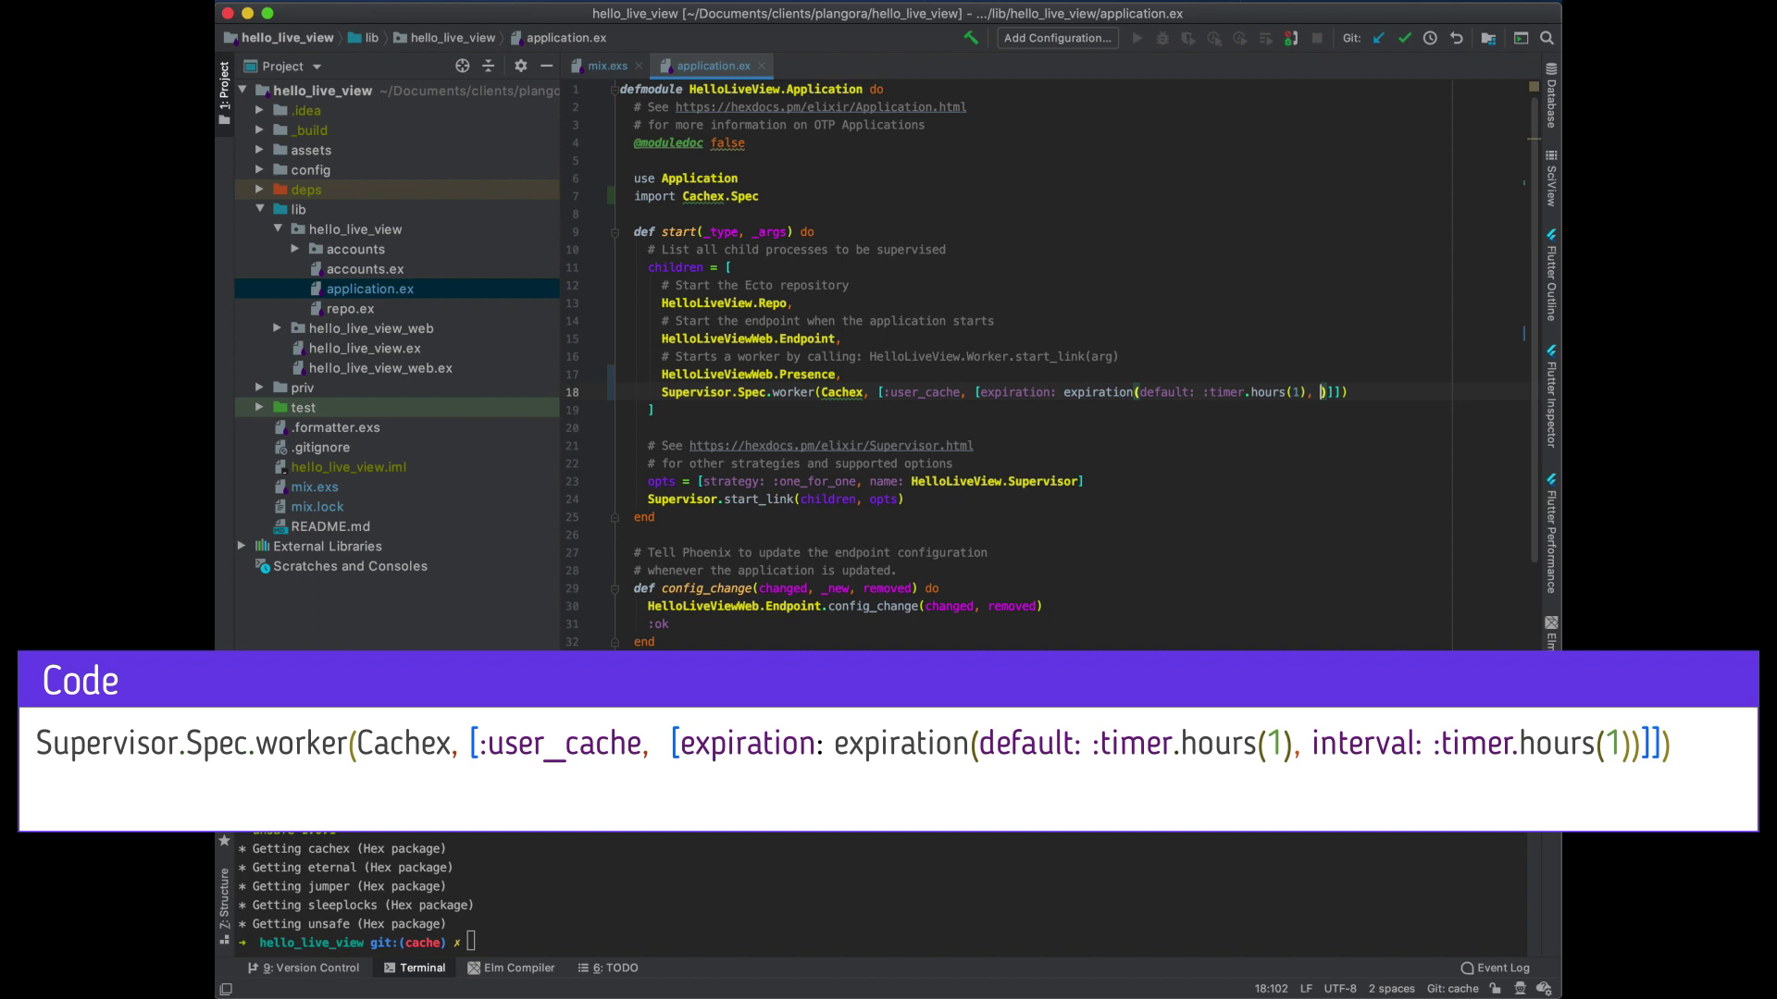
{"action": "type", "text": "interval: :timer.hours(1"}
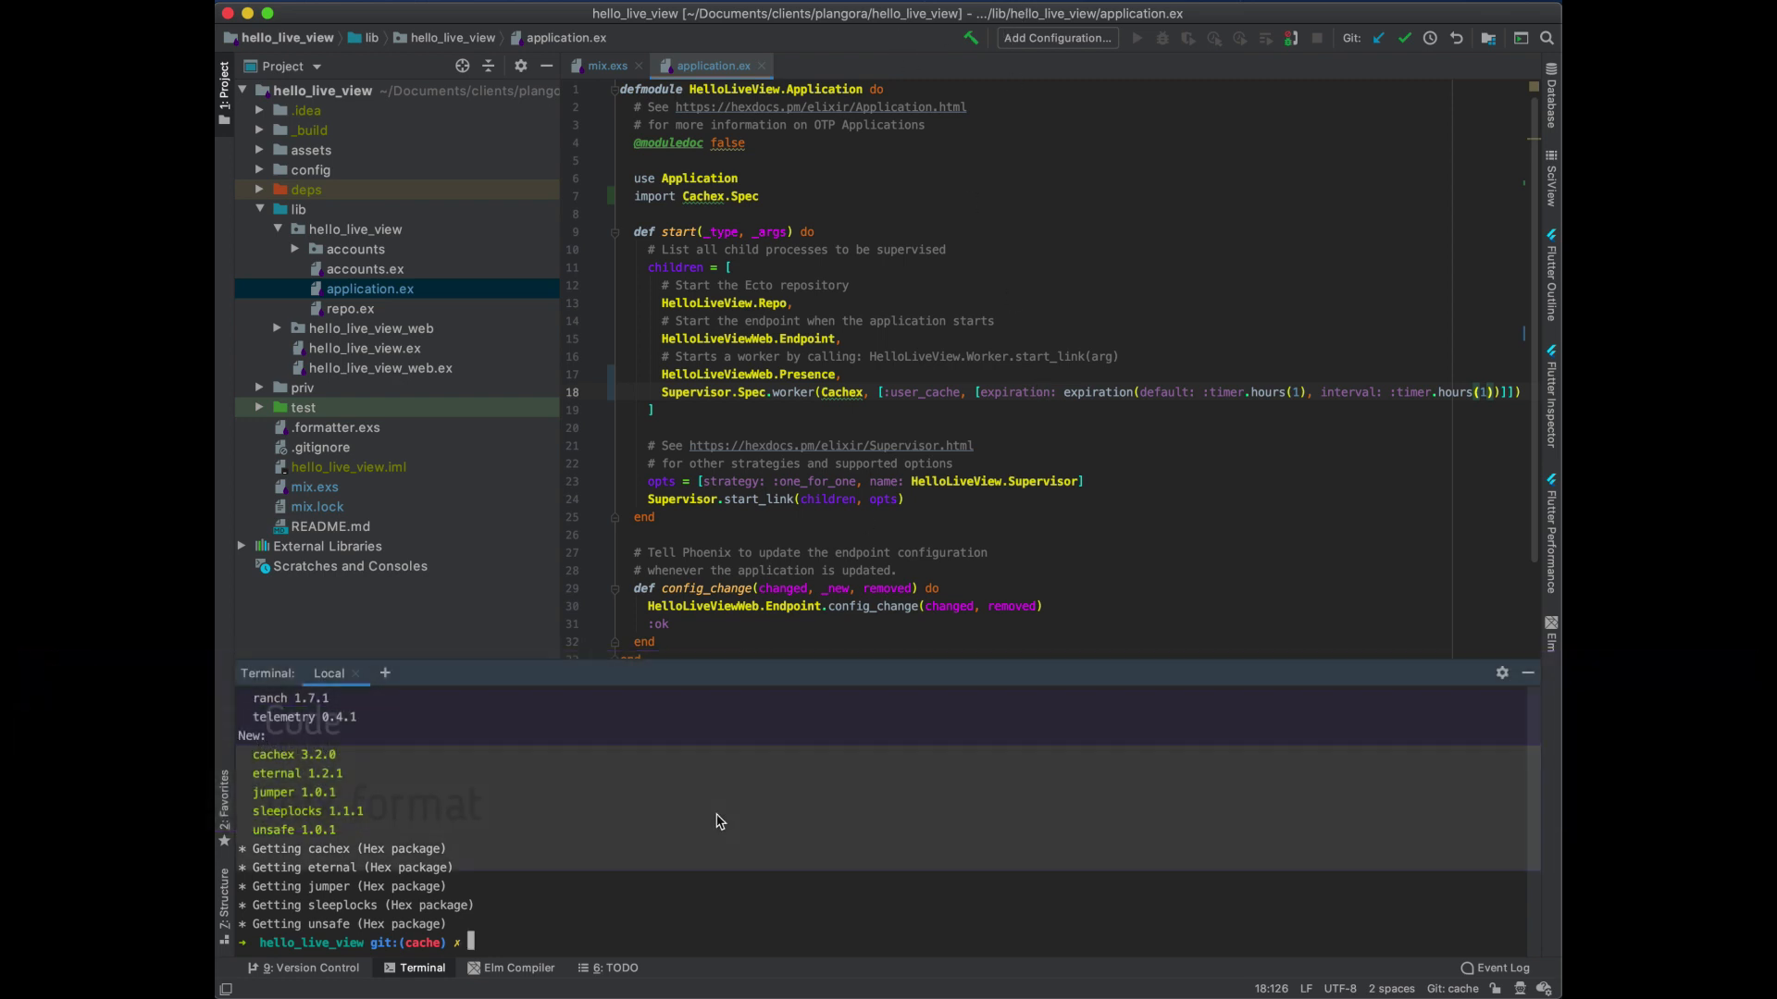
Run mix format in the terminal to format the project
{"action": "type", "text": "mix format"}
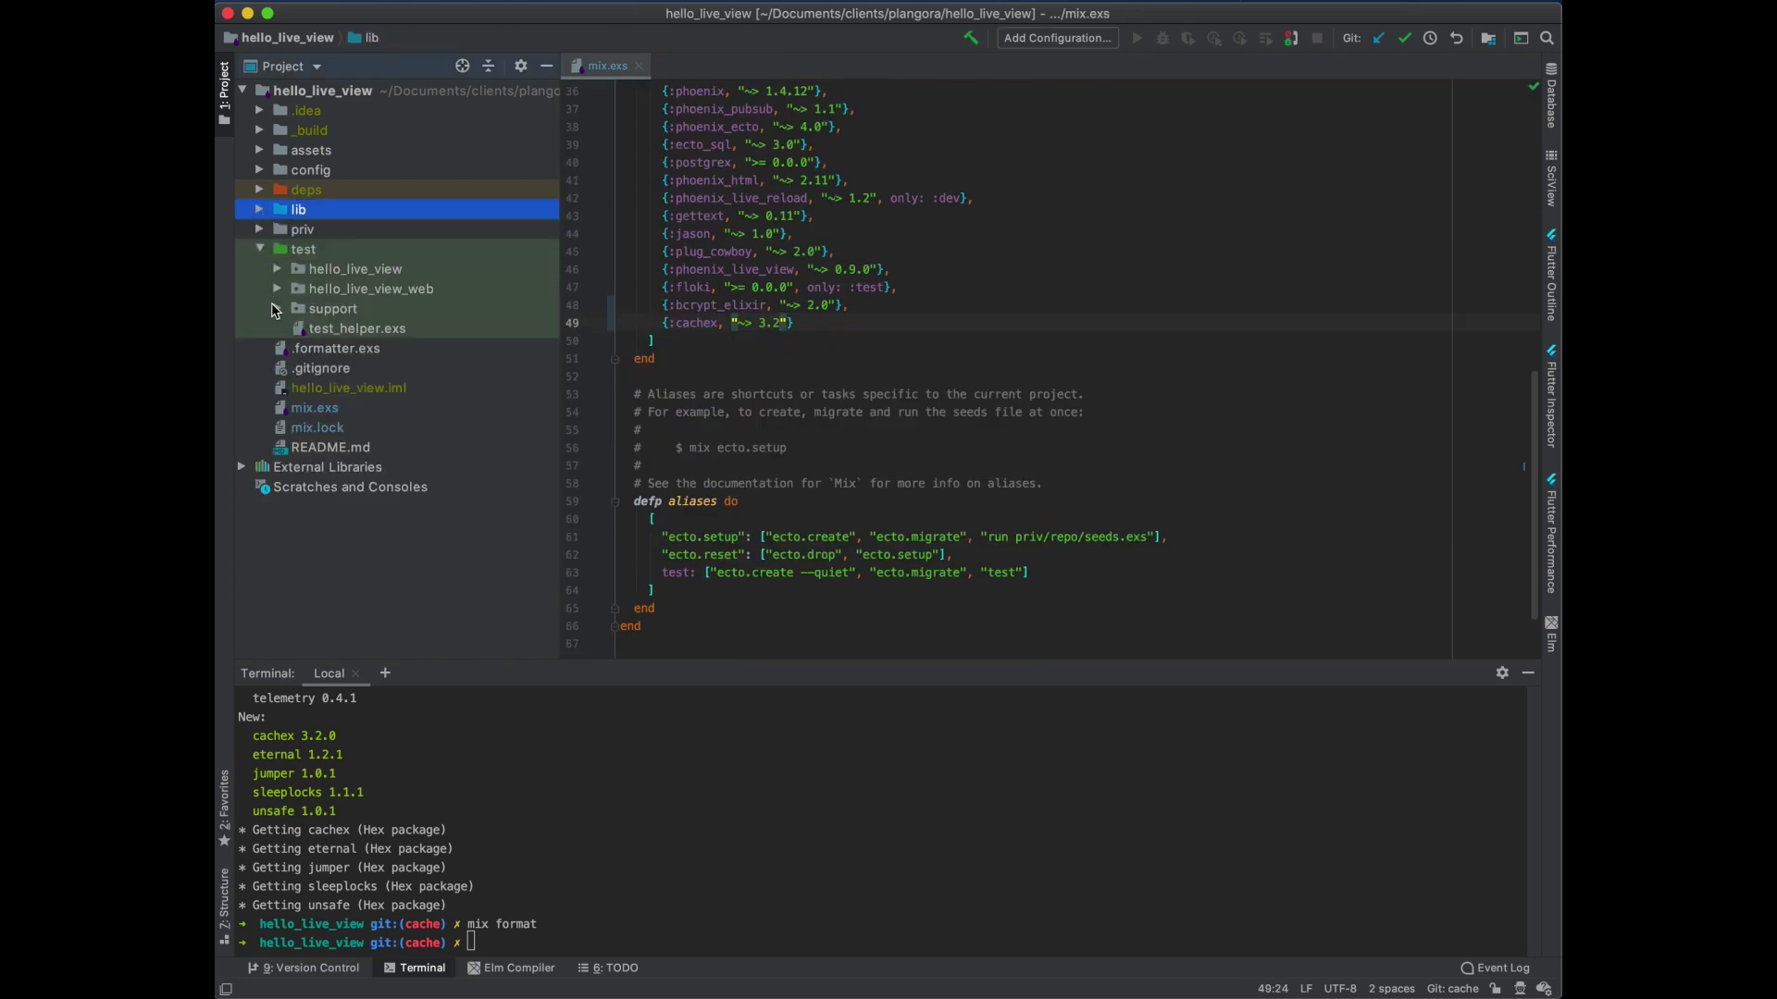
Open test/hello_live_view_web/live/user_edit_test.exs from the Project view
{"action": "left_click", "coordinate": [277, 289]}
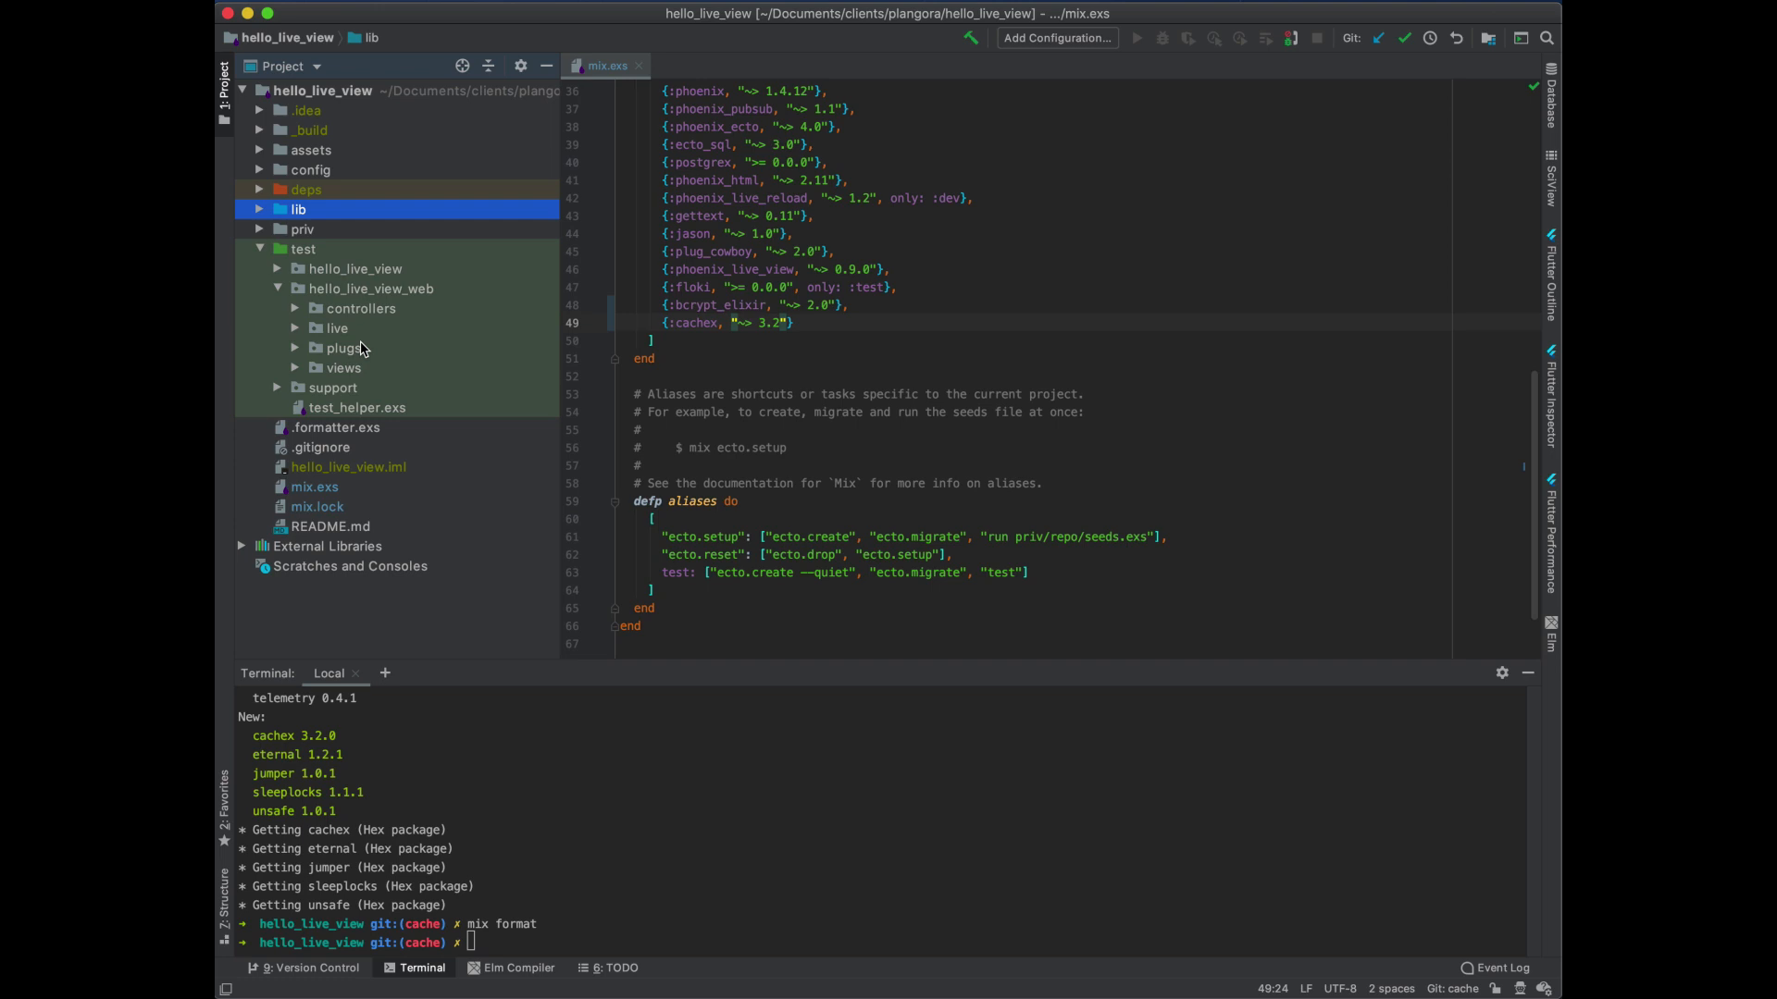
{"action": "mouse_move", "coordinate": [296, 333]}
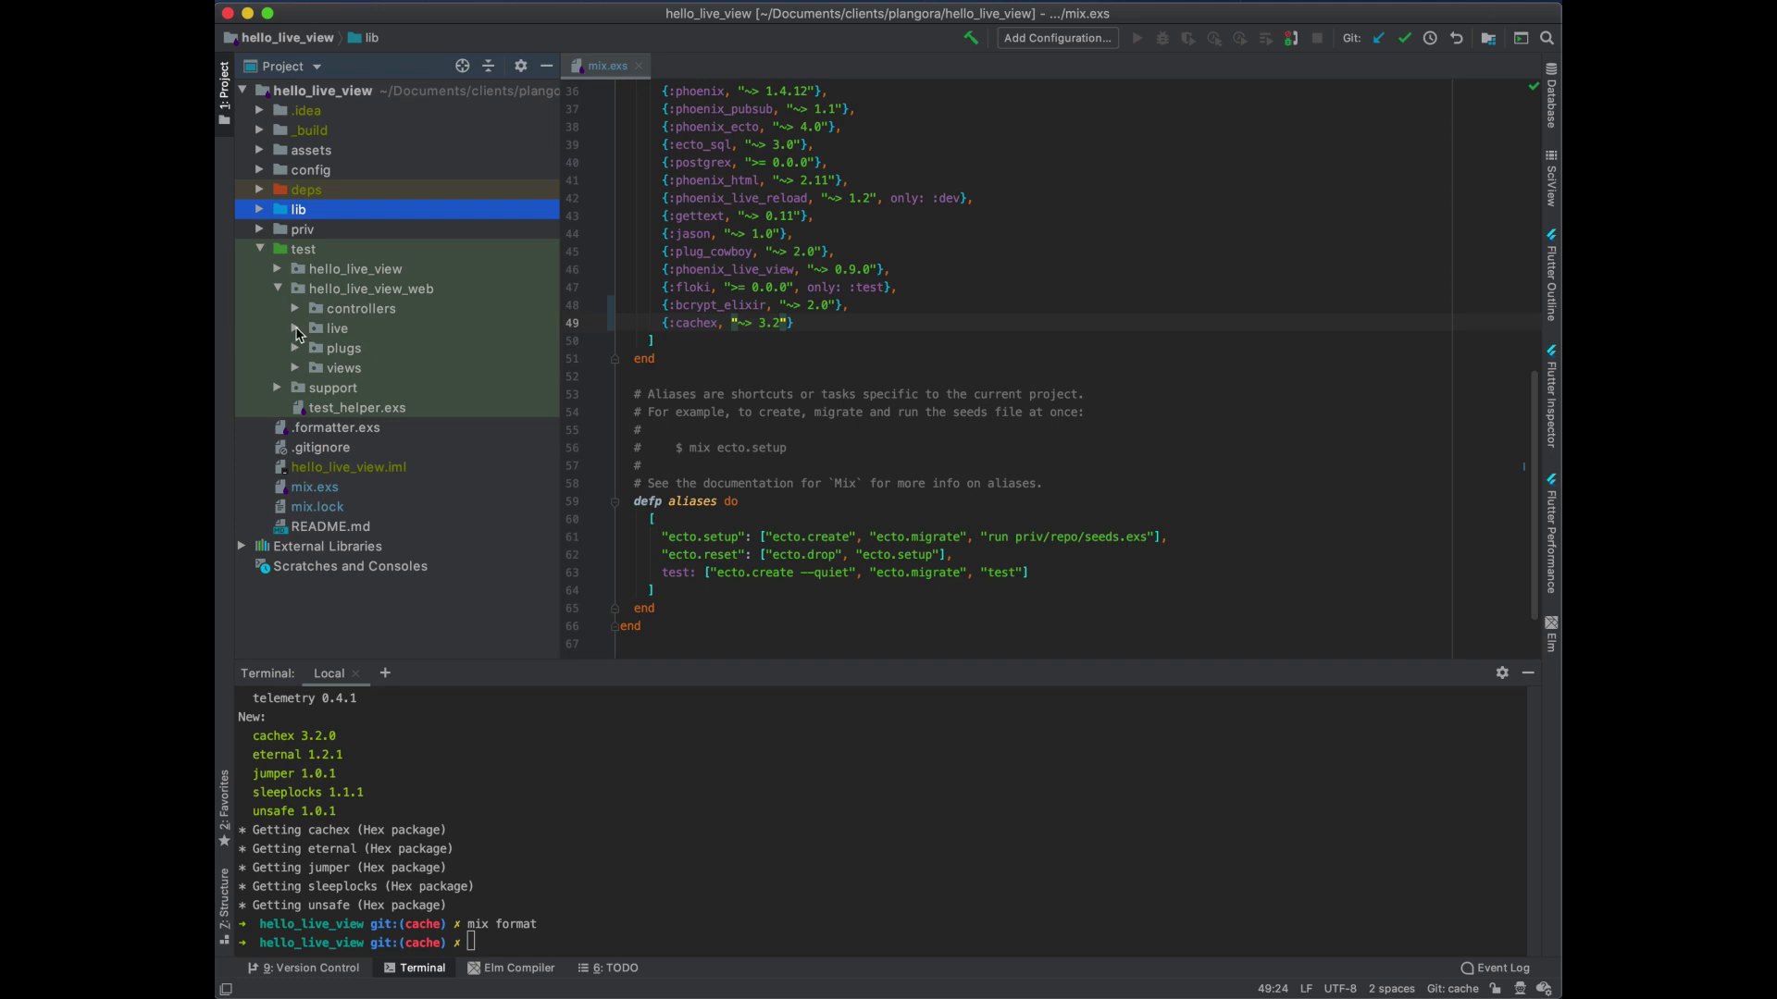
{"action": "mouse_move", "coordinate": [278, 390]}
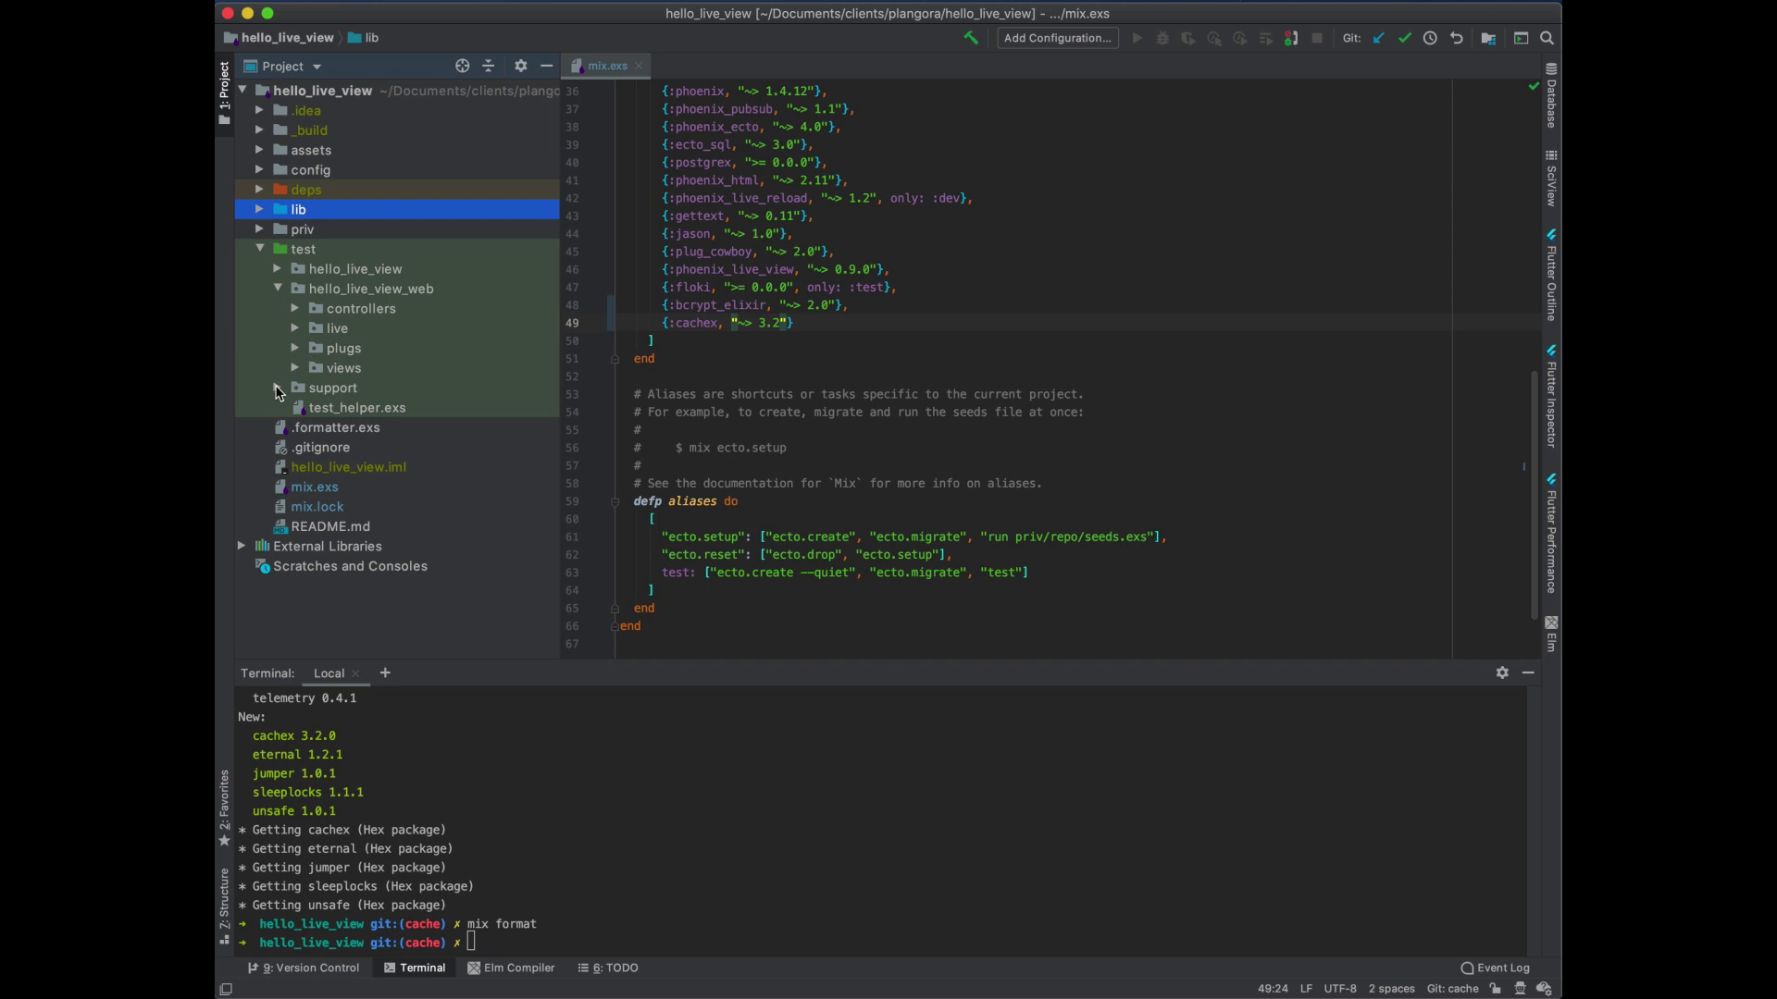
{"action": "left_click", "coordinate": [294, 327]}
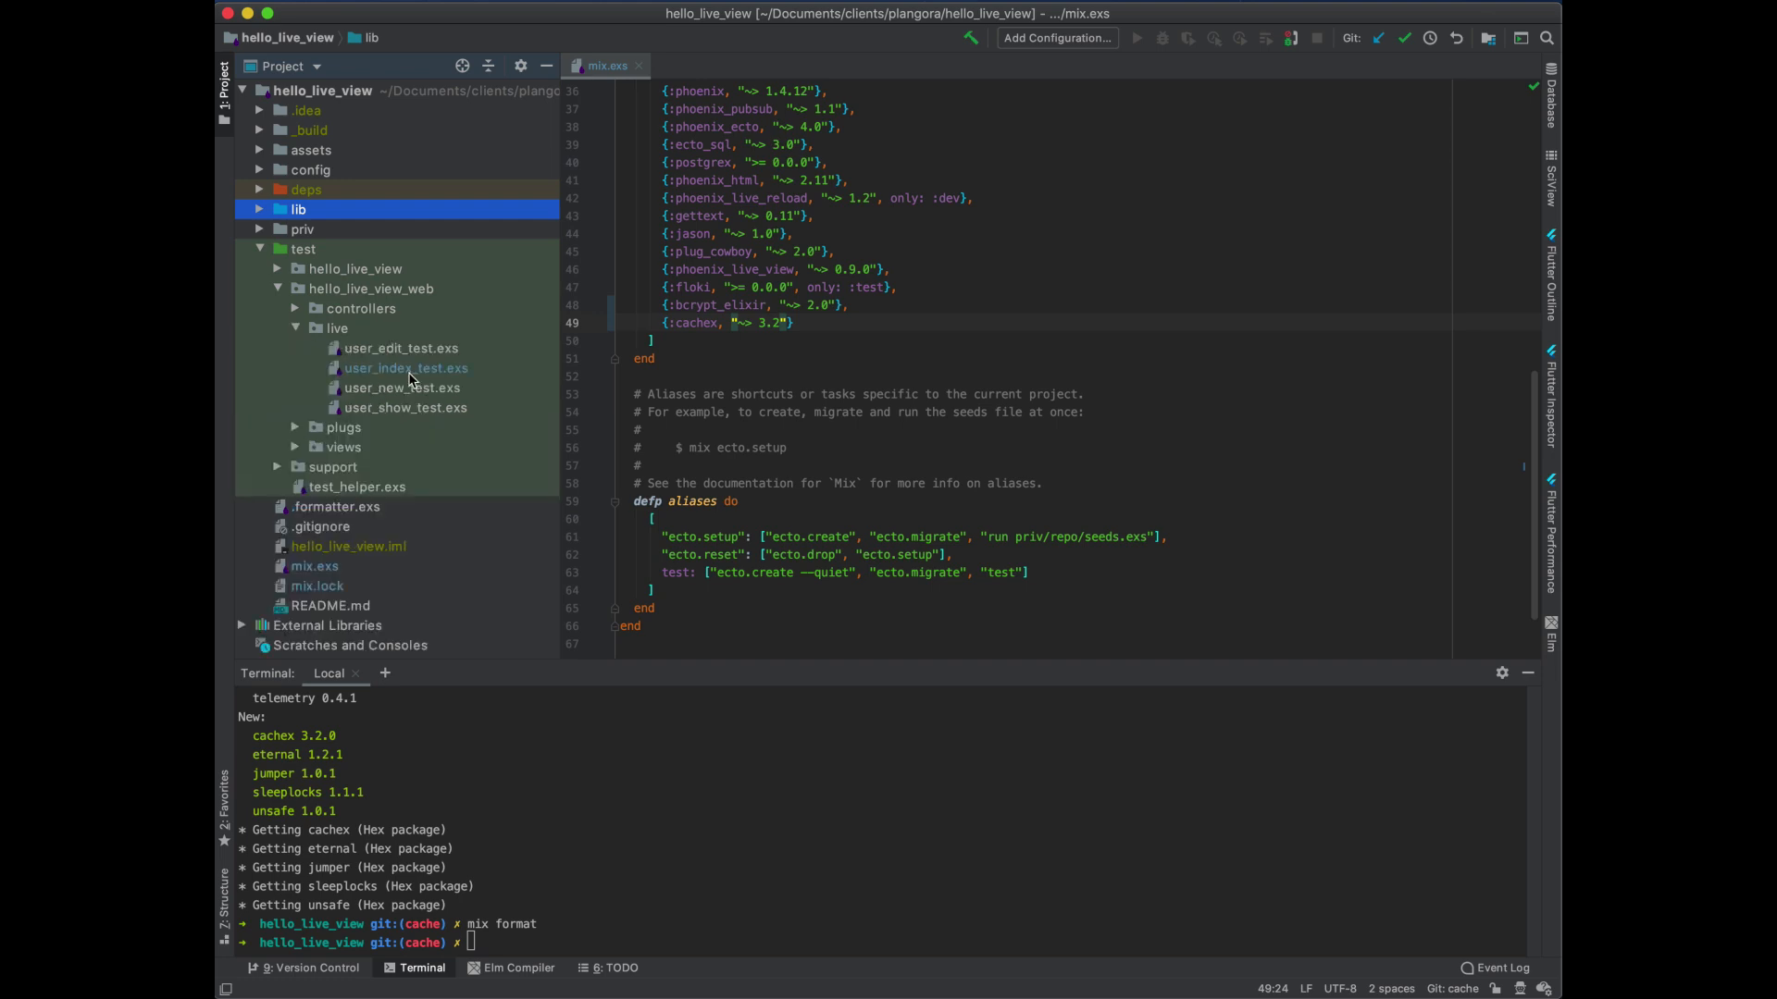
{"action": "left_click", "coordinate": [401, 387]}
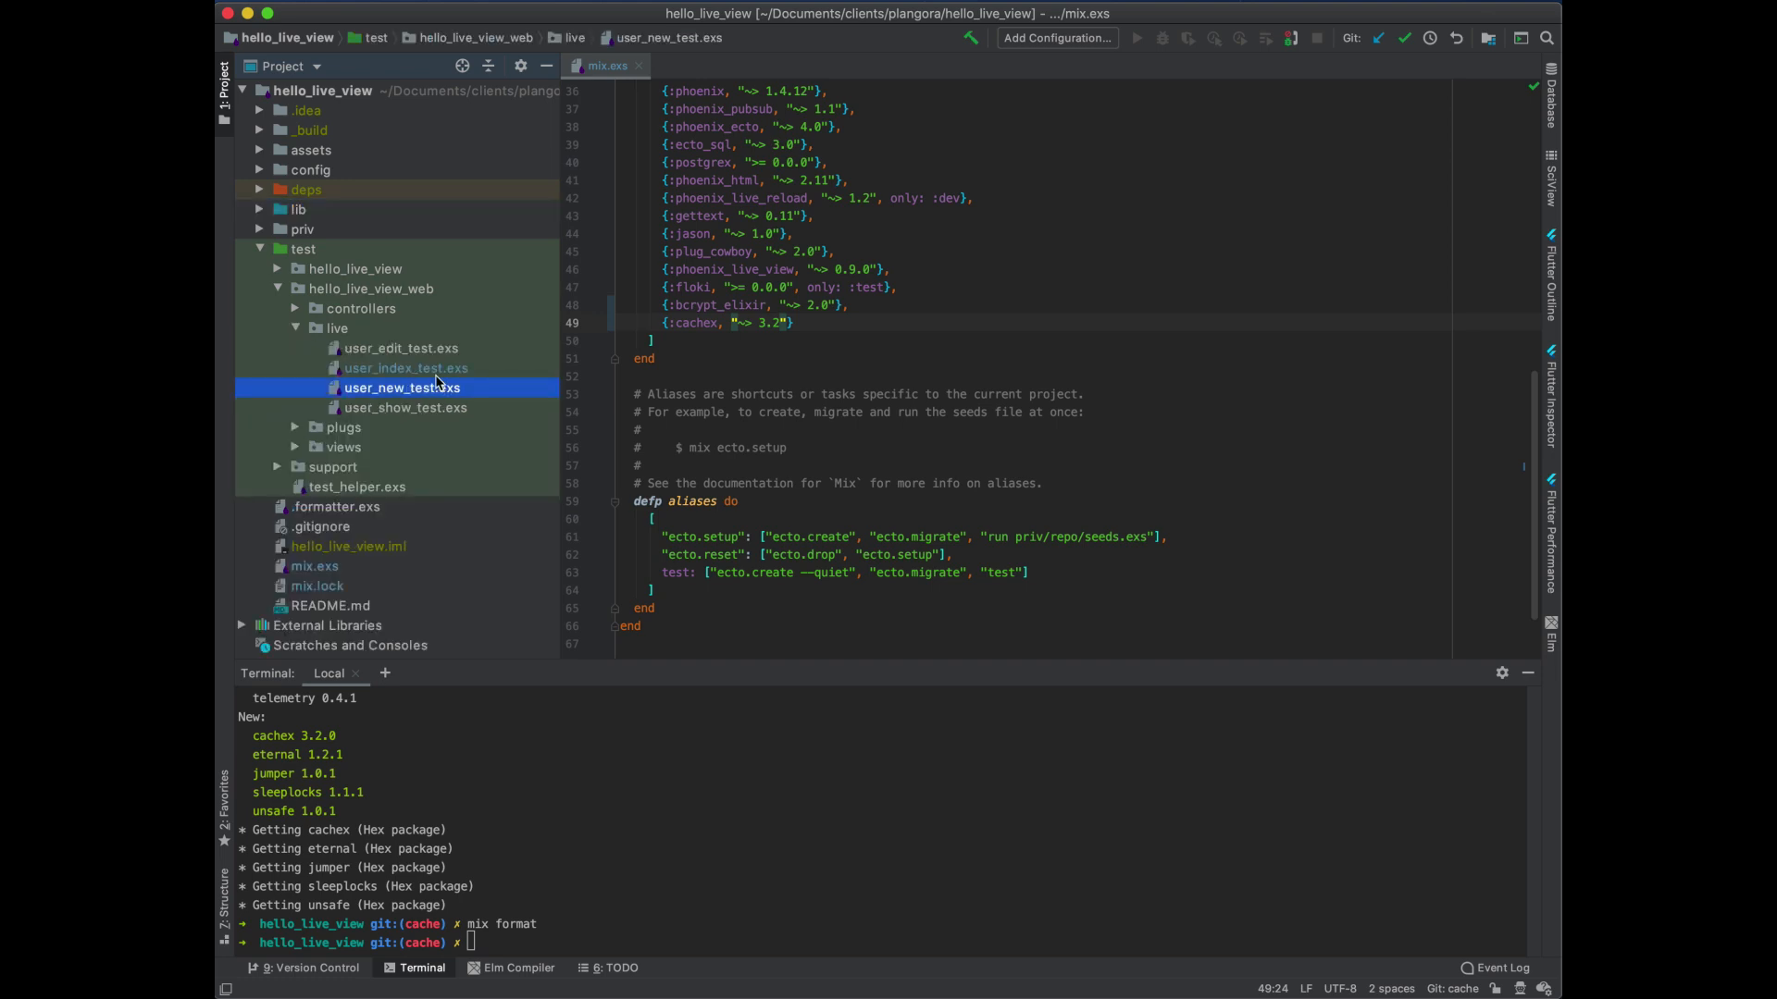
{"action": "left_click", "coordinate": [399, 348]}
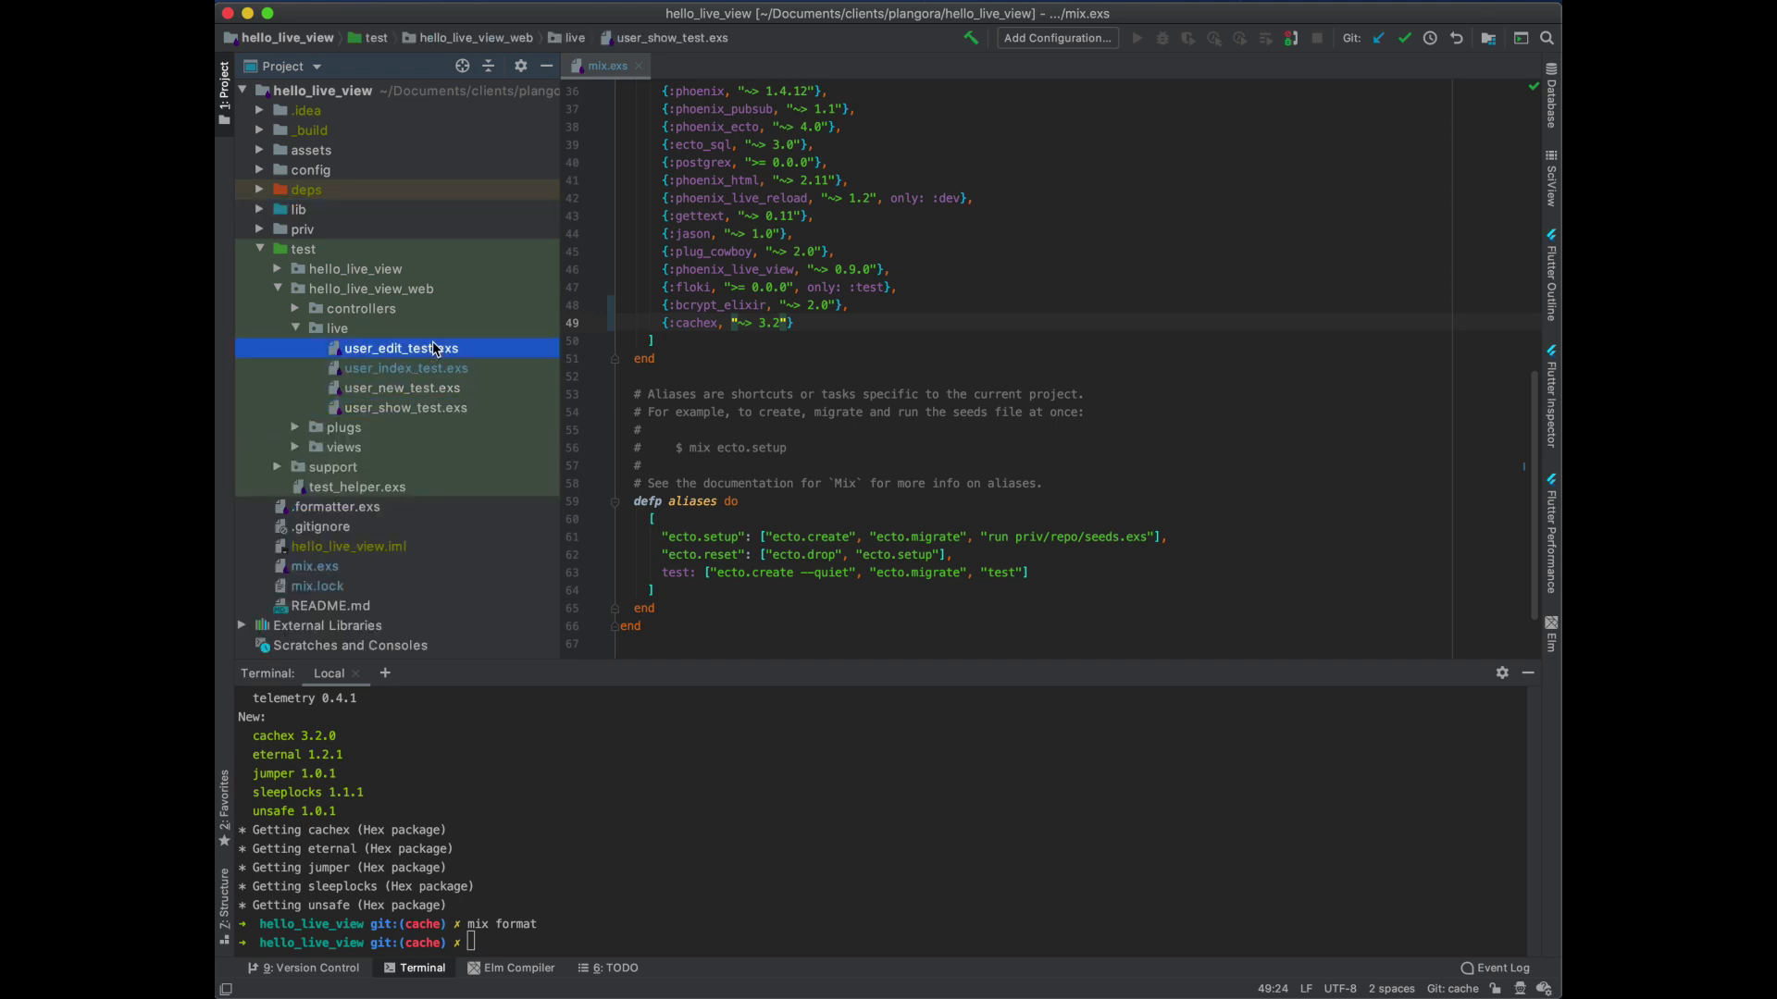
{"action": "double_click", "coordinate": [398, 348]}
{"action": "type", "text": "test \"can continue editing "}
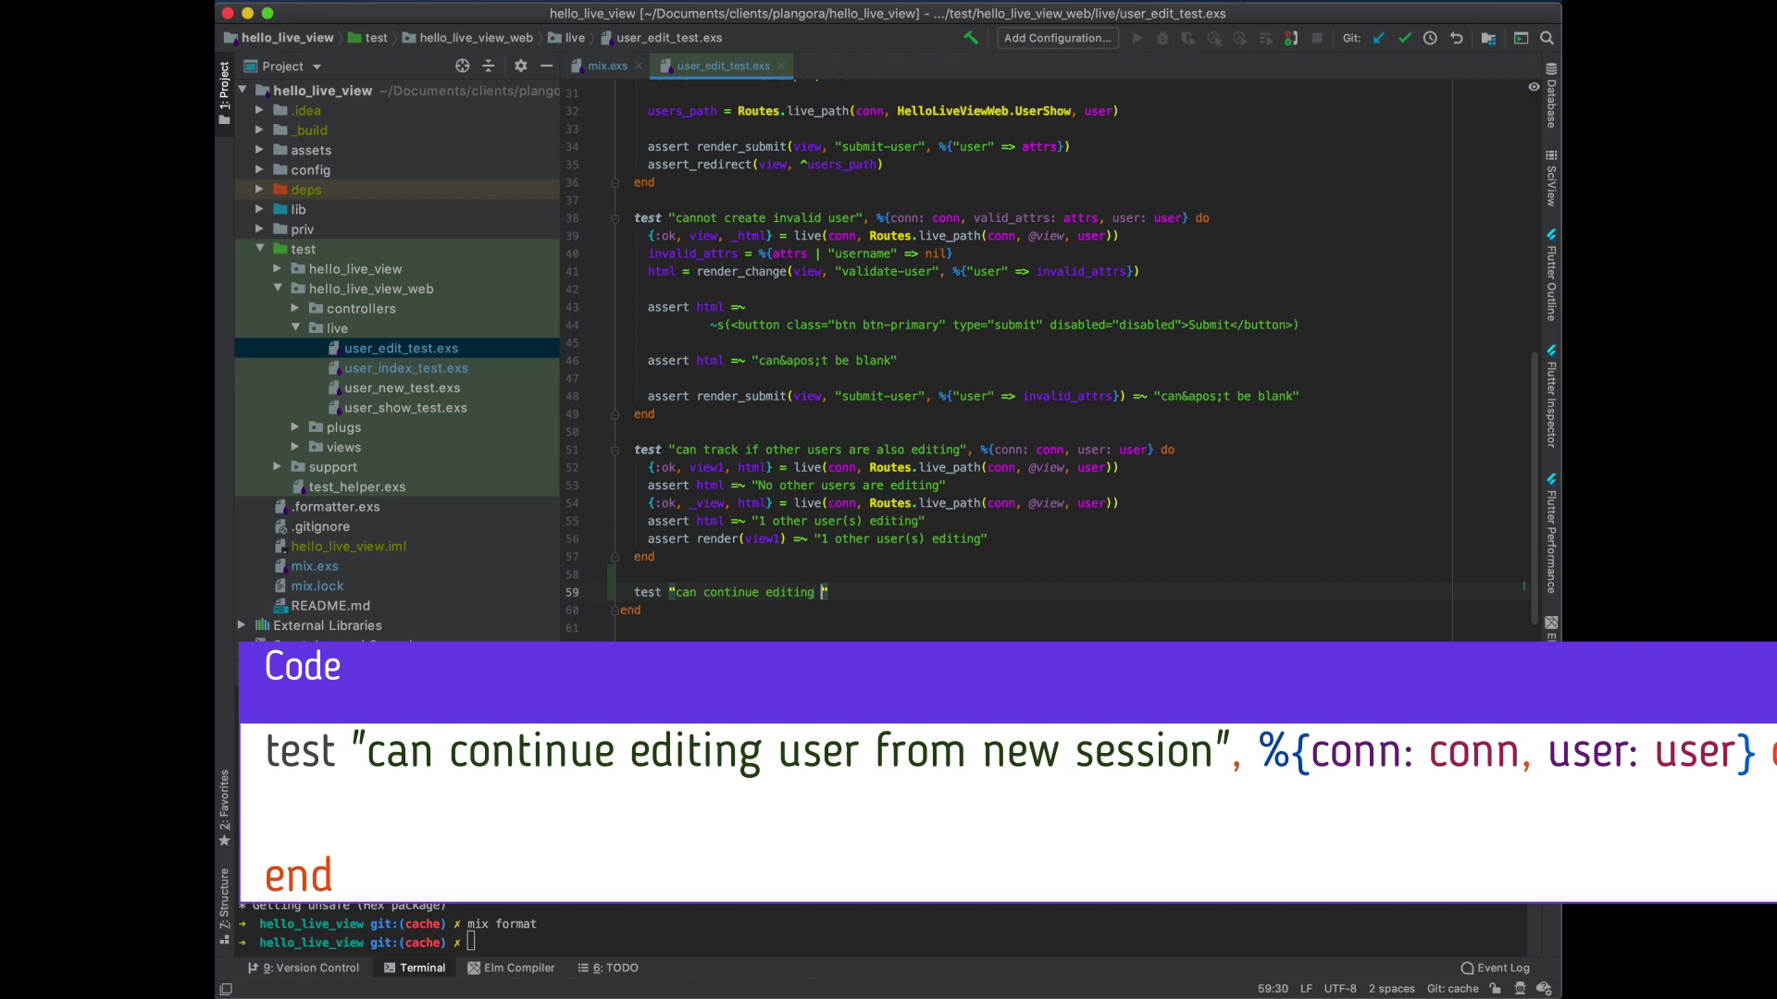
Write the header for a test about continuing editing the user from a new session
{"action": "type", "text": "user from new session"}
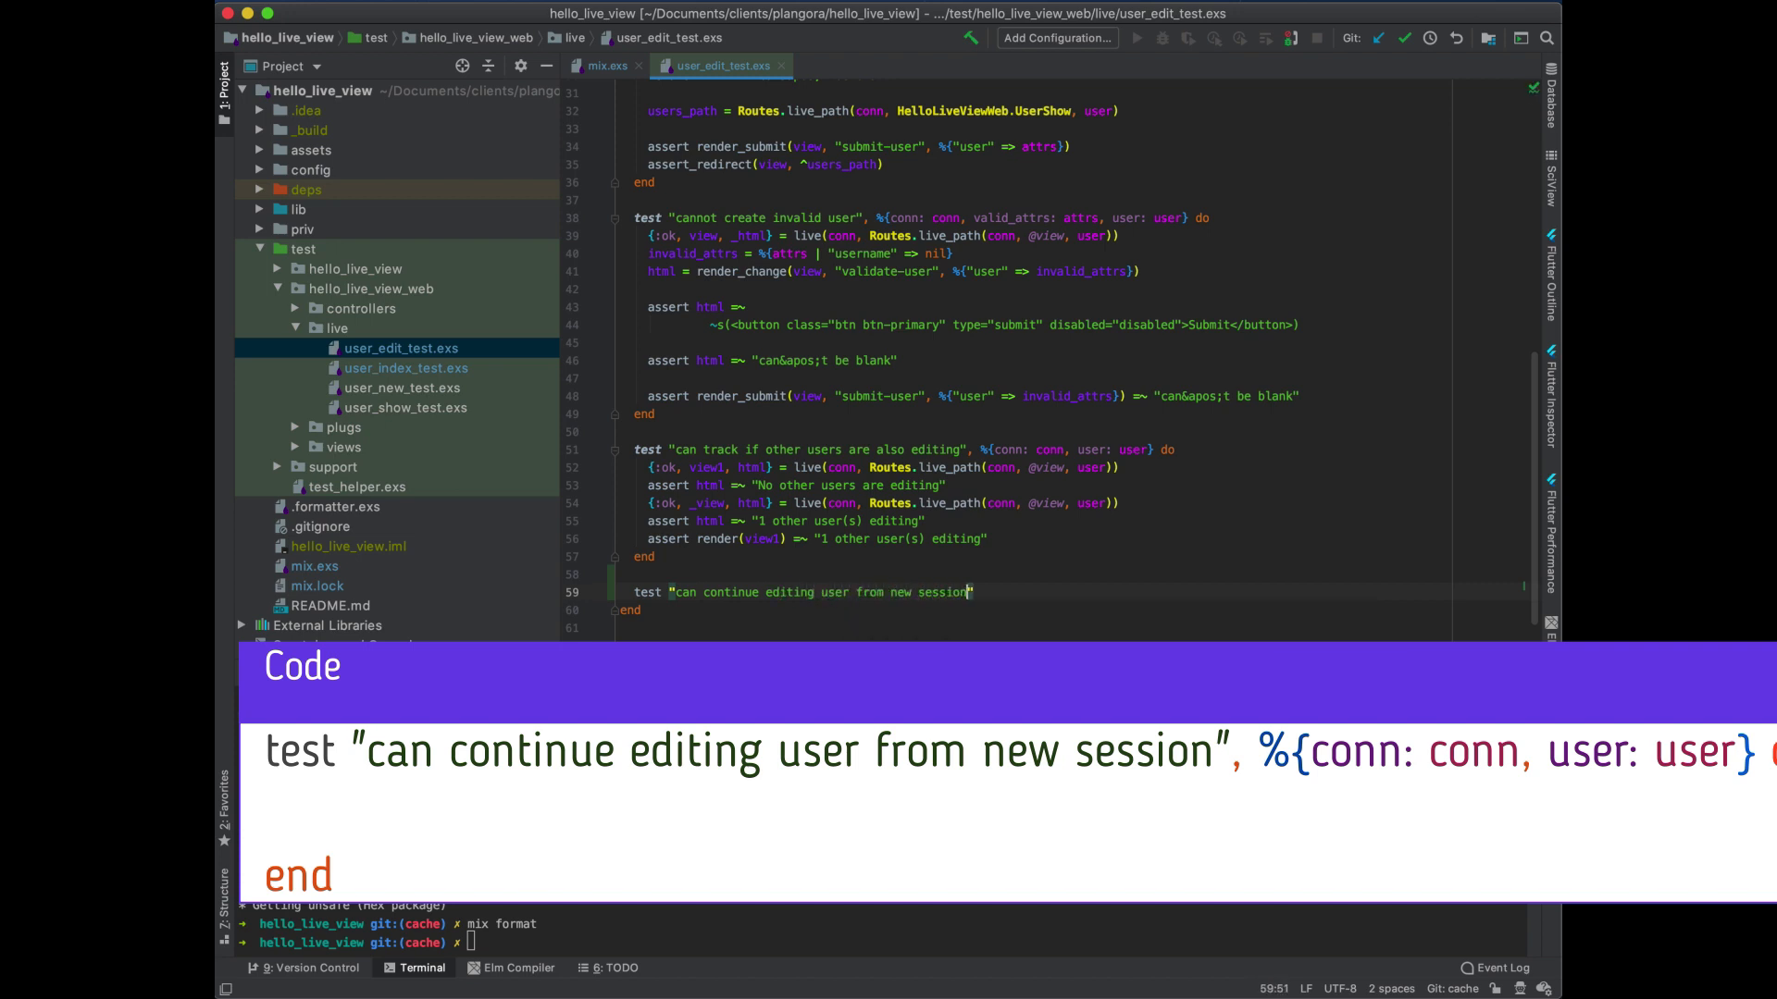
{"action": "type", "text": ","}
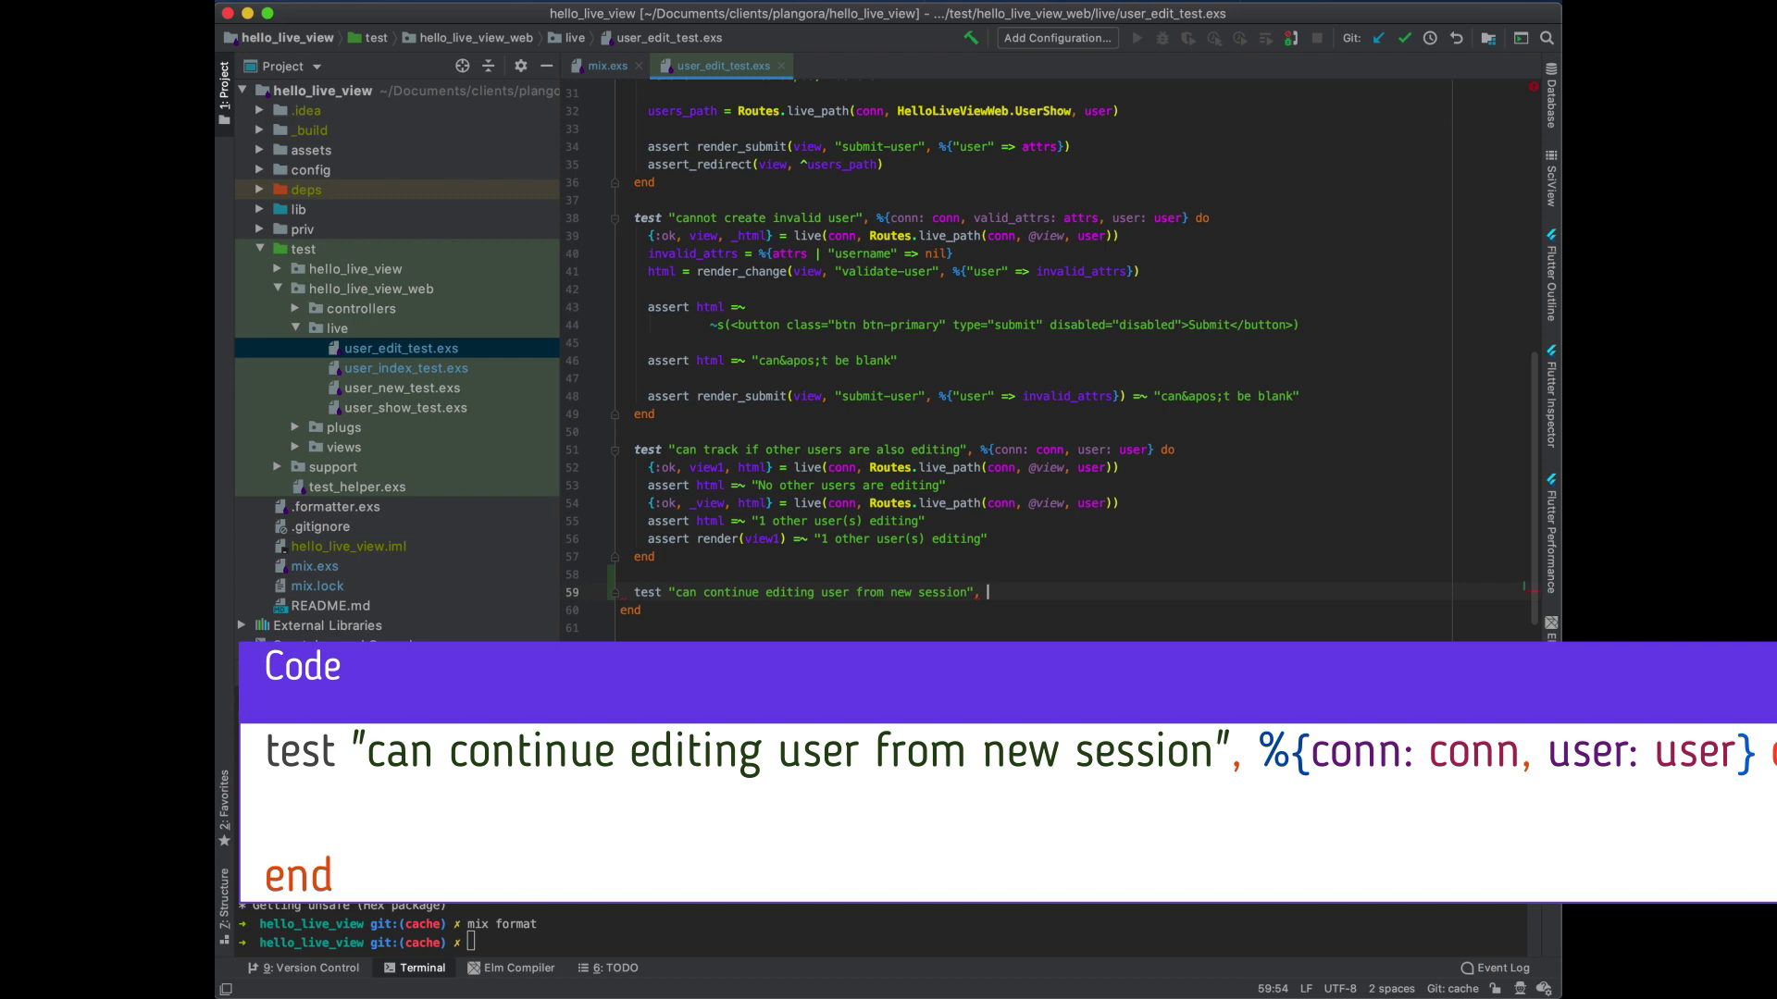
{"action": "type", "text": "%{conn: conn, user: user} do"}
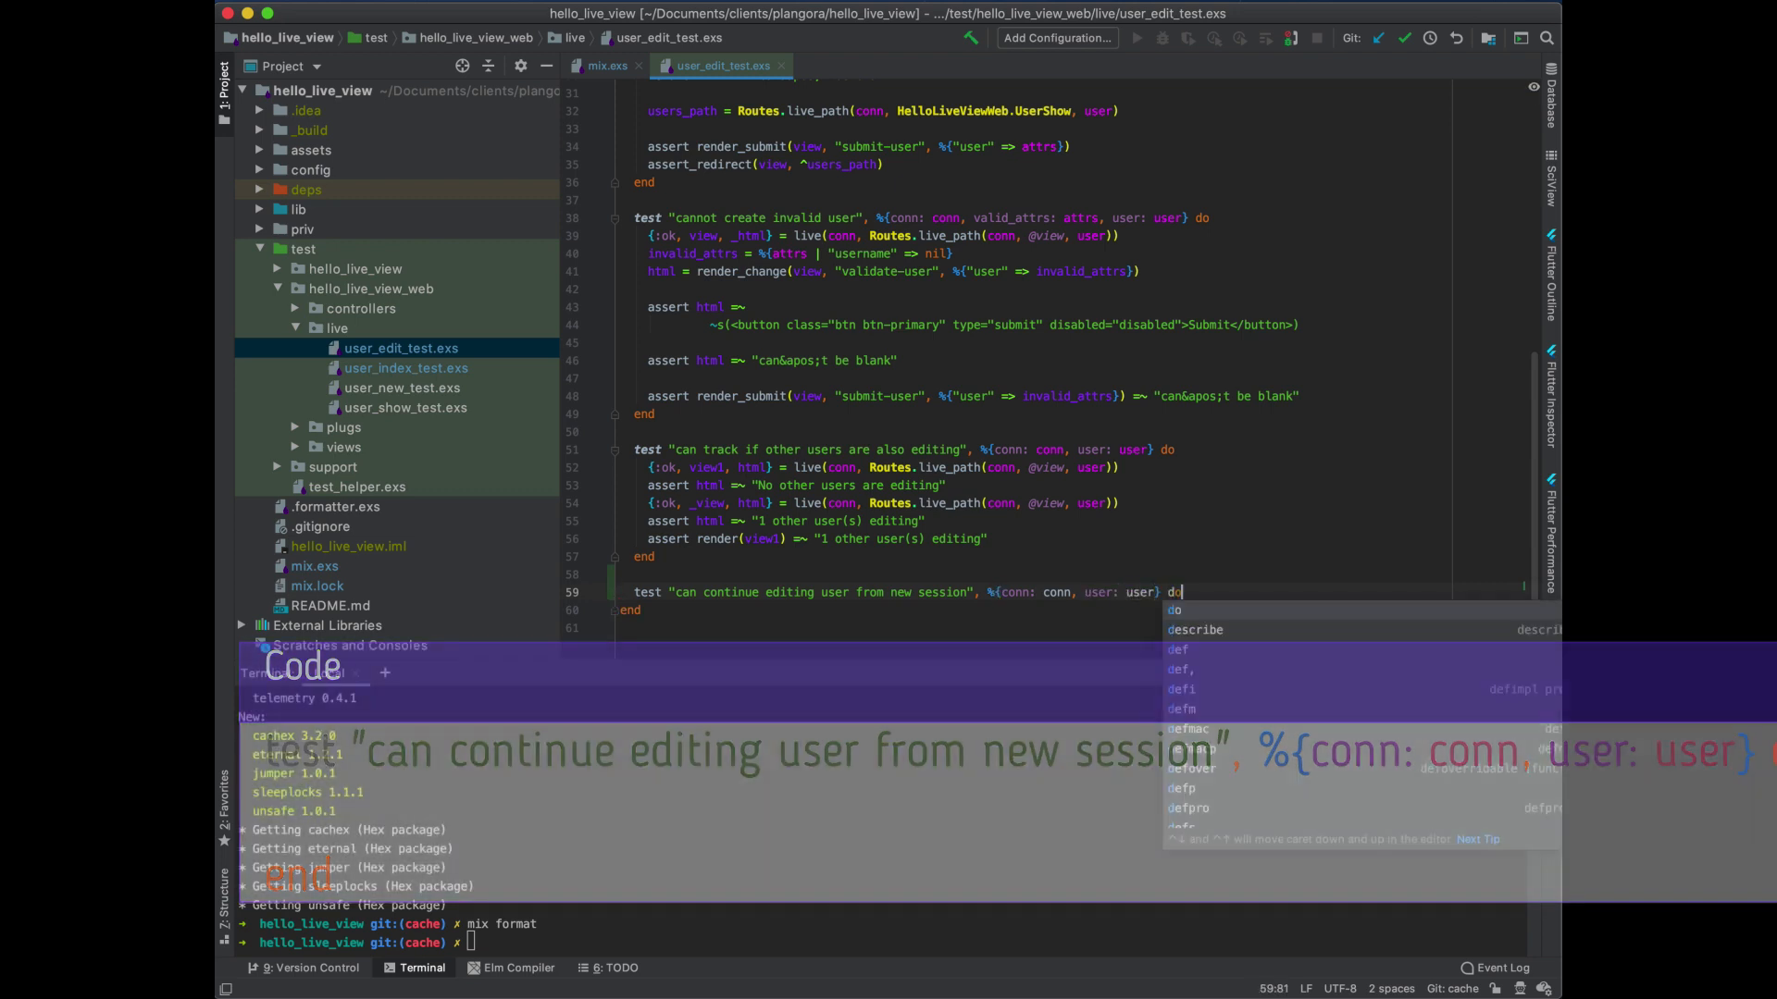
{"action": "key", "text": "Enter"}
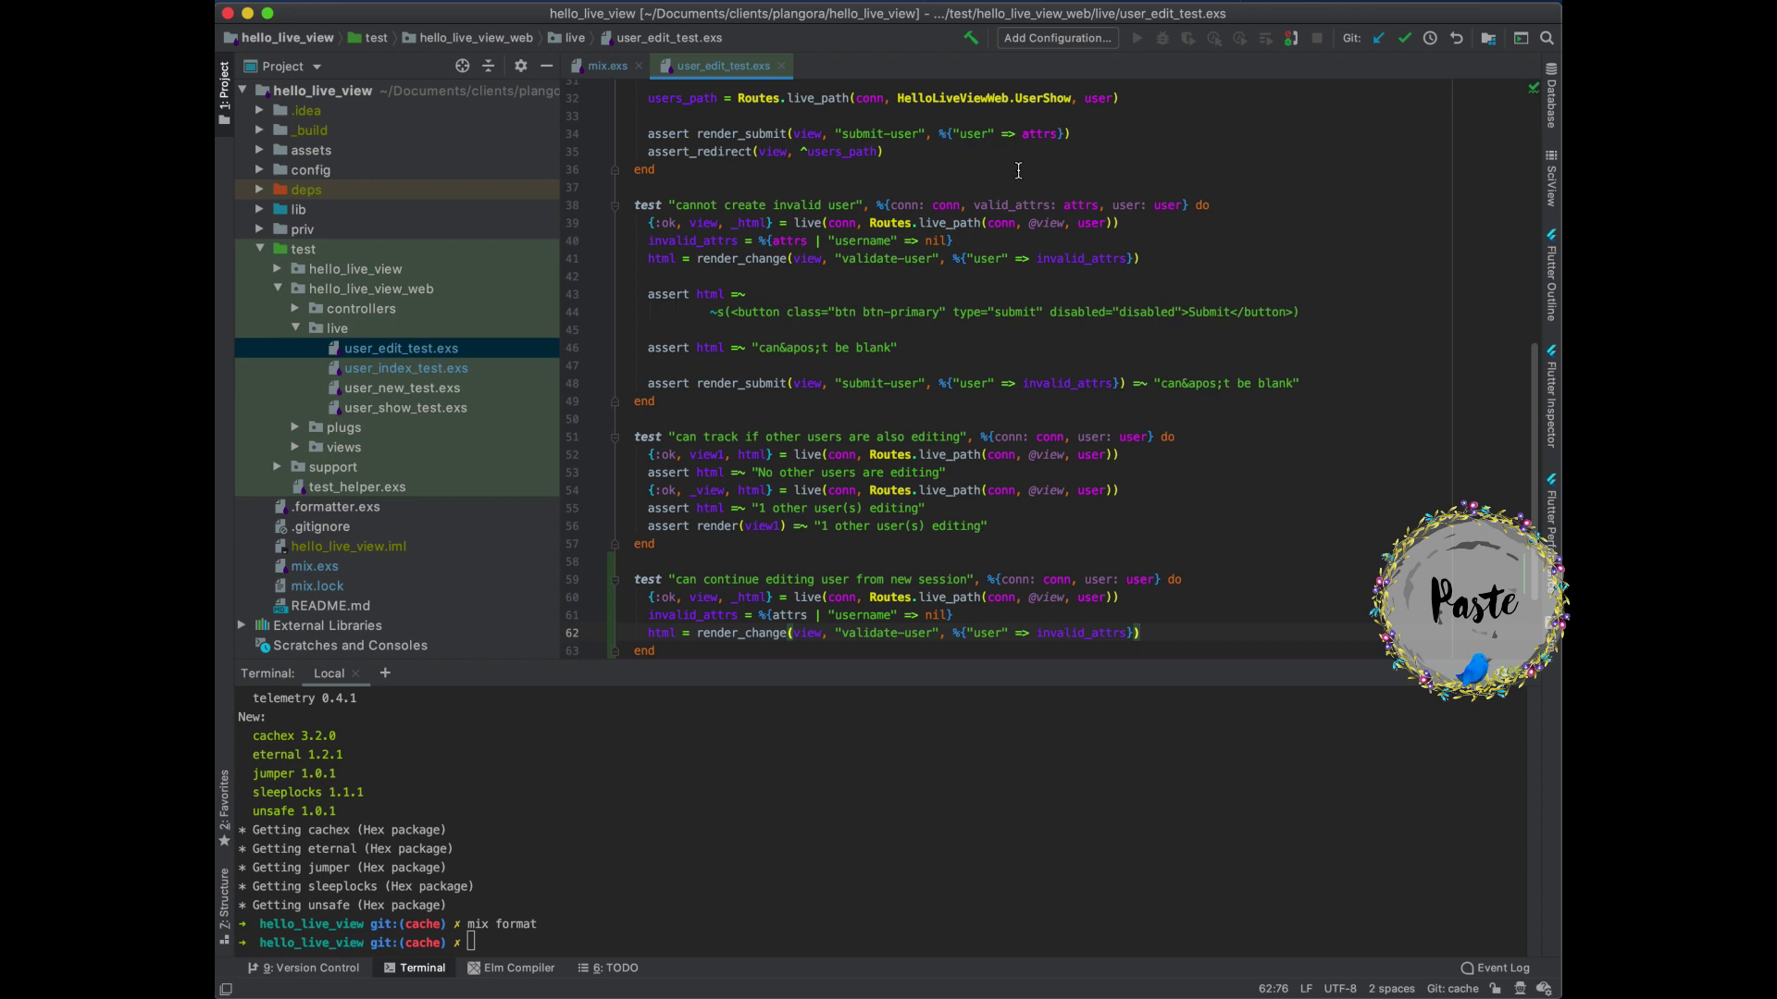
Fill the test body with invalid-attrs validation, stop(view), a remount, and can't-be-blank assertions
{"action": "left_click_drag", "start_coordinate": [929, 204], "coordinate": [1082, 203]}
{"action": "type", "text": ", valid_attrs: attrs"}
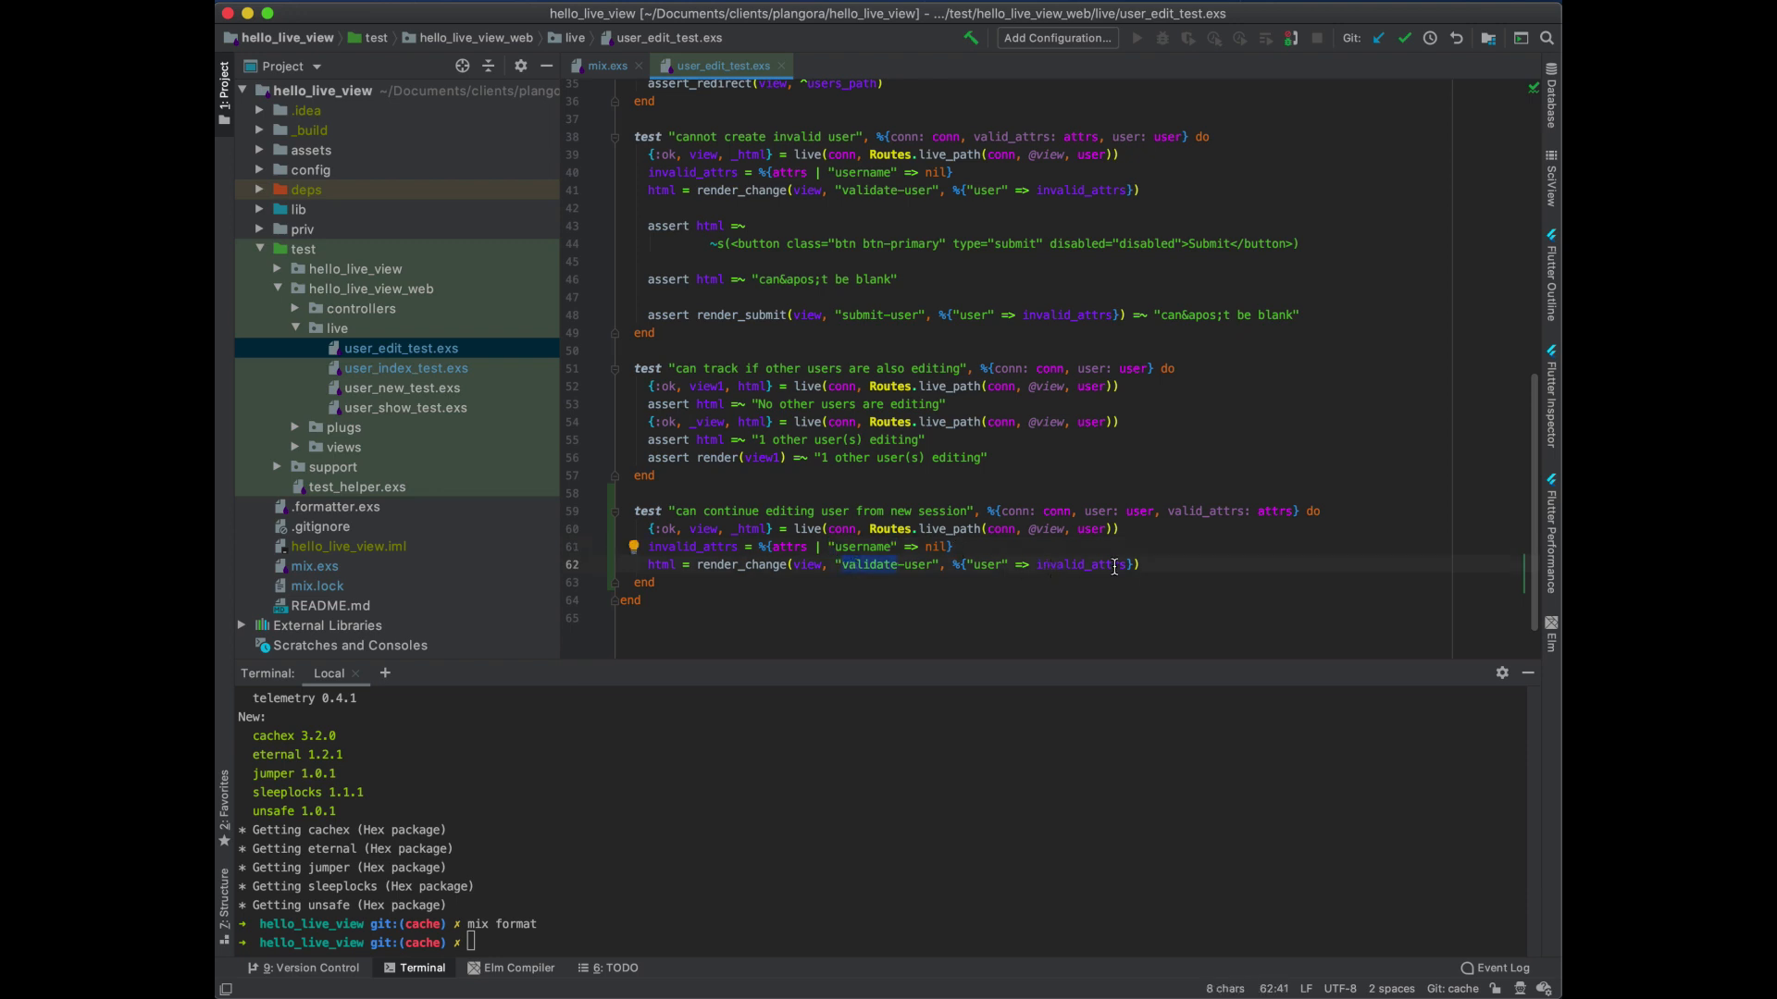
{"action": "double_click", "coordinate": [1078, 565]}
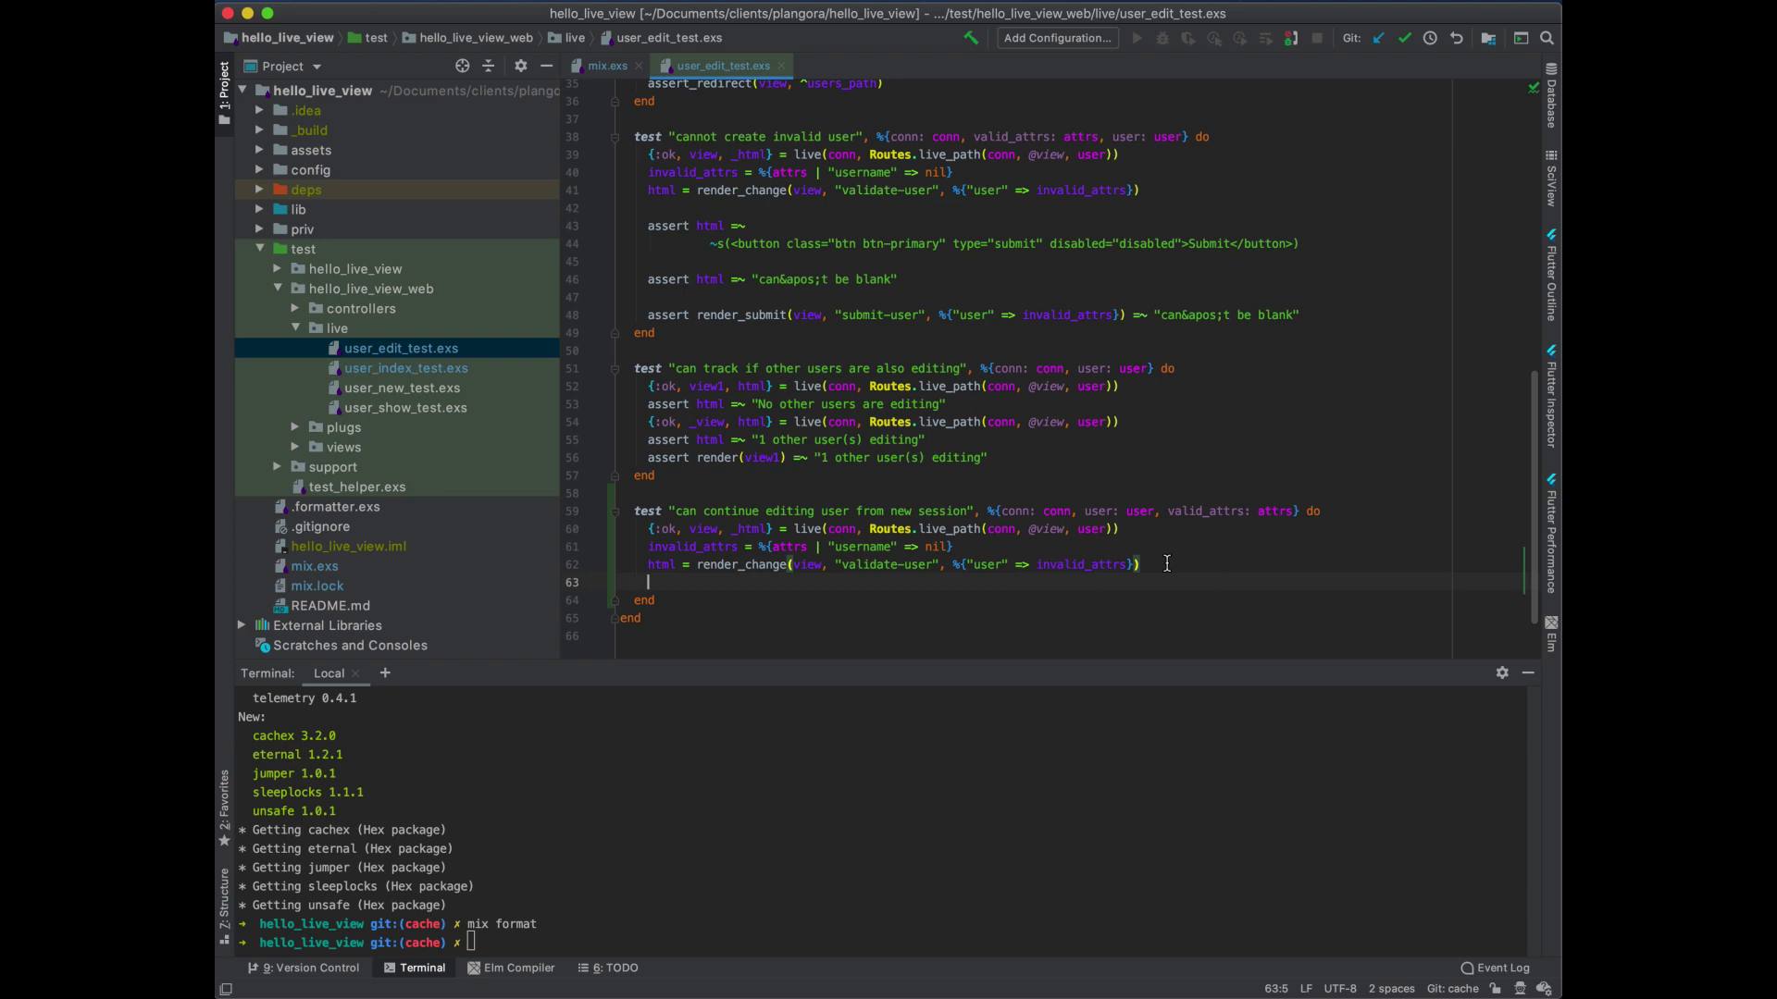
{"action": "type", "text": "stop(view)"}
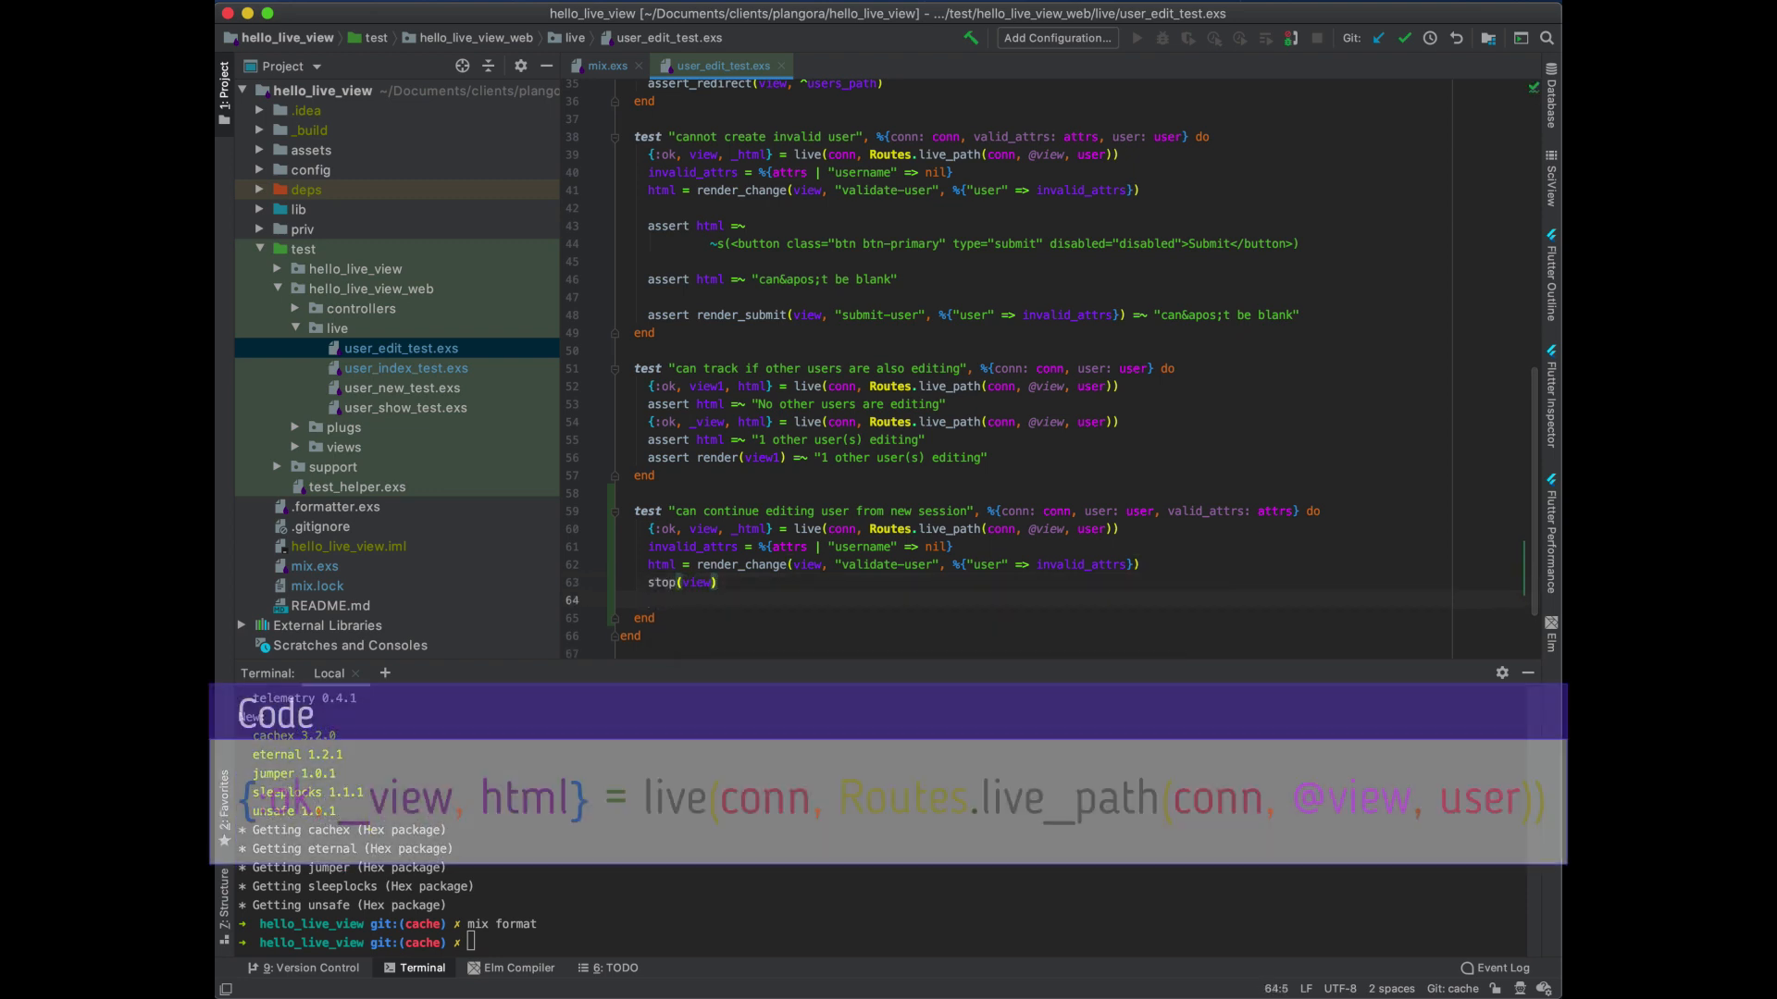
{"action": "type", "text": "{:ok, _}"}
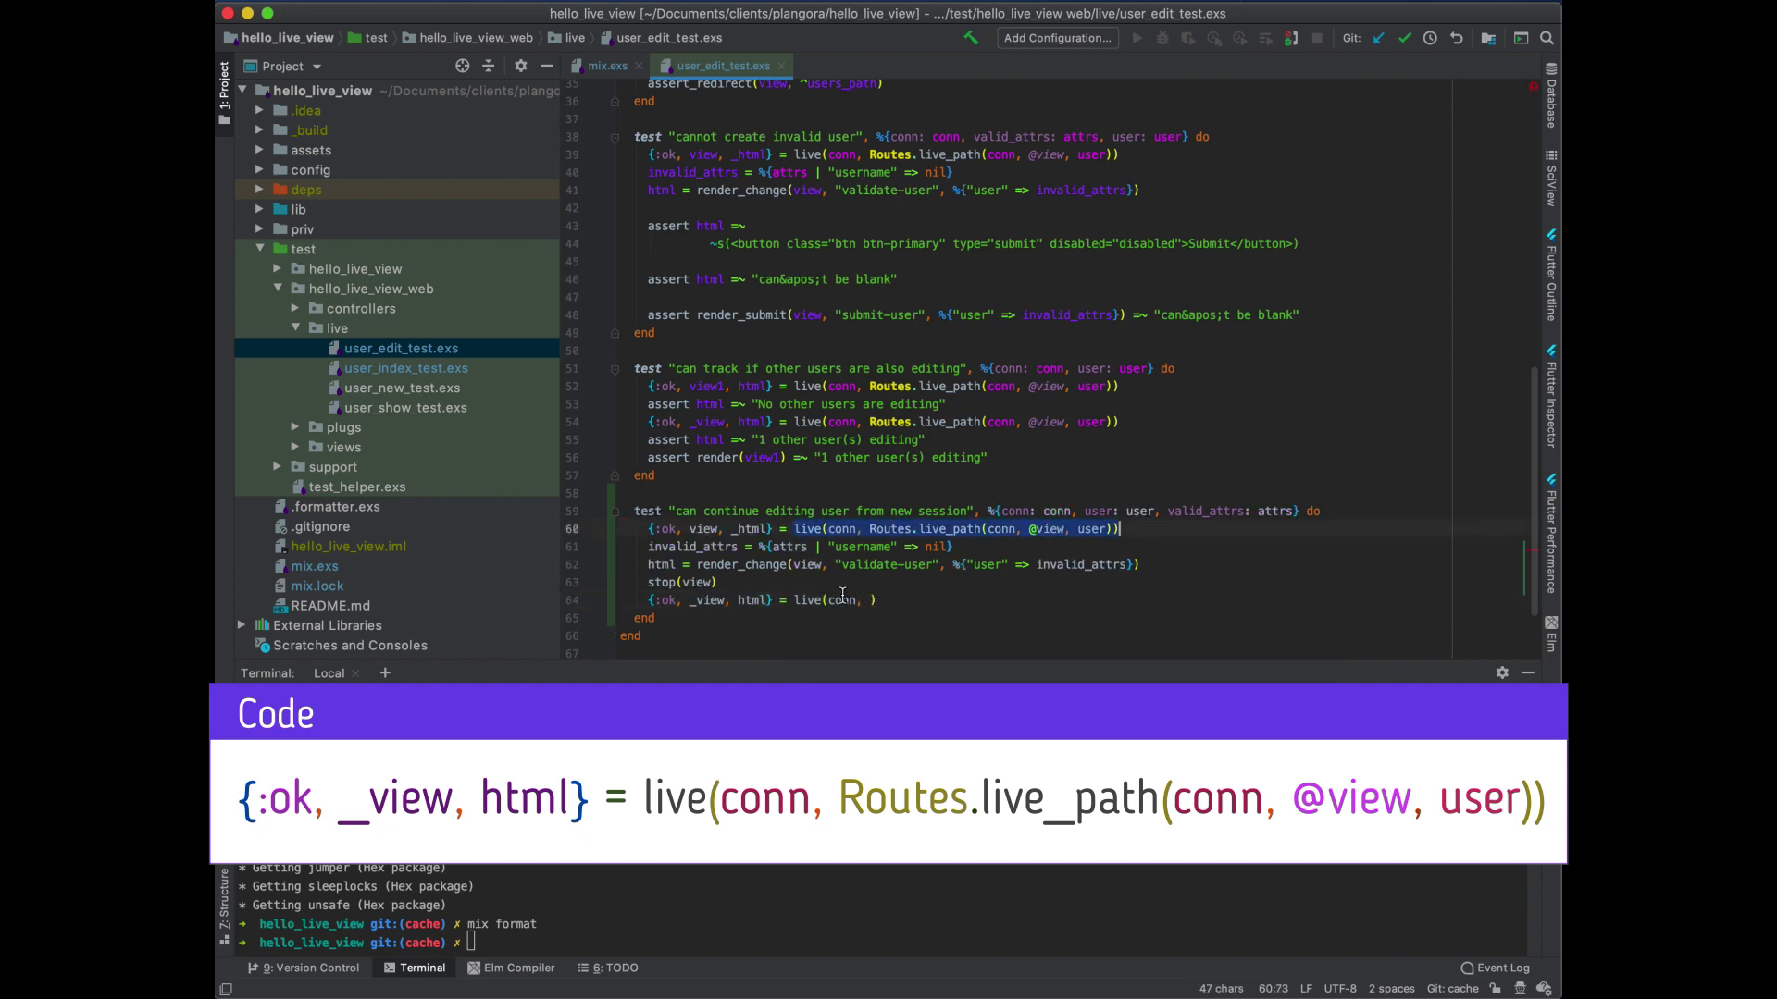
{"action": "type", "text": "Routes.live_path(conn, @view, user)"}
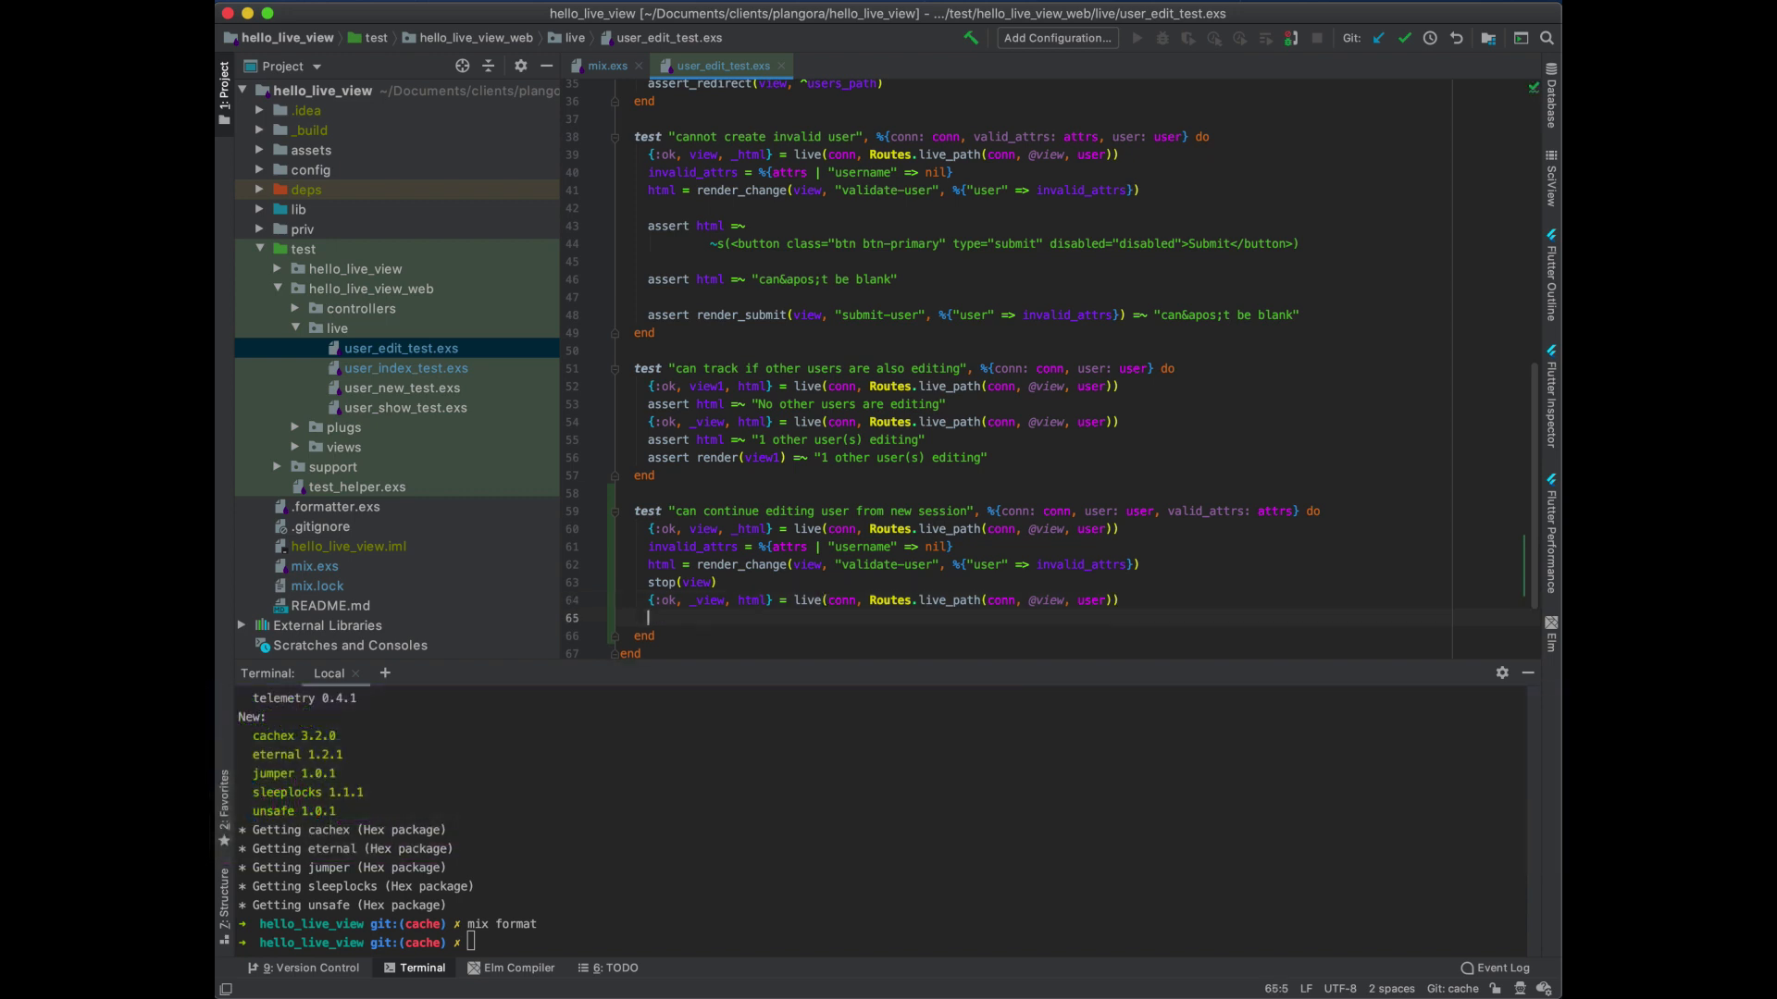
{"action": "type", "text": "assert html =~ \"can&apos;t be blank"}
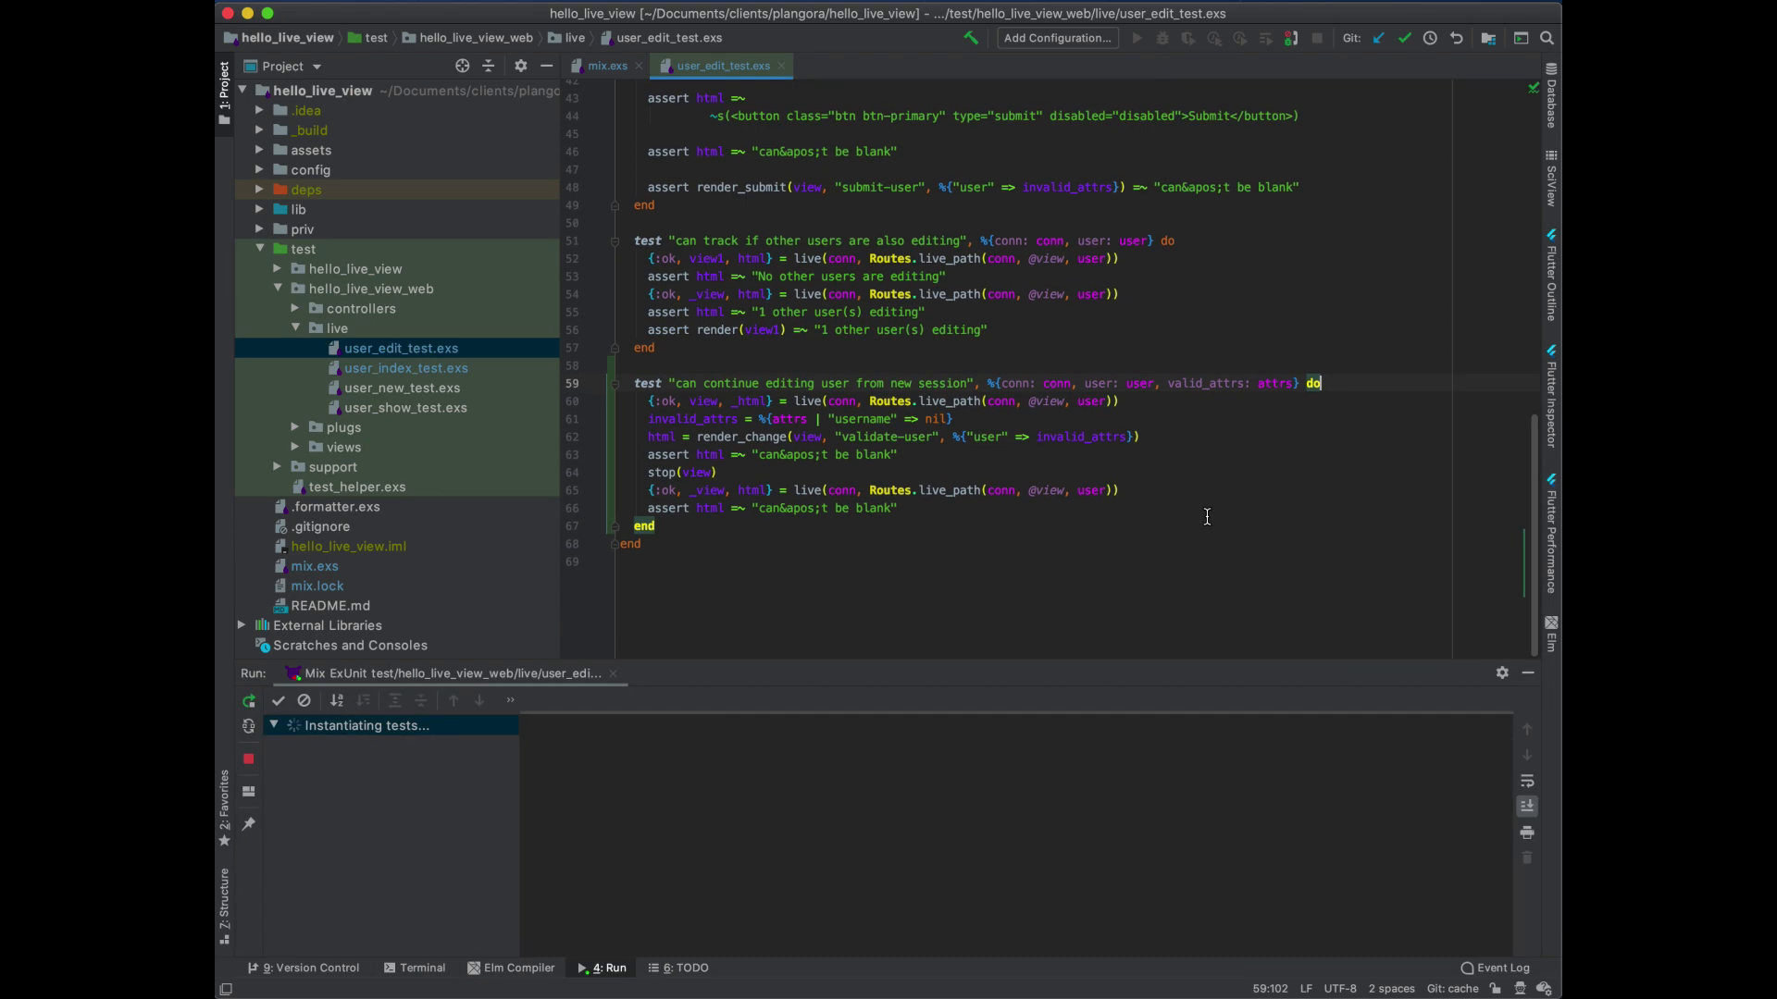
Run the continue-editing test and review its failing final can't-be-blank assertion
{"action": "left_click", "coordinate": [1140, 38]}
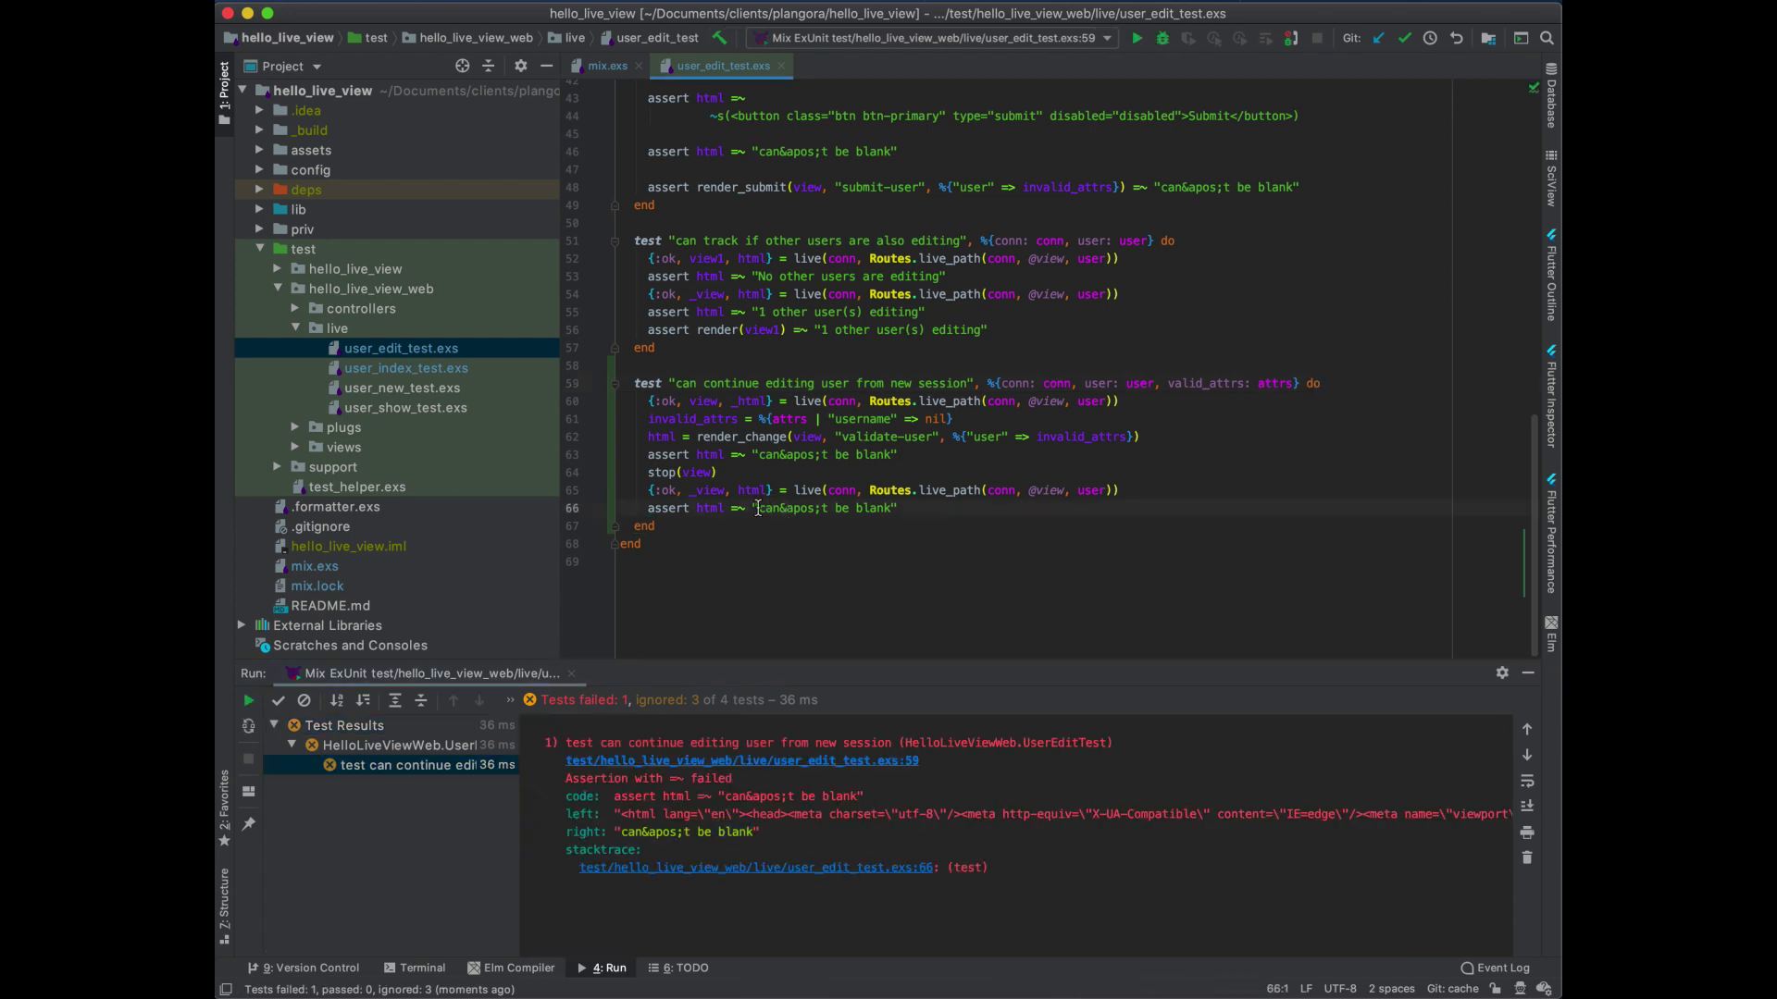
{"action": "left_click", "coordinate": [260, 209]}
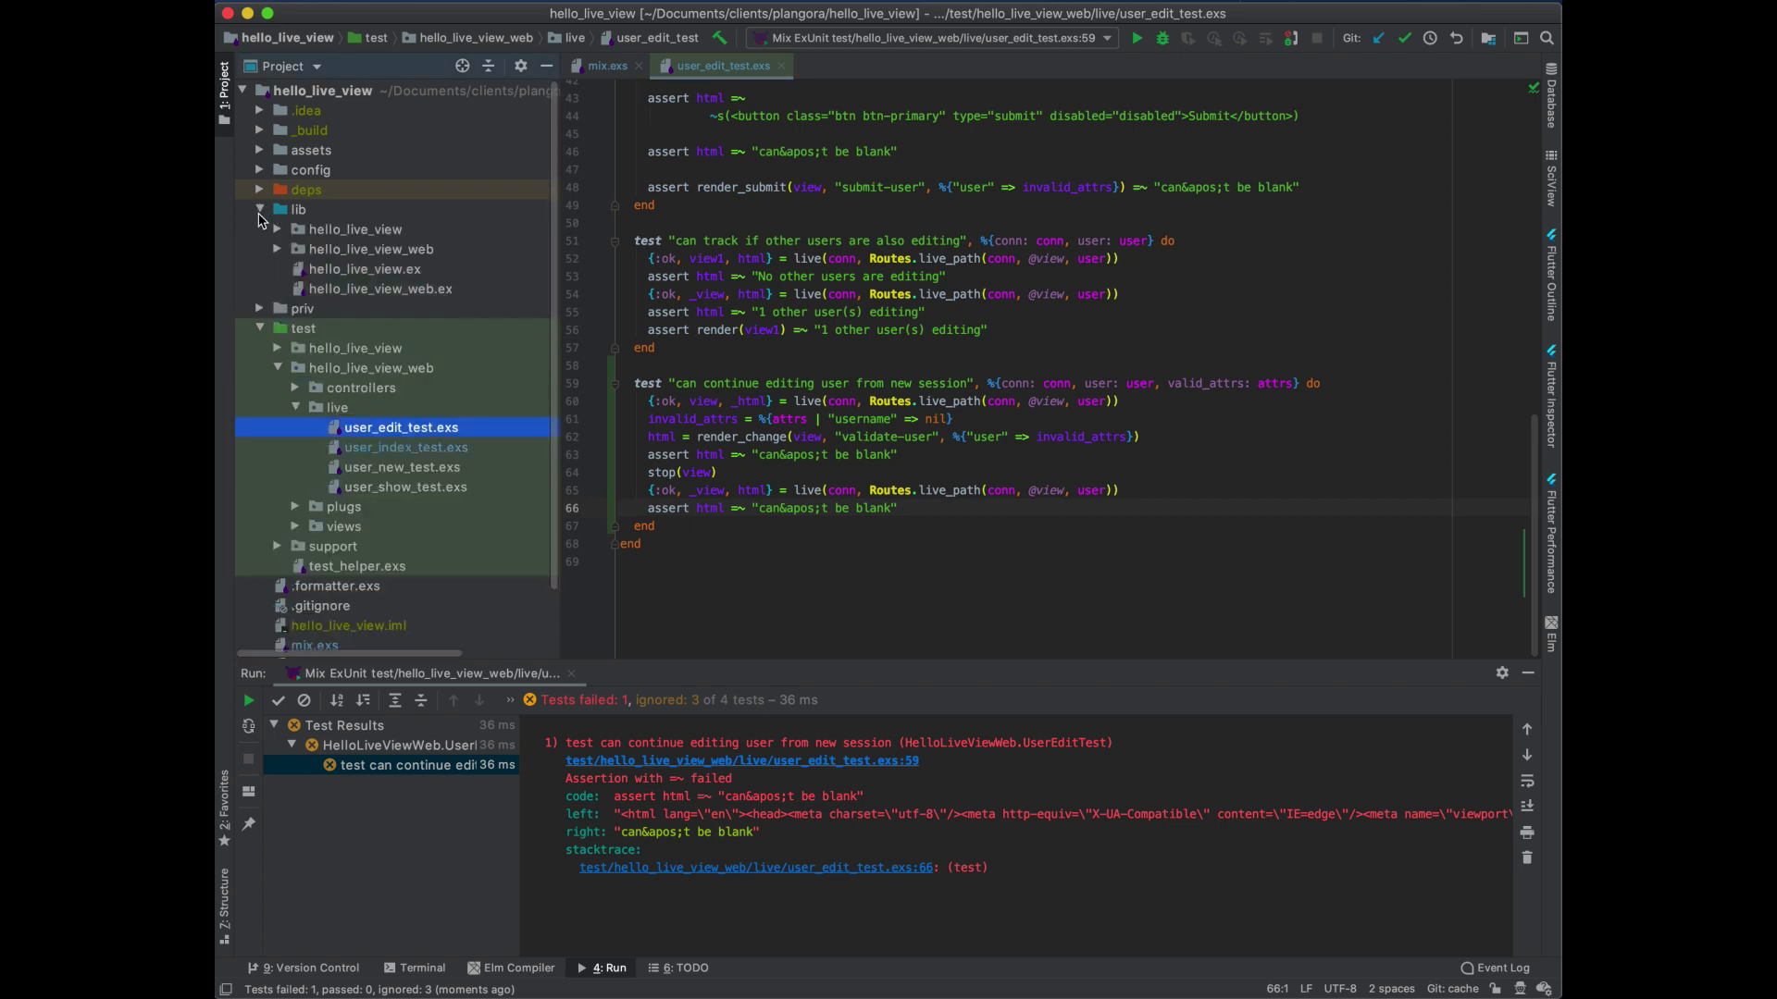
Open lib/hello_live_view_web/live/user_edit.ex from the Project tree
{"action": "left_click", "coordinate": [277, 249]}
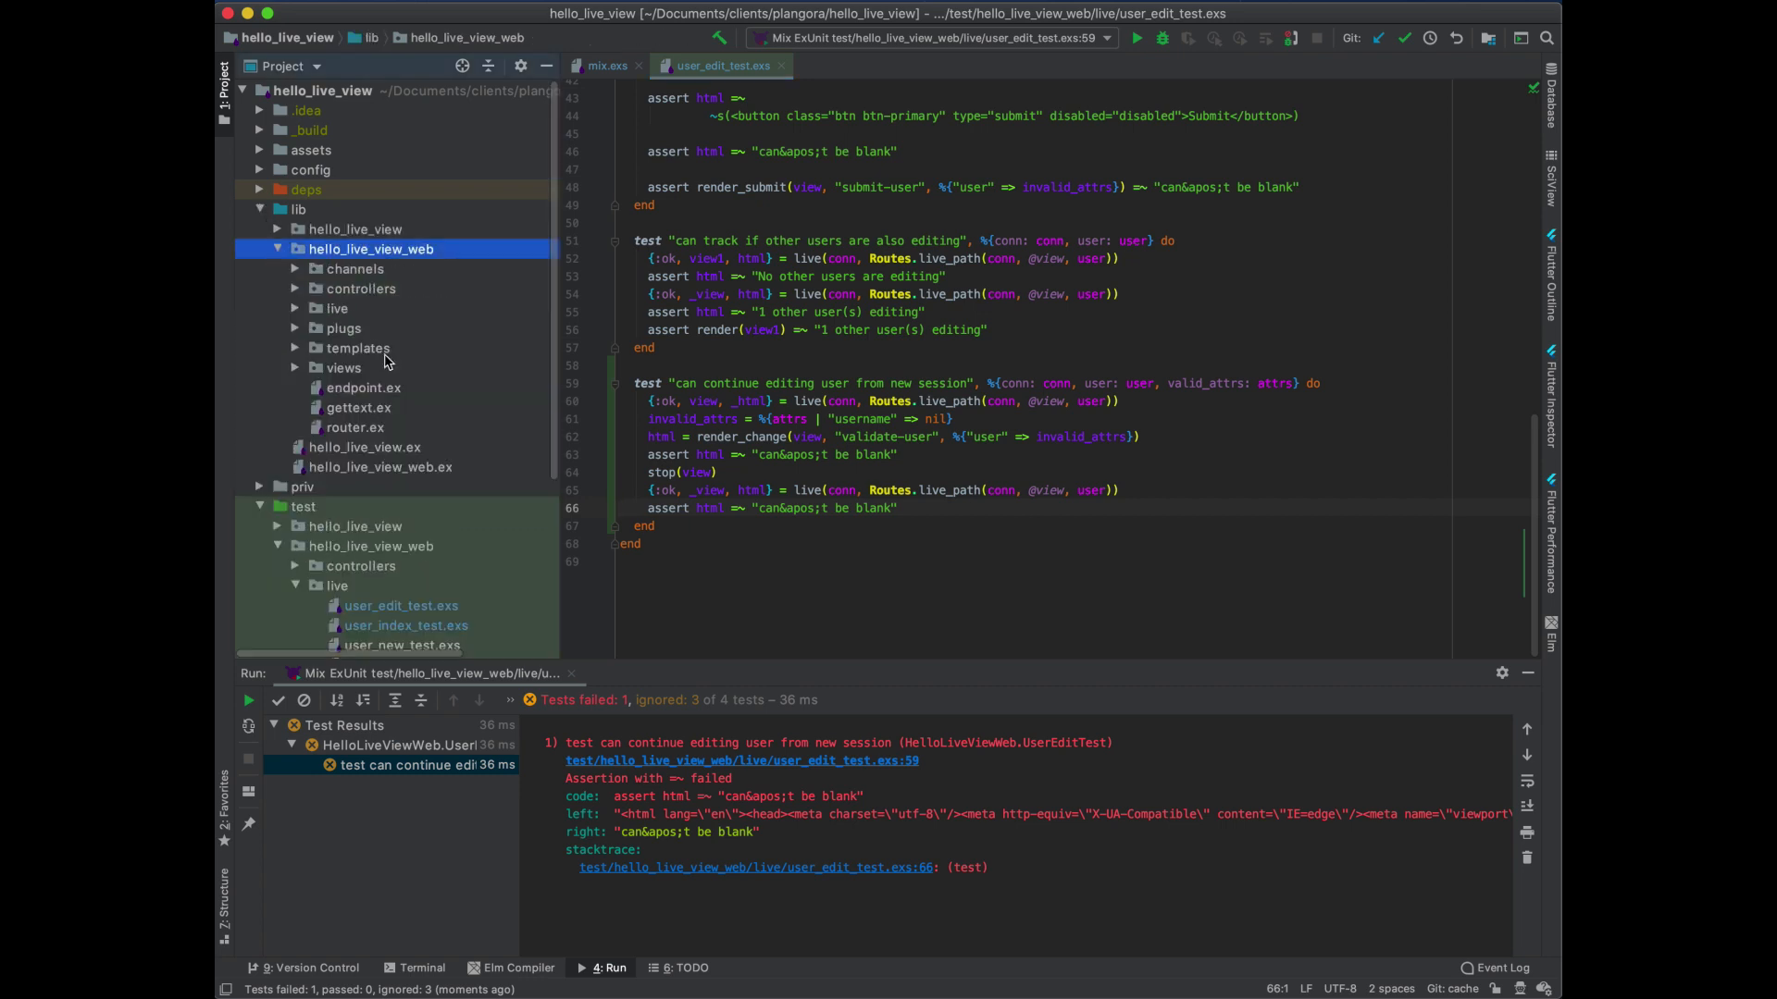
{"action": "left_click", "coordinate": [295, 308]}
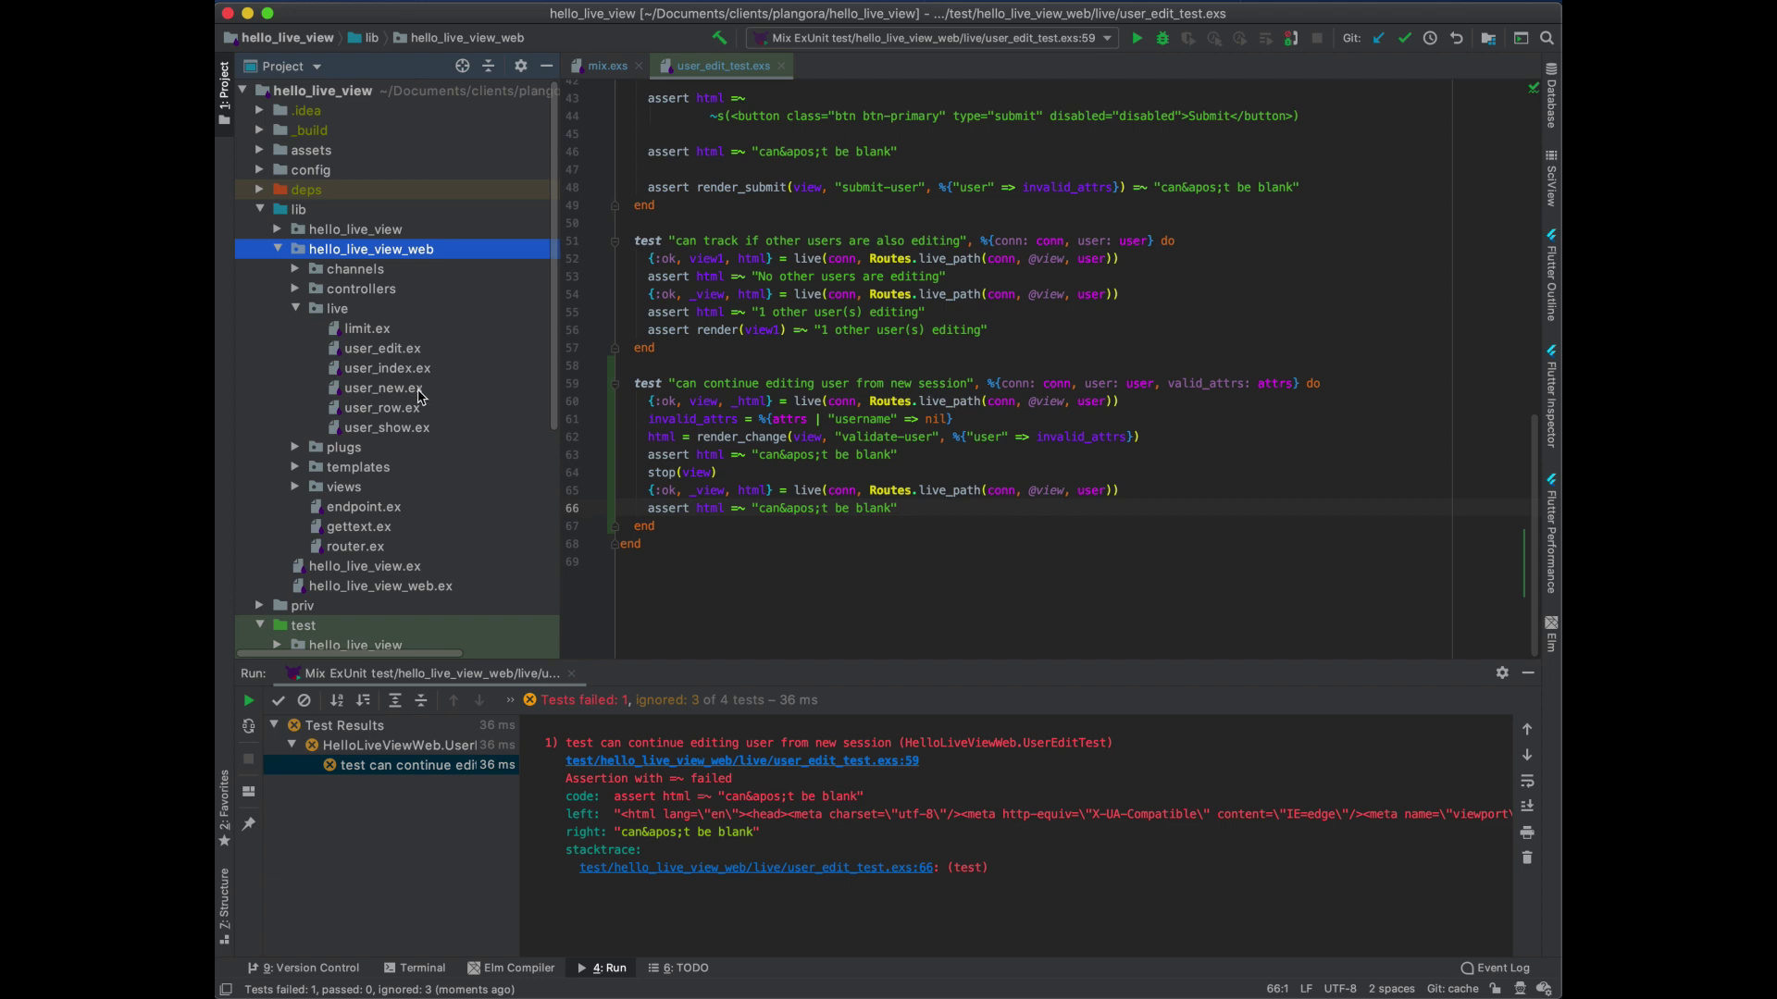
{"action": "left_click", "coordinate": [381, 348]}
{"action": "type", "text": "att"}
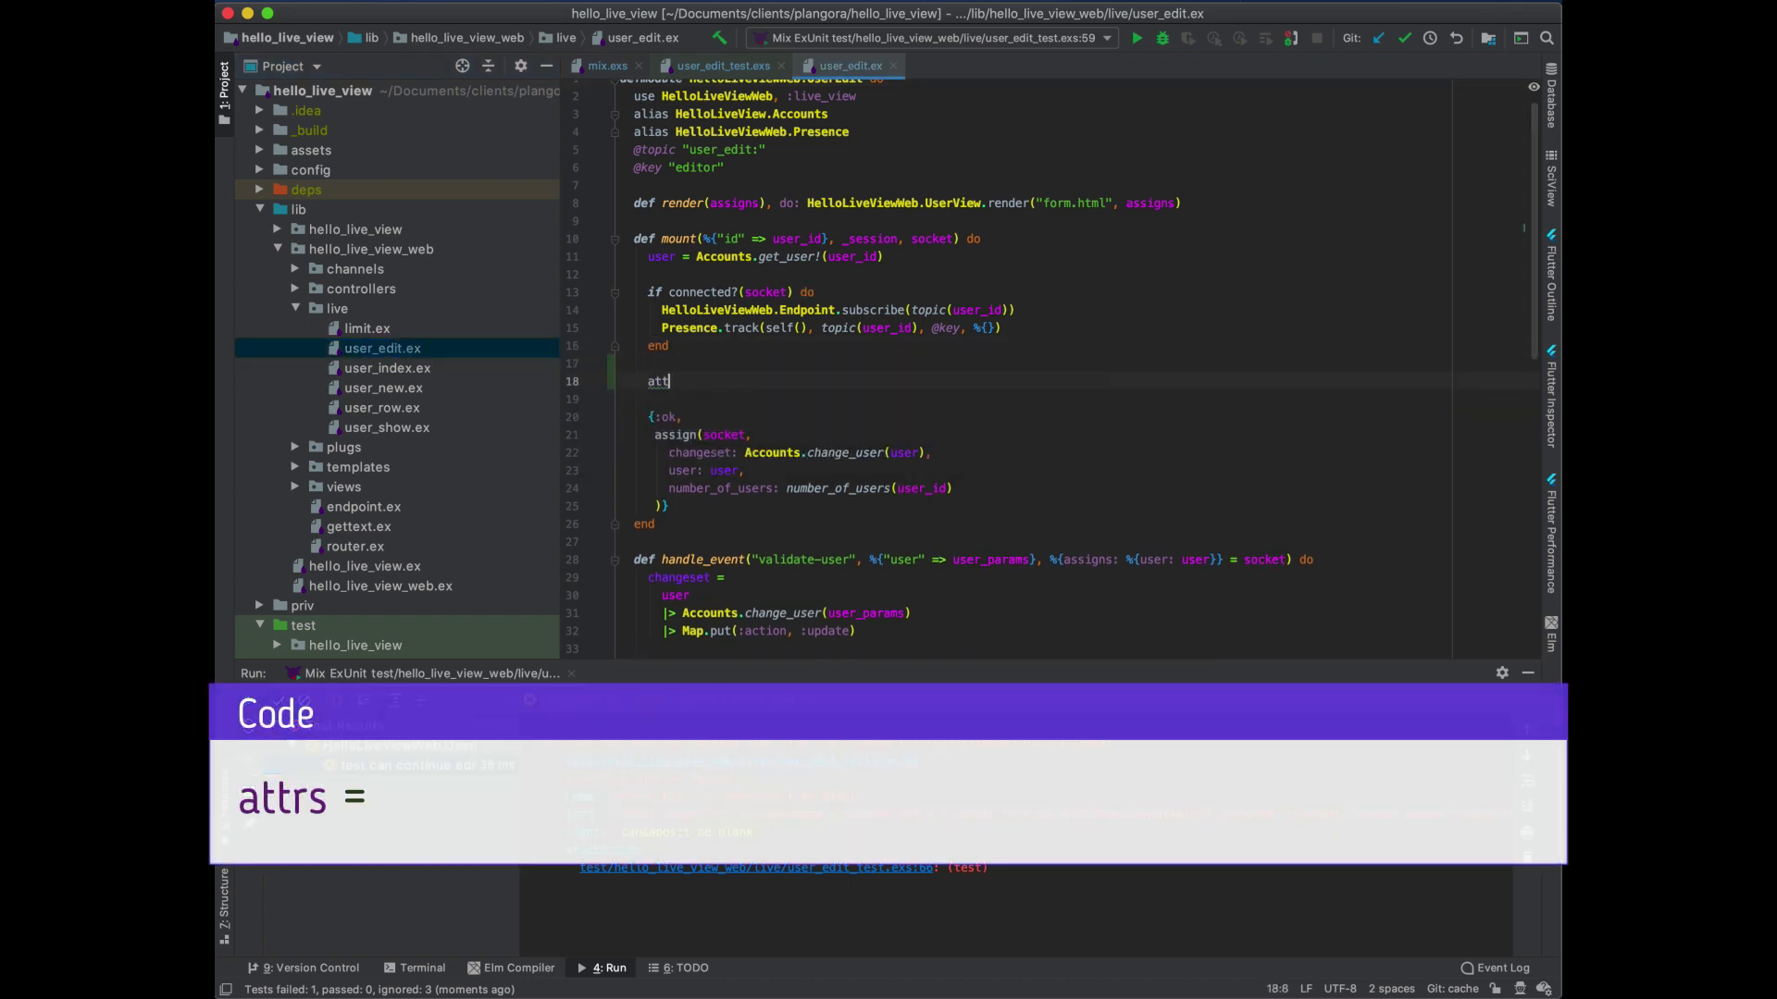
Begin an attrs = case Cachex.get lookup in mount of user_edit.ex
{"action": "type", "text": "rs ="}
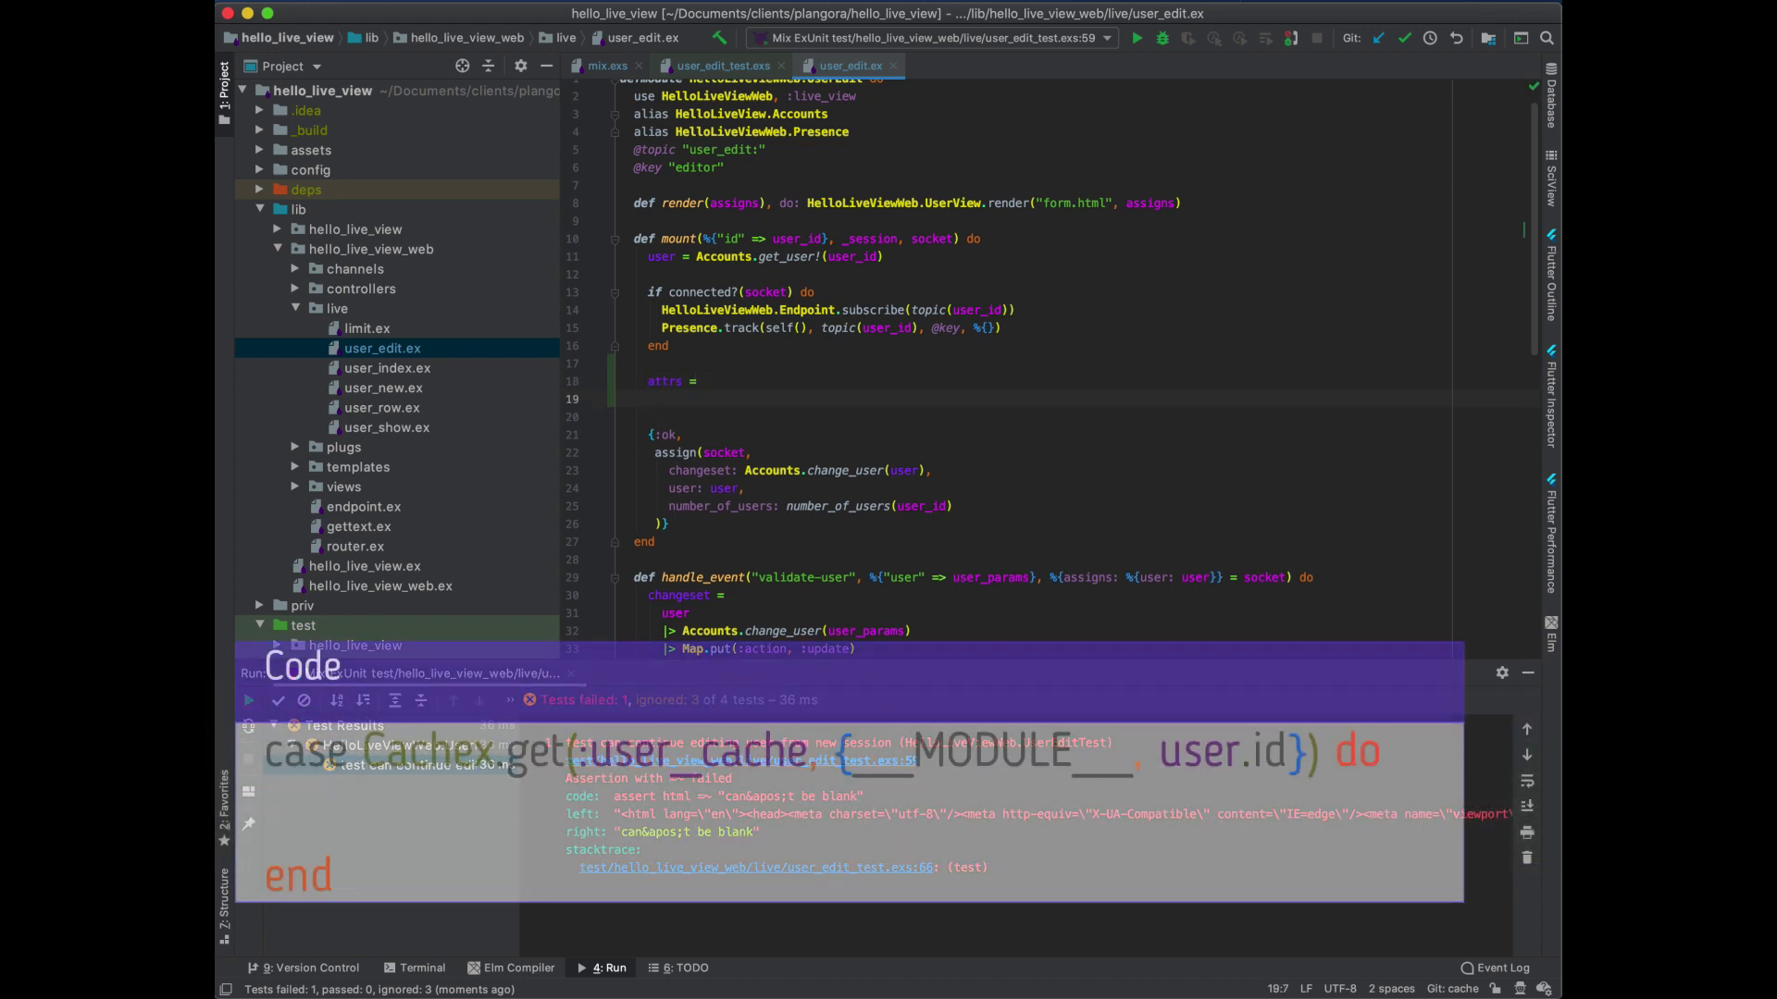
{"action": "type", "text": "case"}
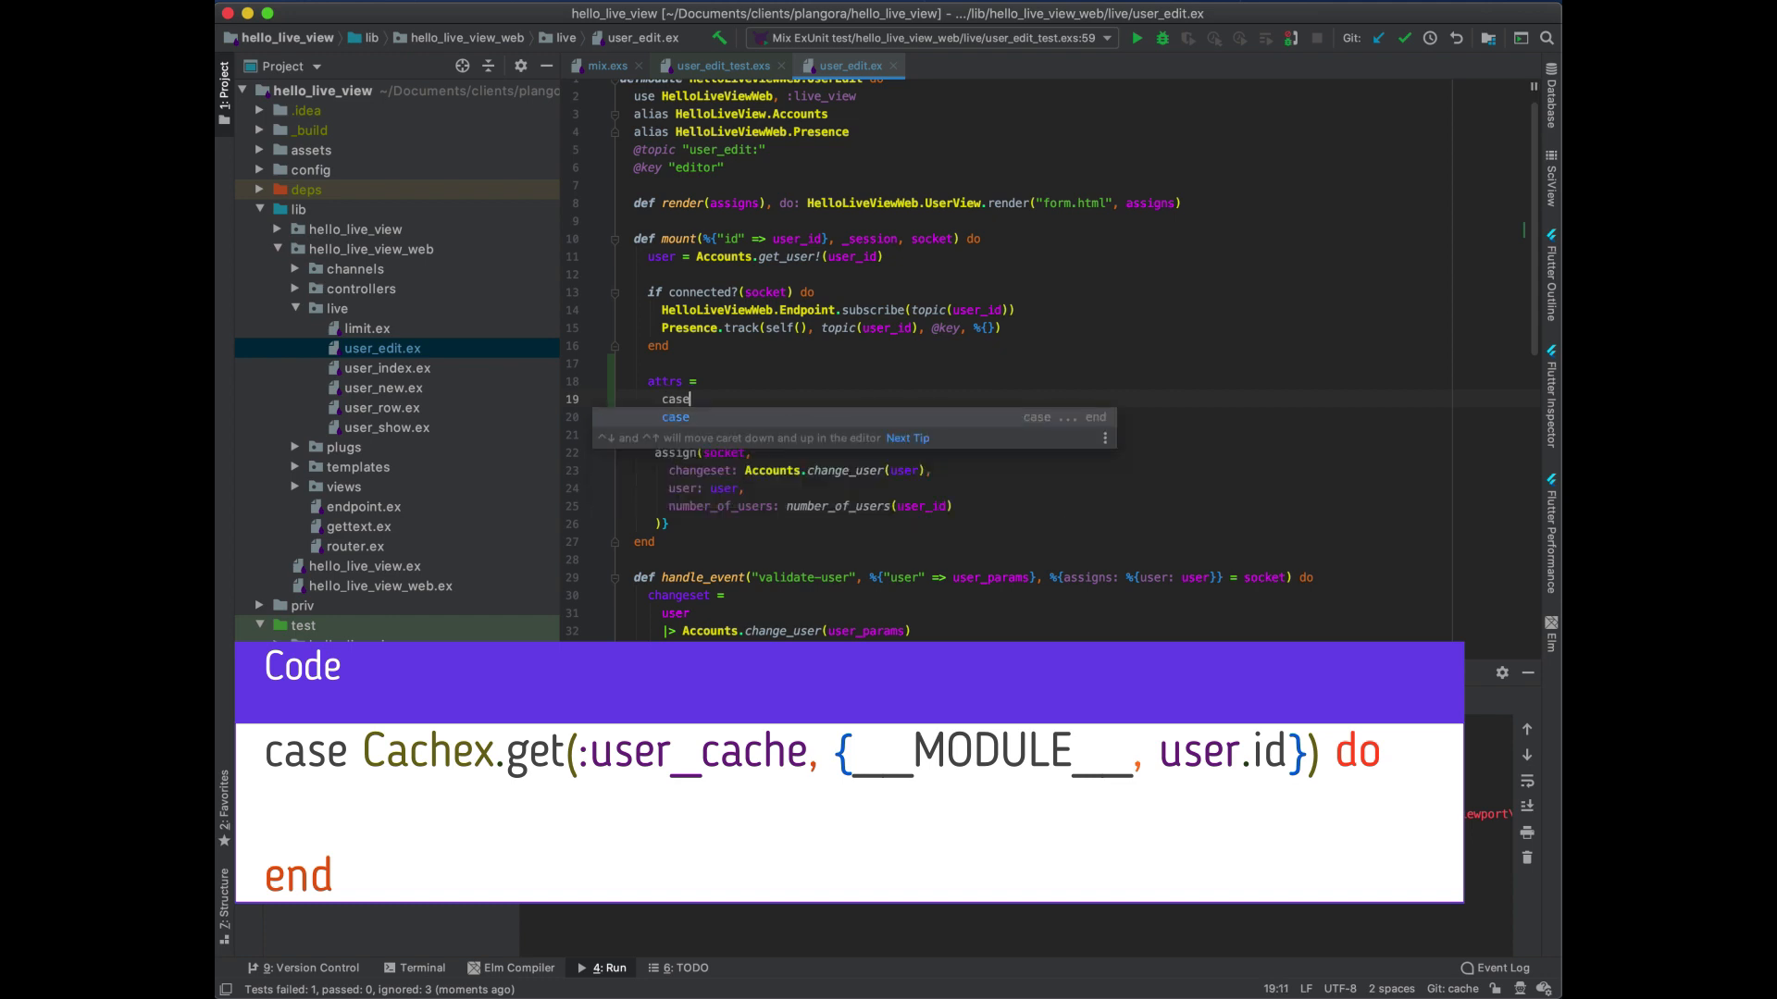
{"action": "type", "text": "Cache"}
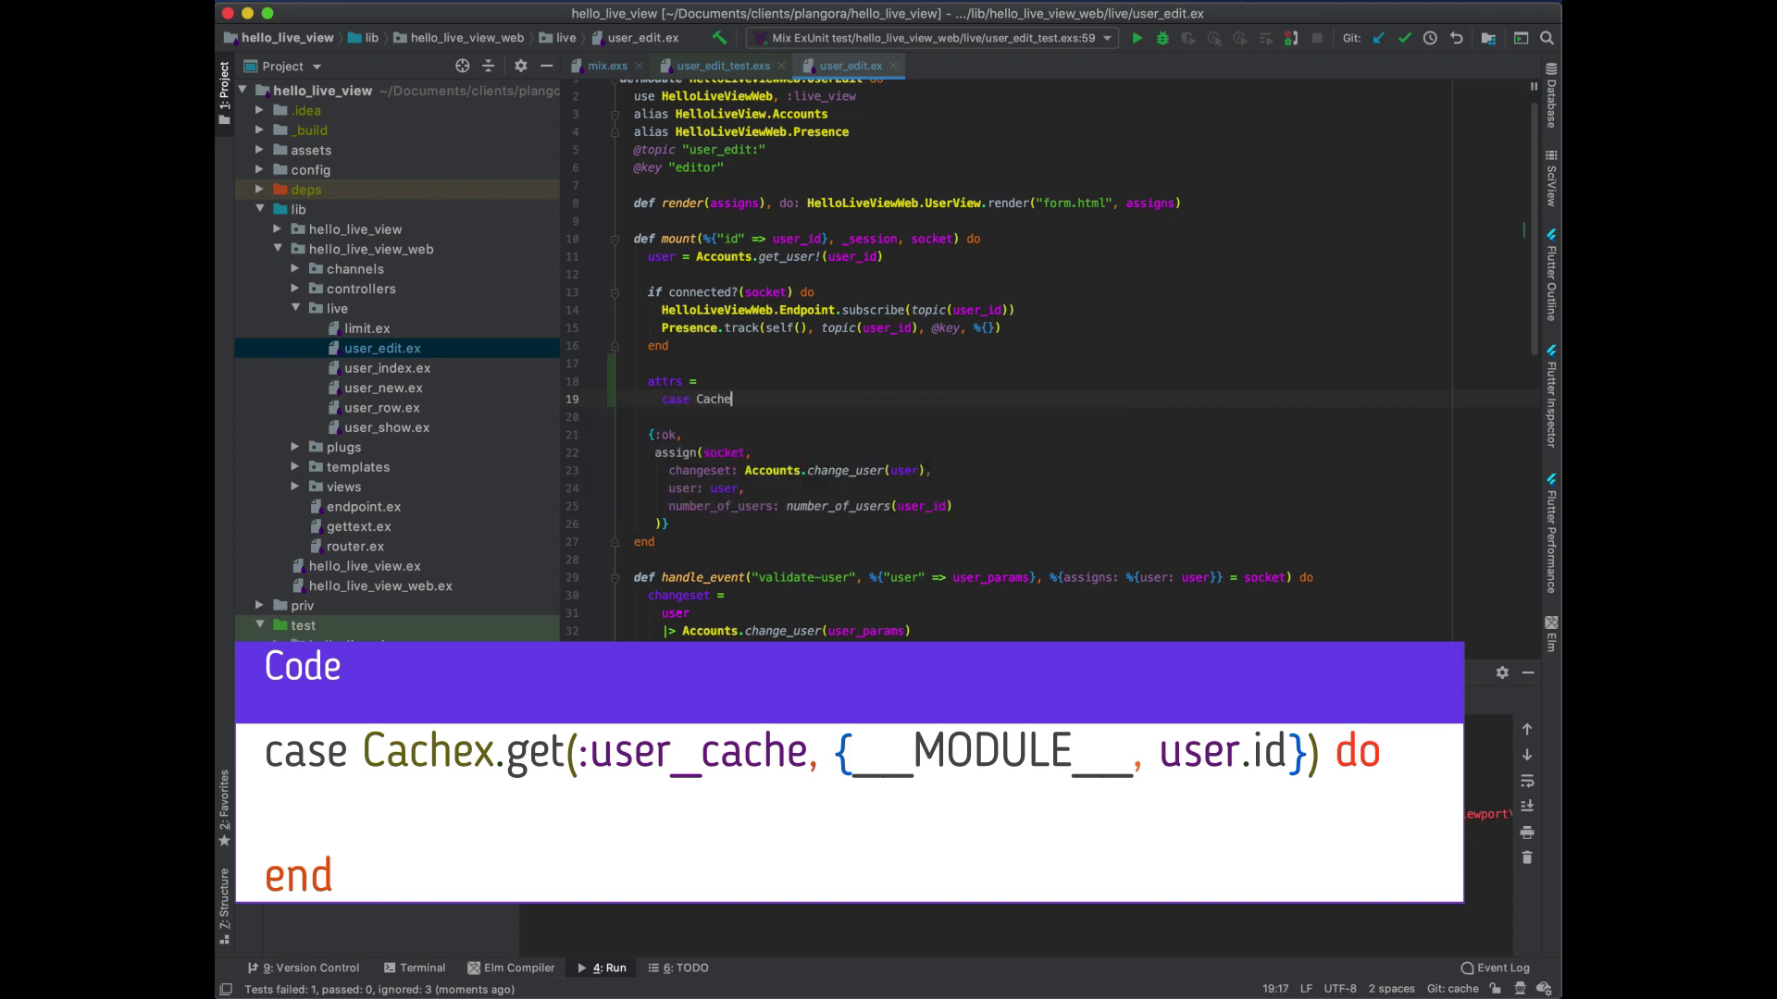
{"action": "type", "text": "x.get("}
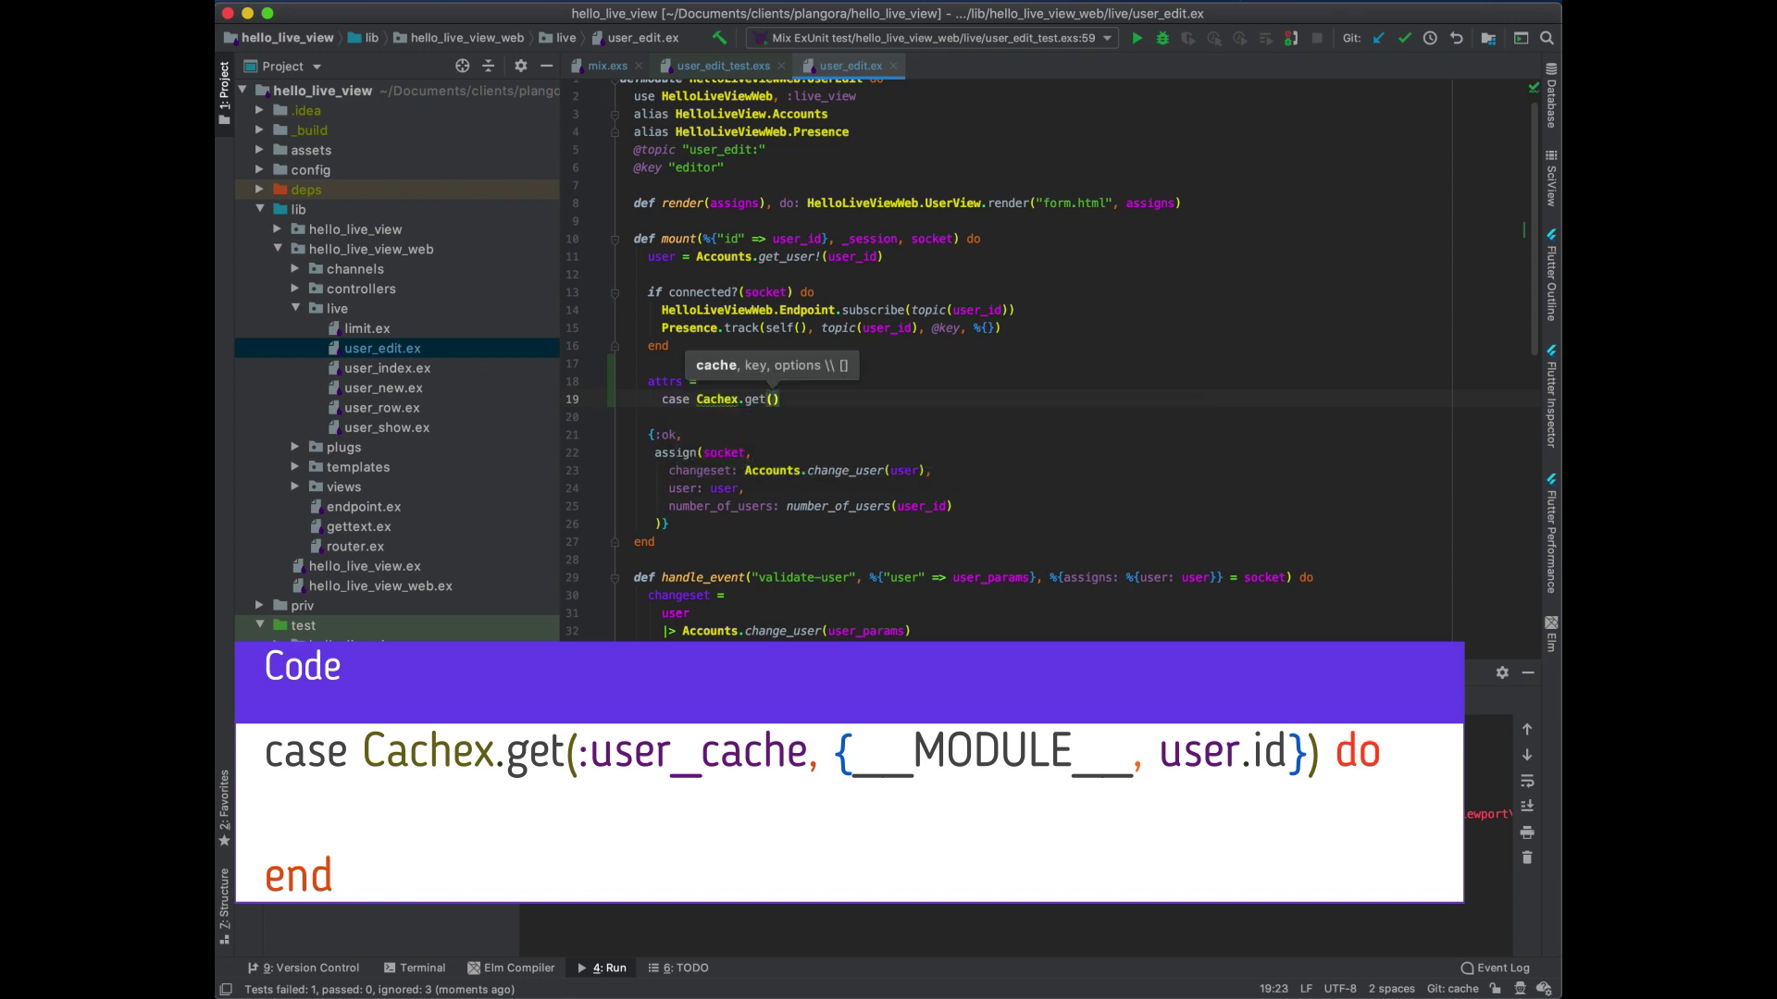
{"action": "mouse_move", "coordinate": [826, 378]}
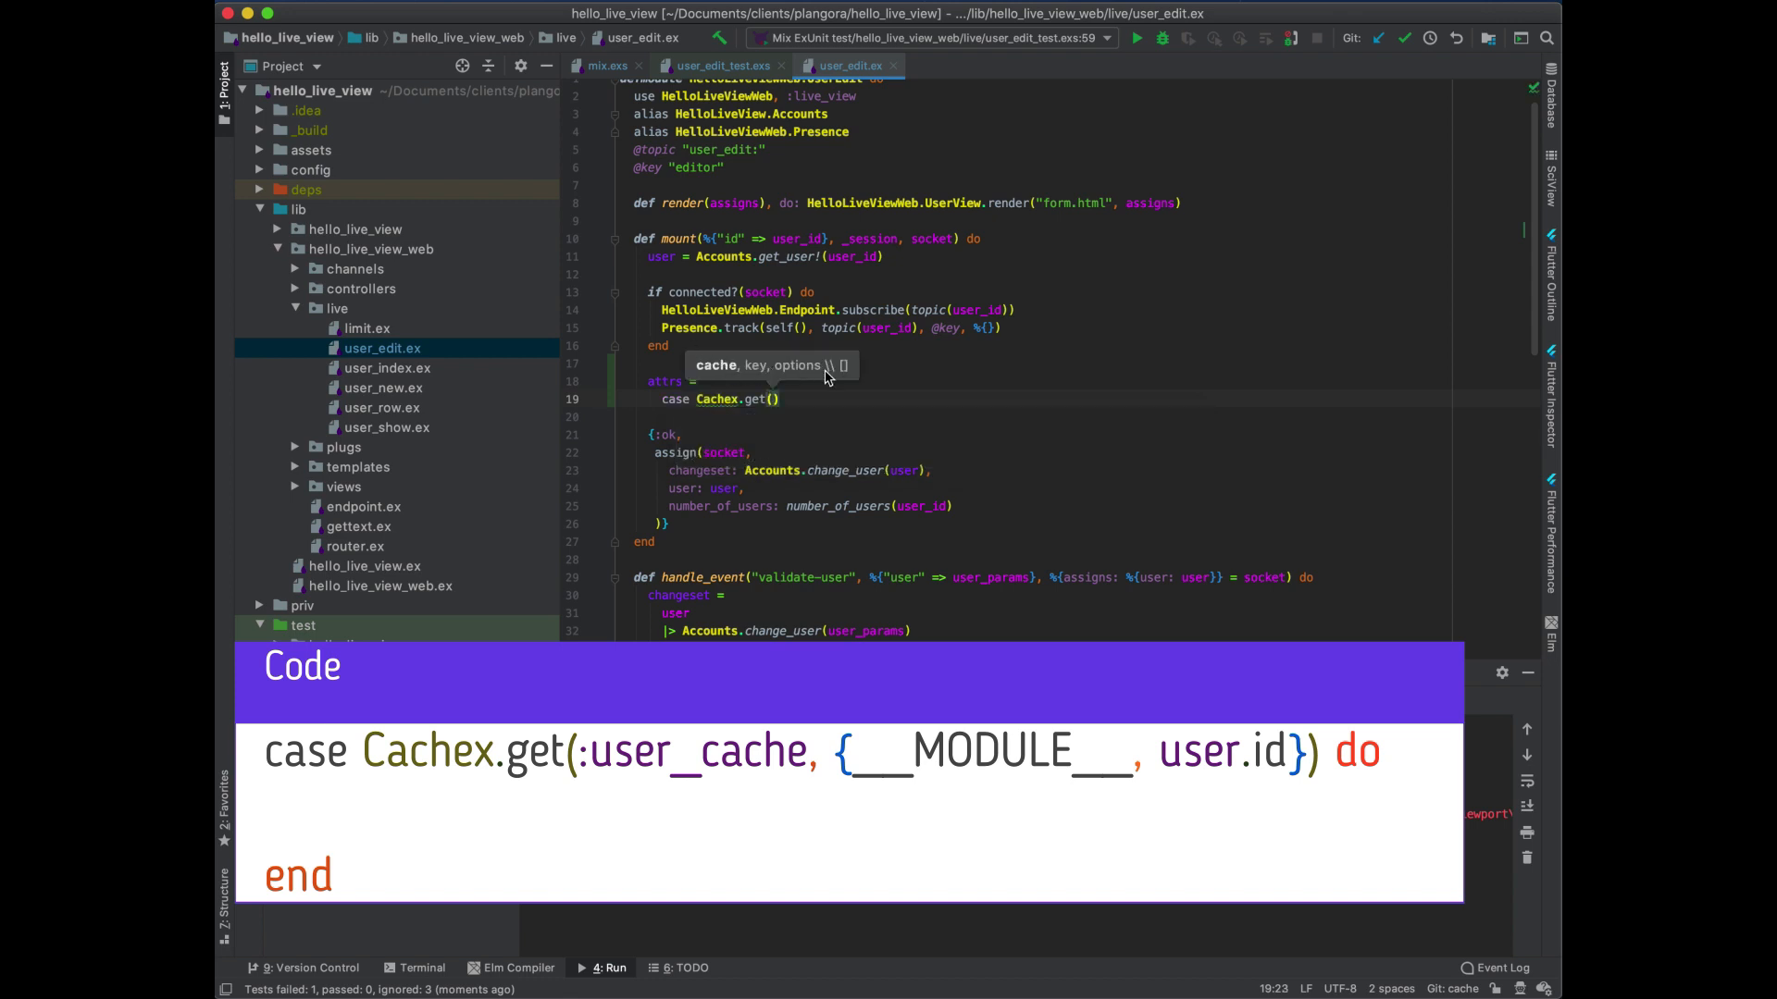
{"action": "left_click", "coordinate": [722, 66]}
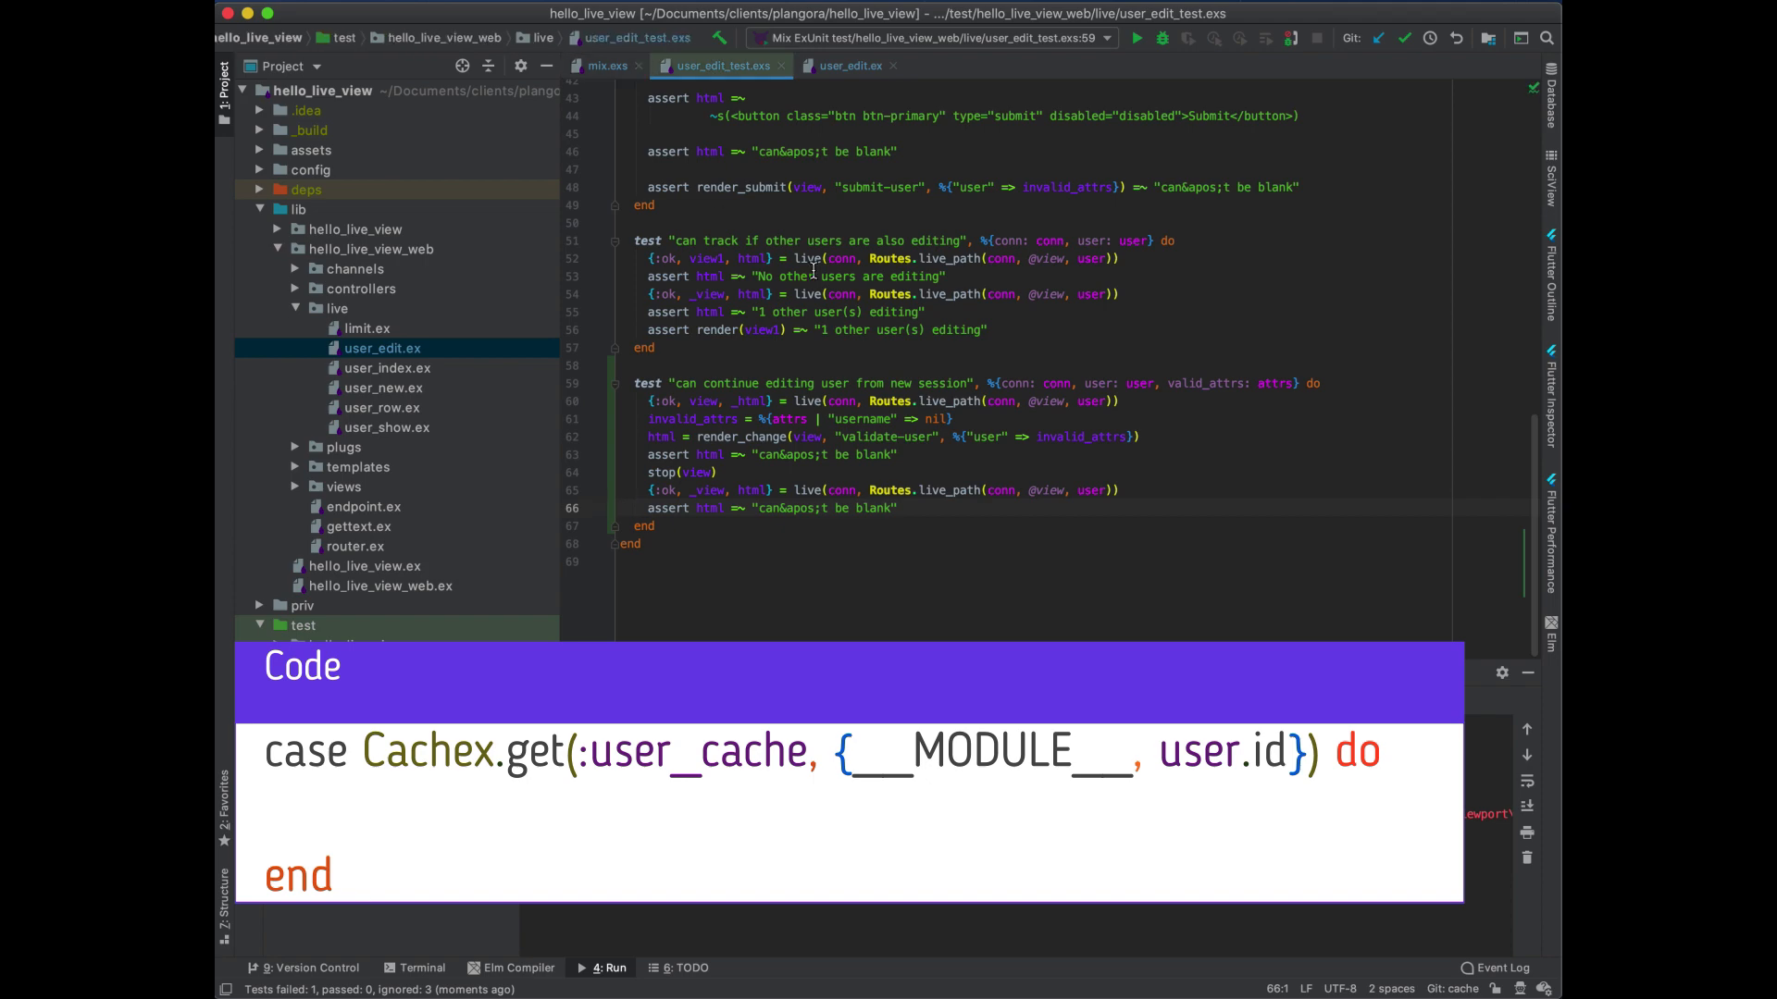
{"action": "left_click", "coordinate": [609, 66]}
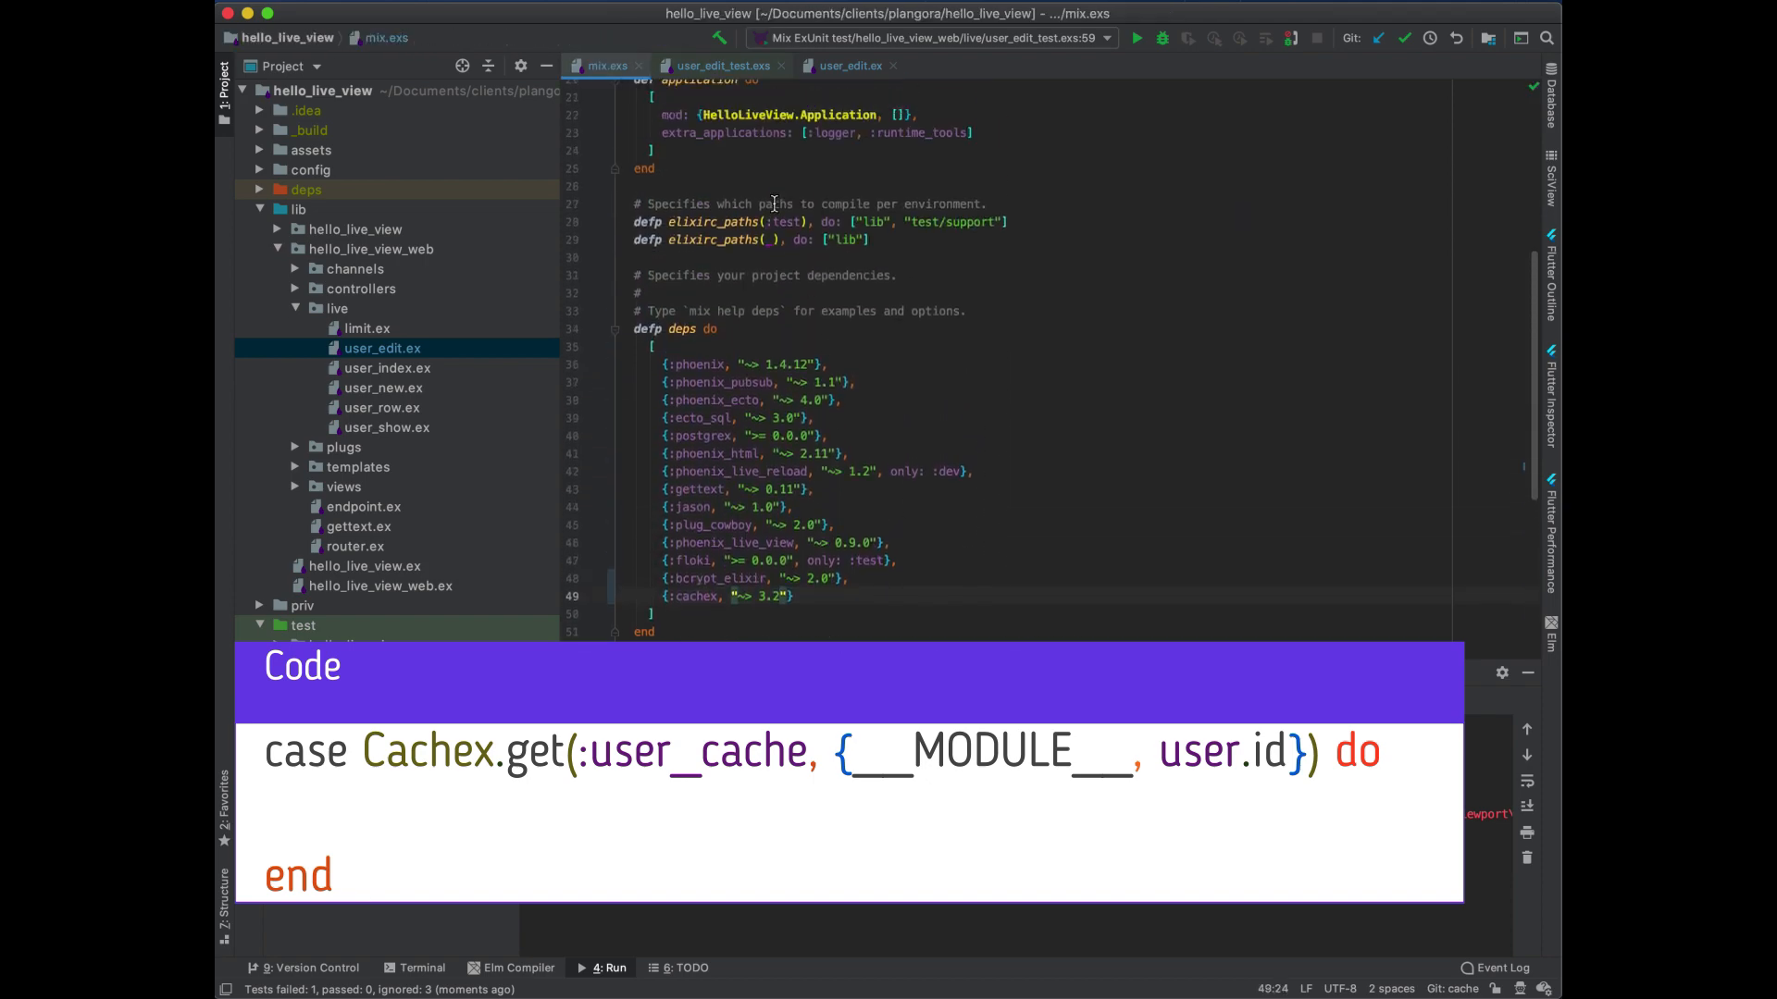
{"action": "left_click", "coordinate": [624, 64]}
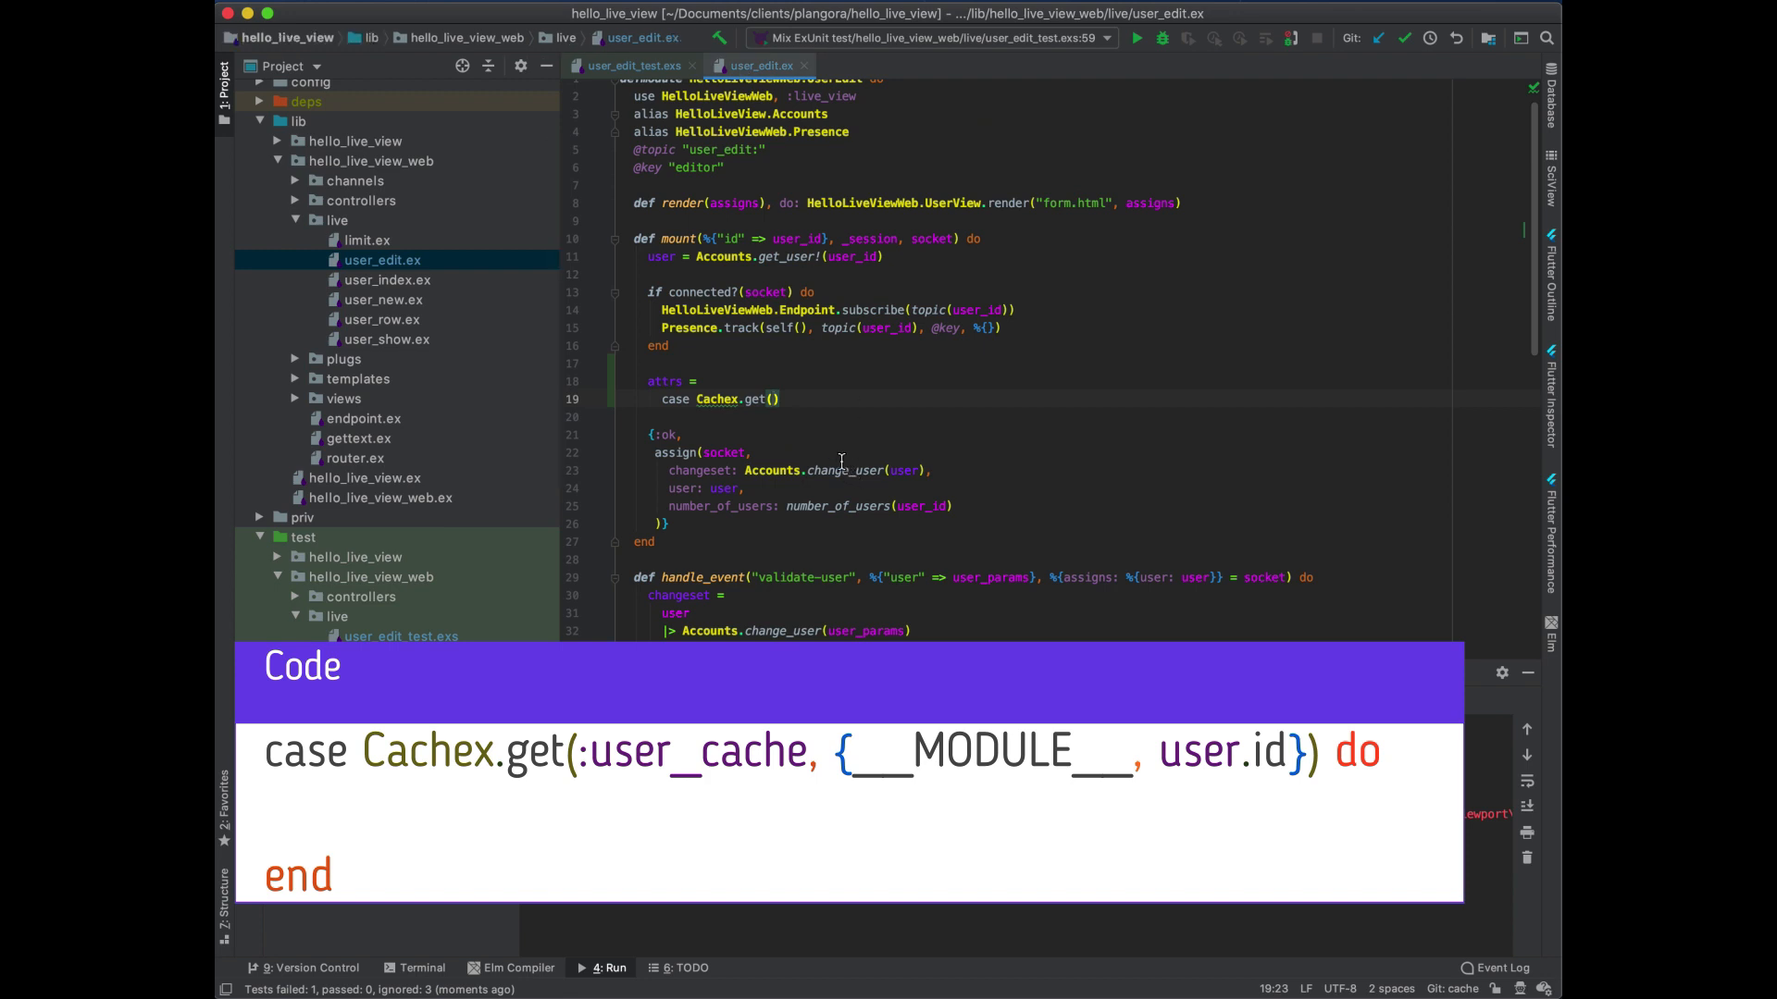
Key the lookup on {__MODULE__, user.id}, returning %{} for nil and cached attrs otherwise
{"action": "type", "text": ":user_cache,"}
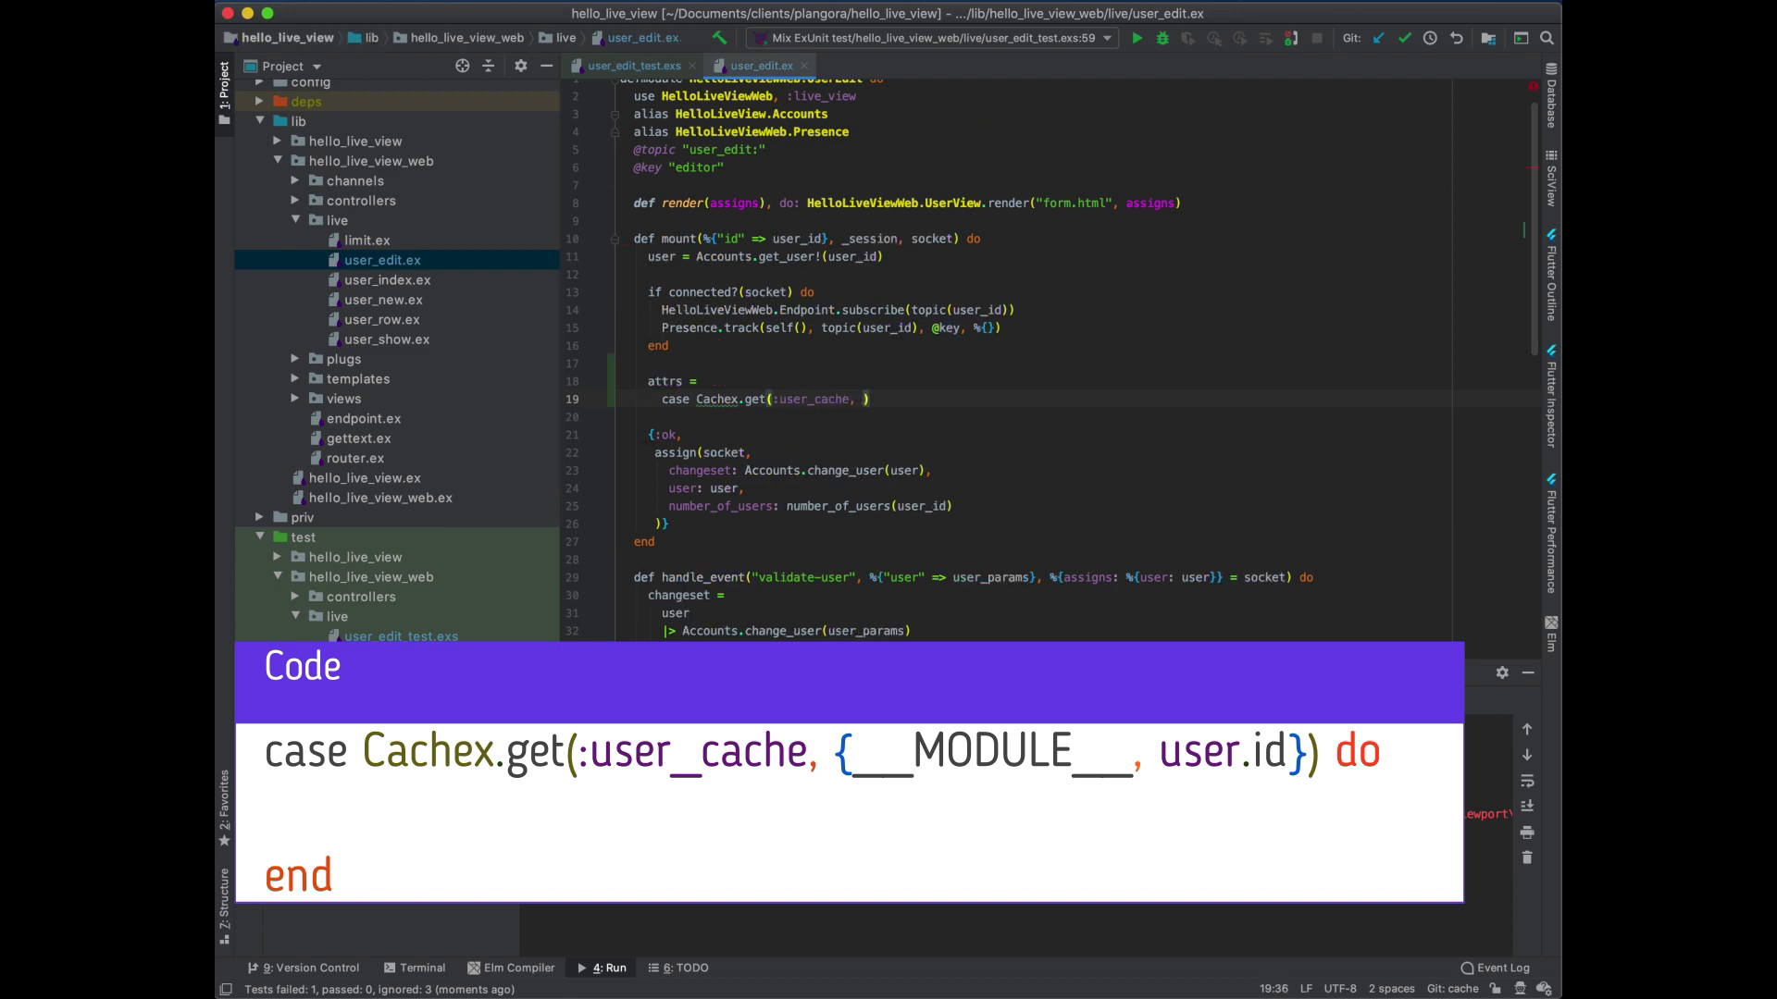
{"action": "type", "text": "{__MODULE__, user.id"}
{"action": "left_click", "coordinate": [1069, 416]}
{"action": "type", "text": "{:ok, nil"}
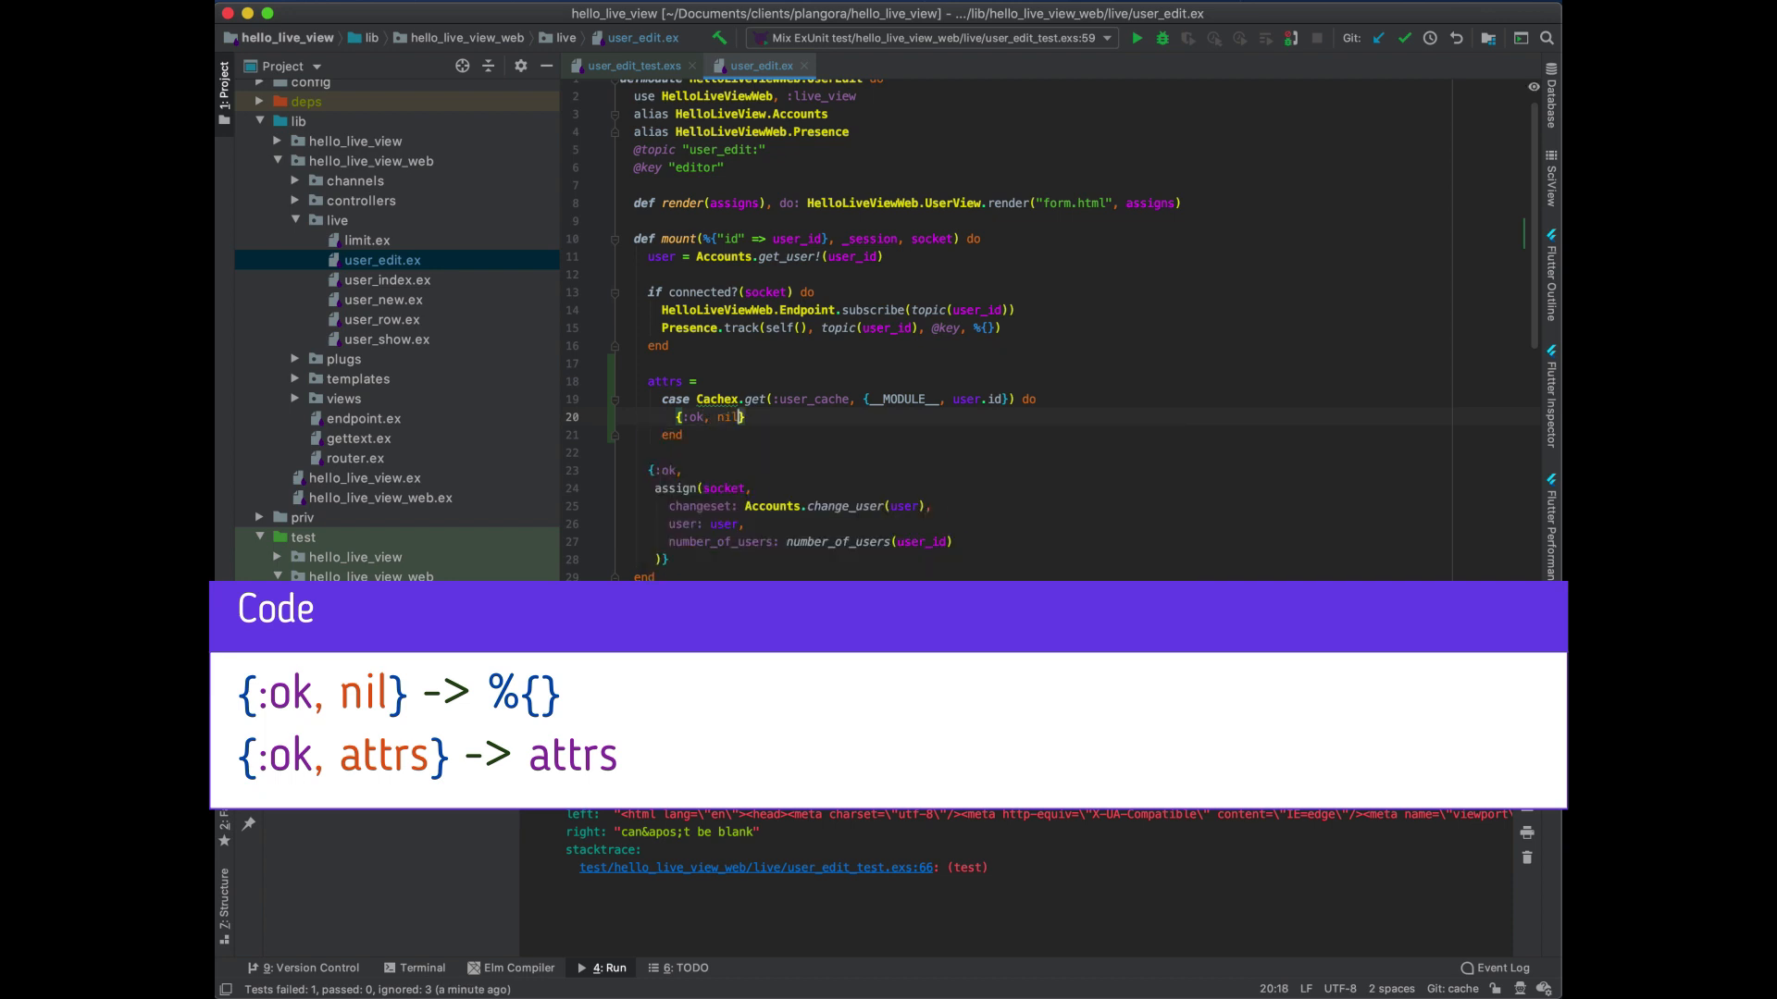
{"action": "type", "text": "->"}
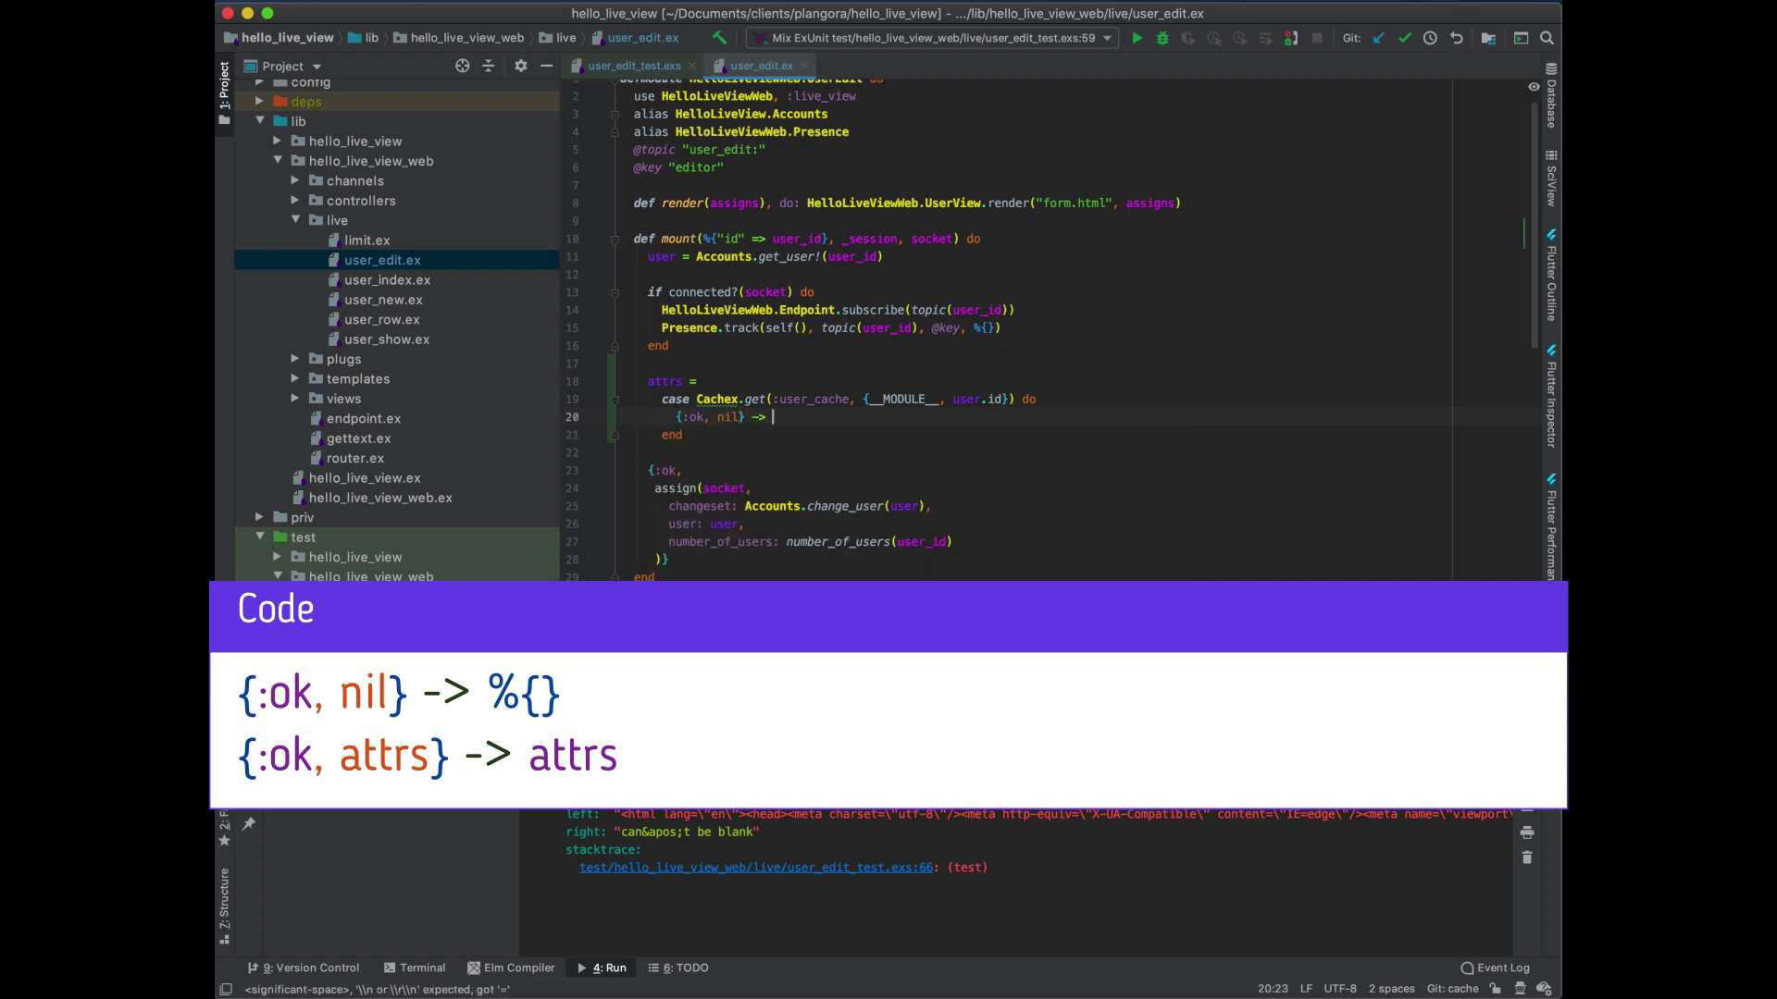
{"action": "type", "text": "%{}"}
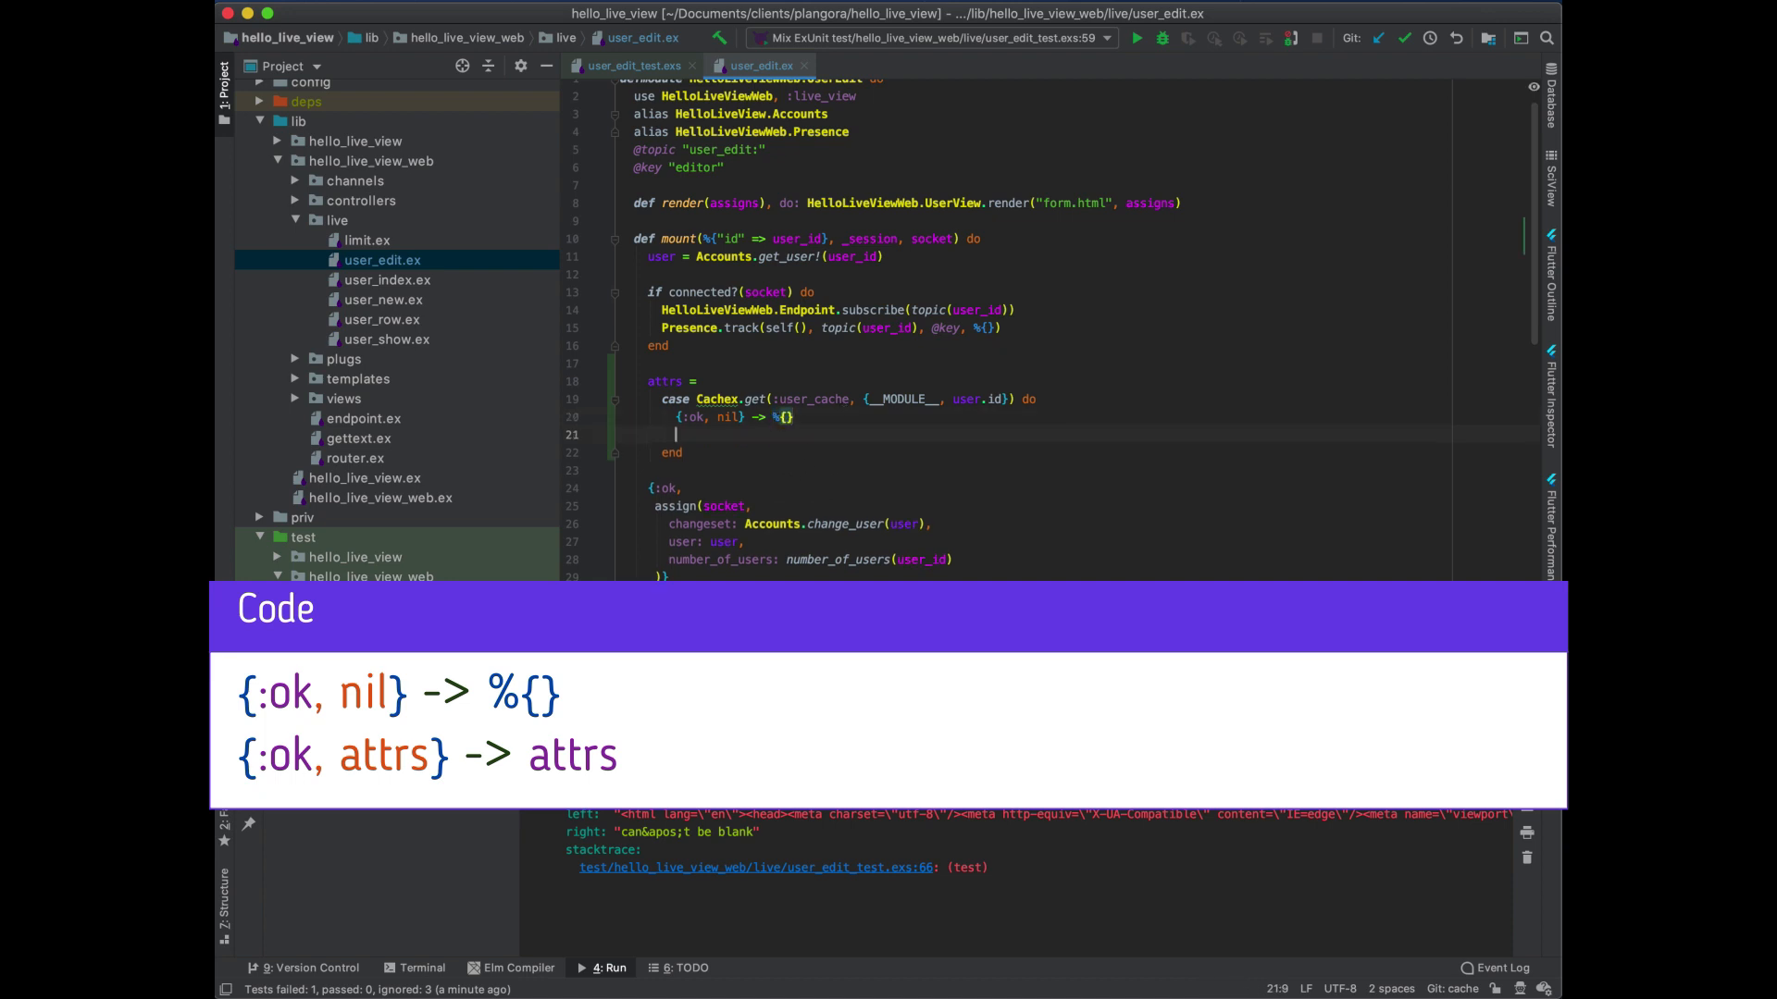
{"action": "type", "text": "{:"}
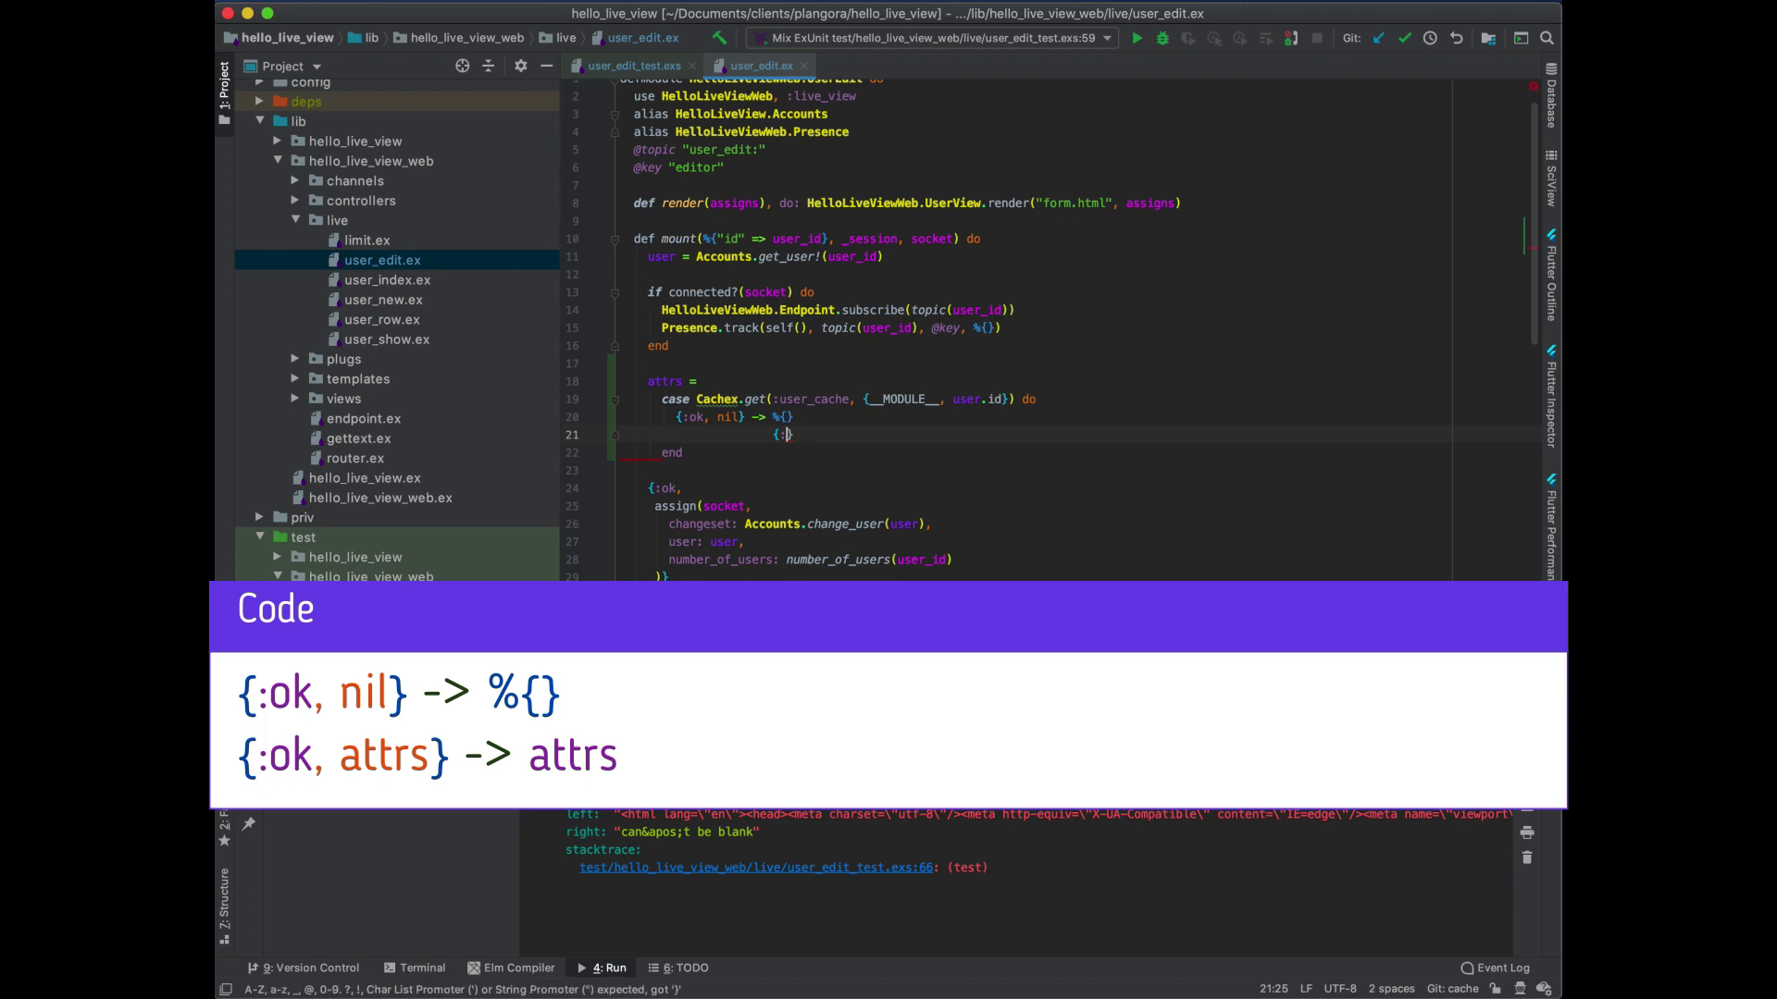
{"action": "type", "text": "ok,"}
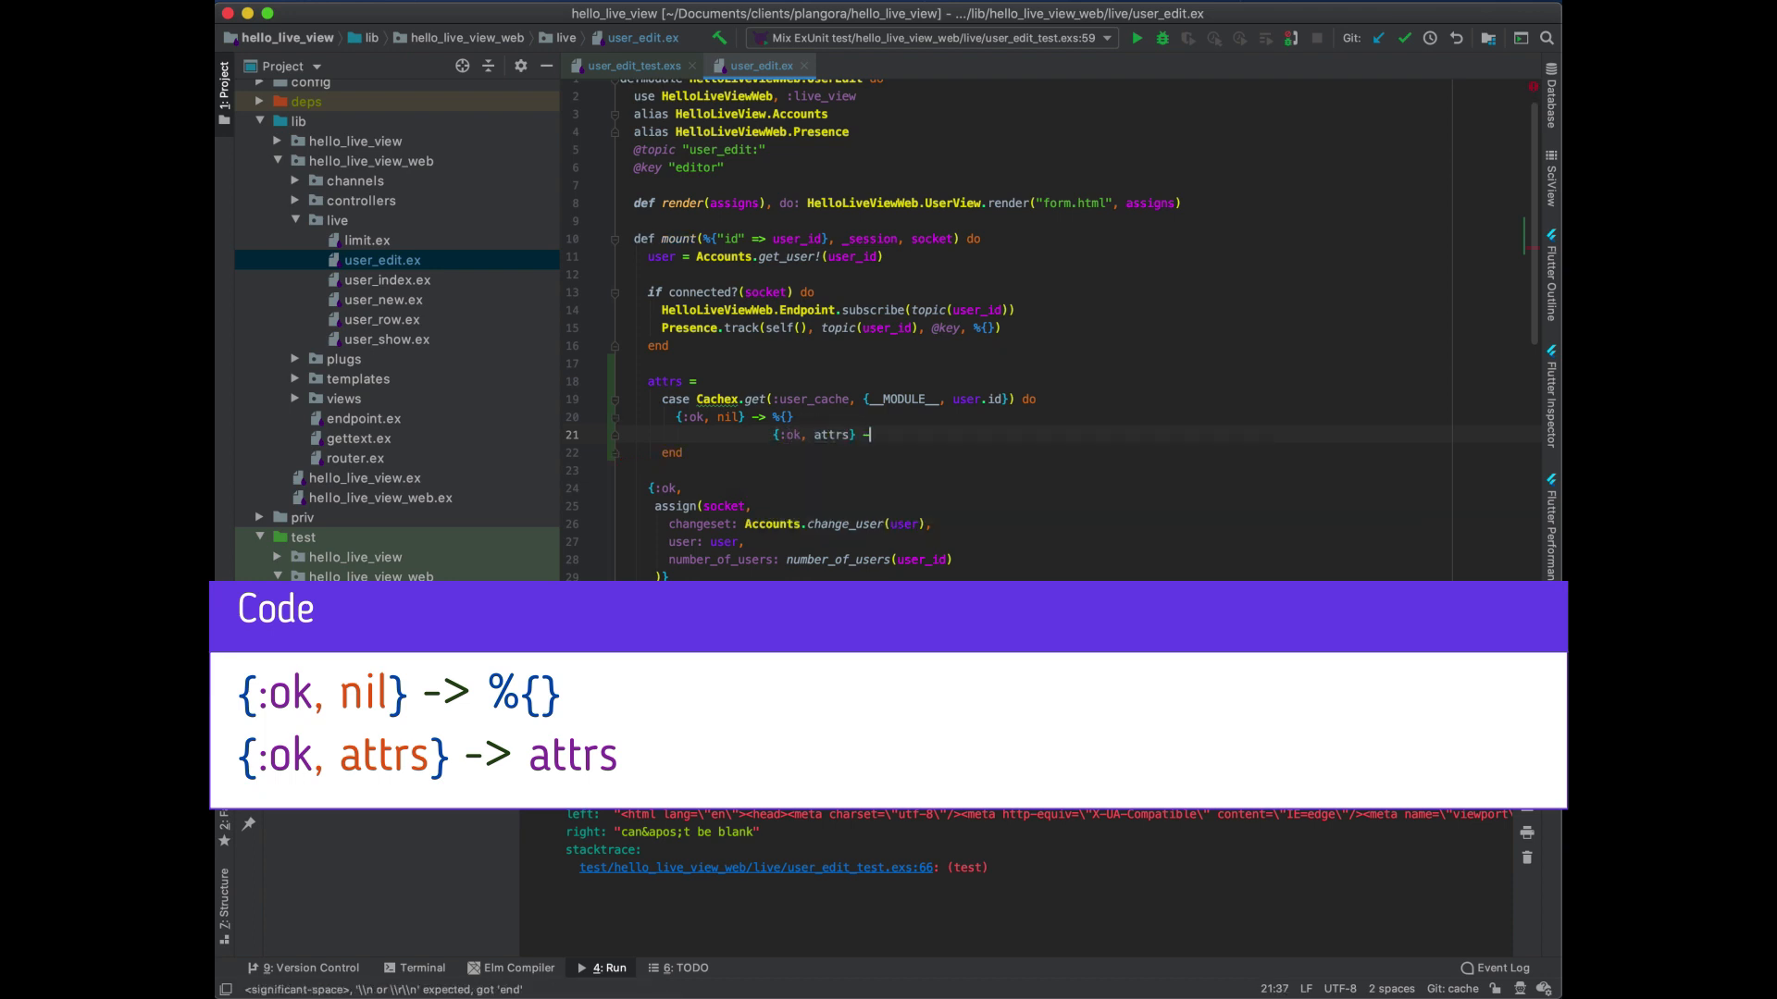
{"action": "type", "text": "attrs"}
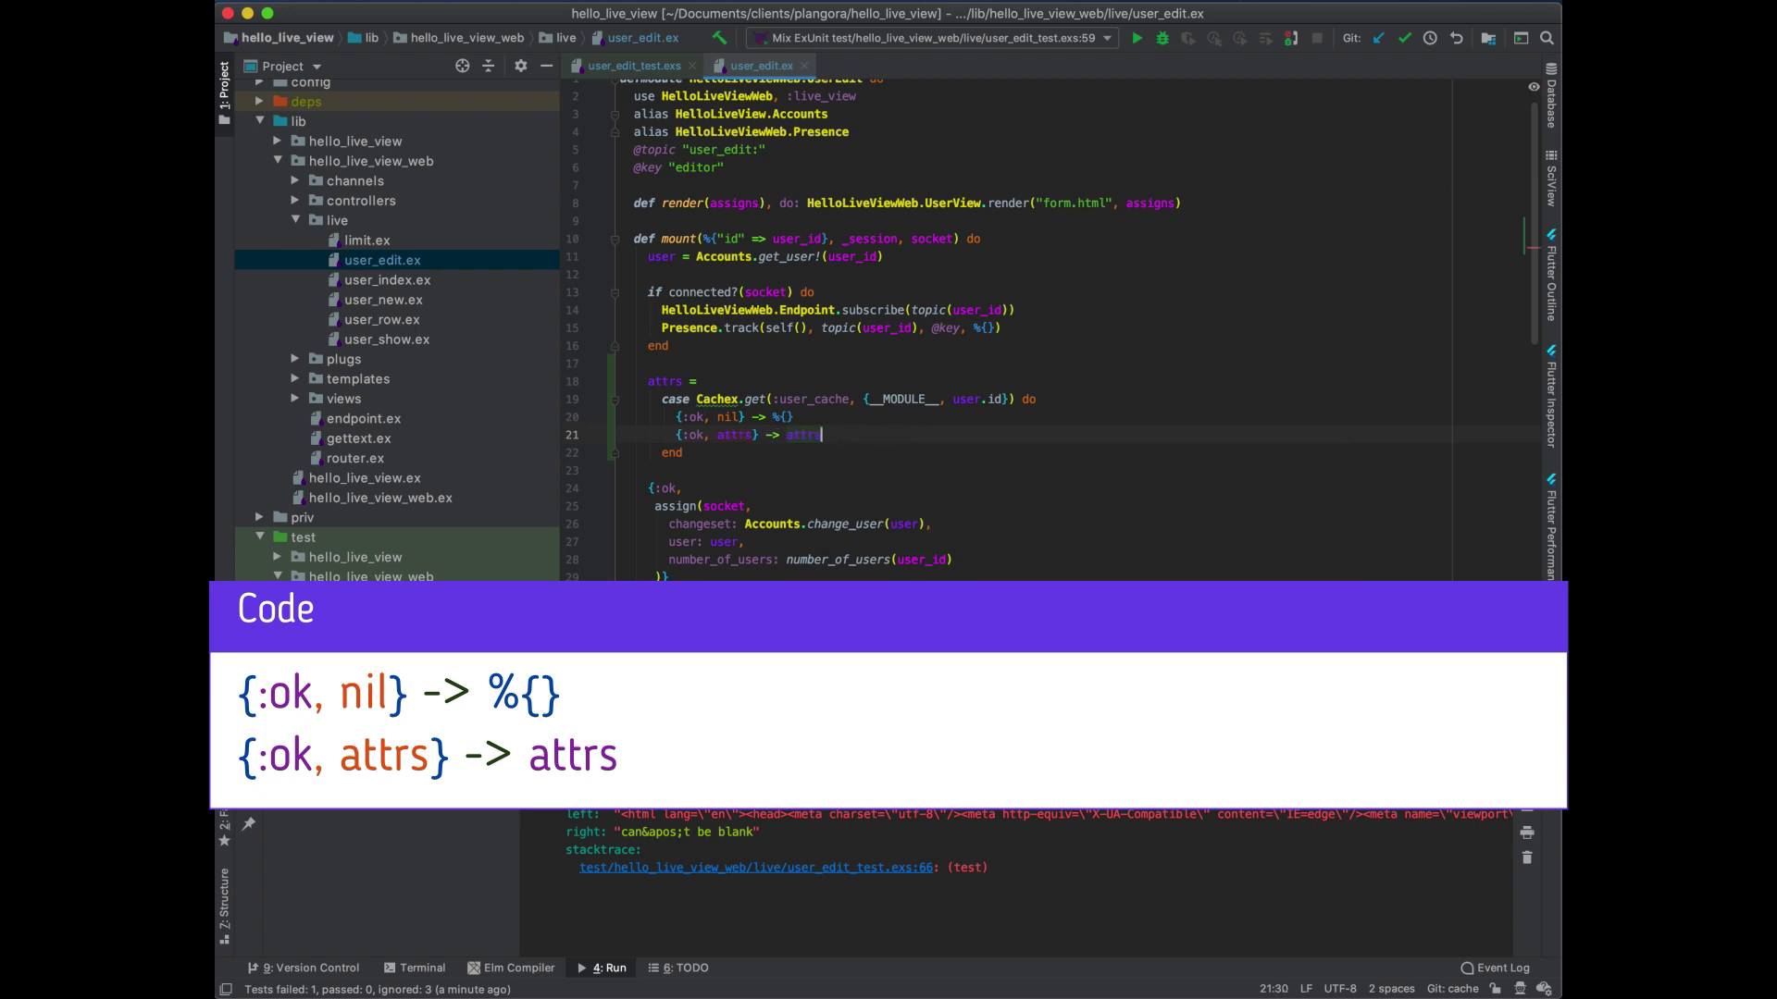
{"action": "double_click", "coordinate": [663, 381]}
{"action": "type", "text": ", attrs"}
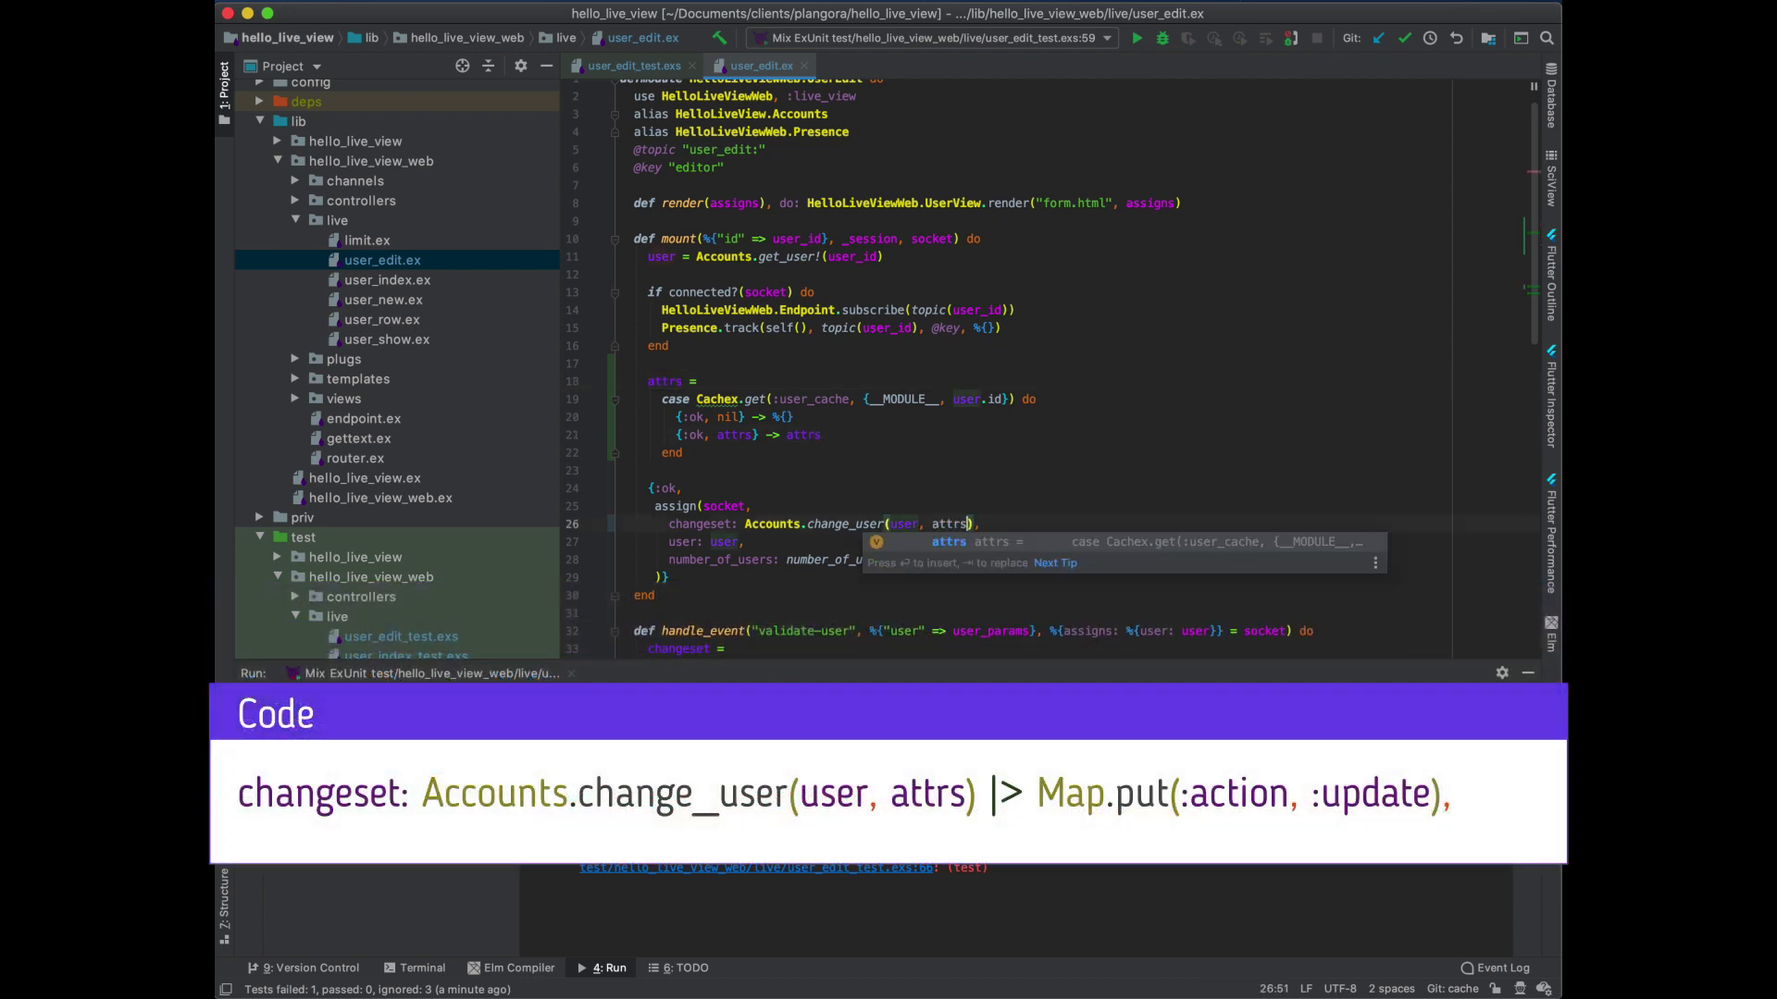
Make mount's changeset use change_user(user, attrs) piped into Map.put(:action, :update)
{"action": "type", "text": "|> Map.put(:action"}
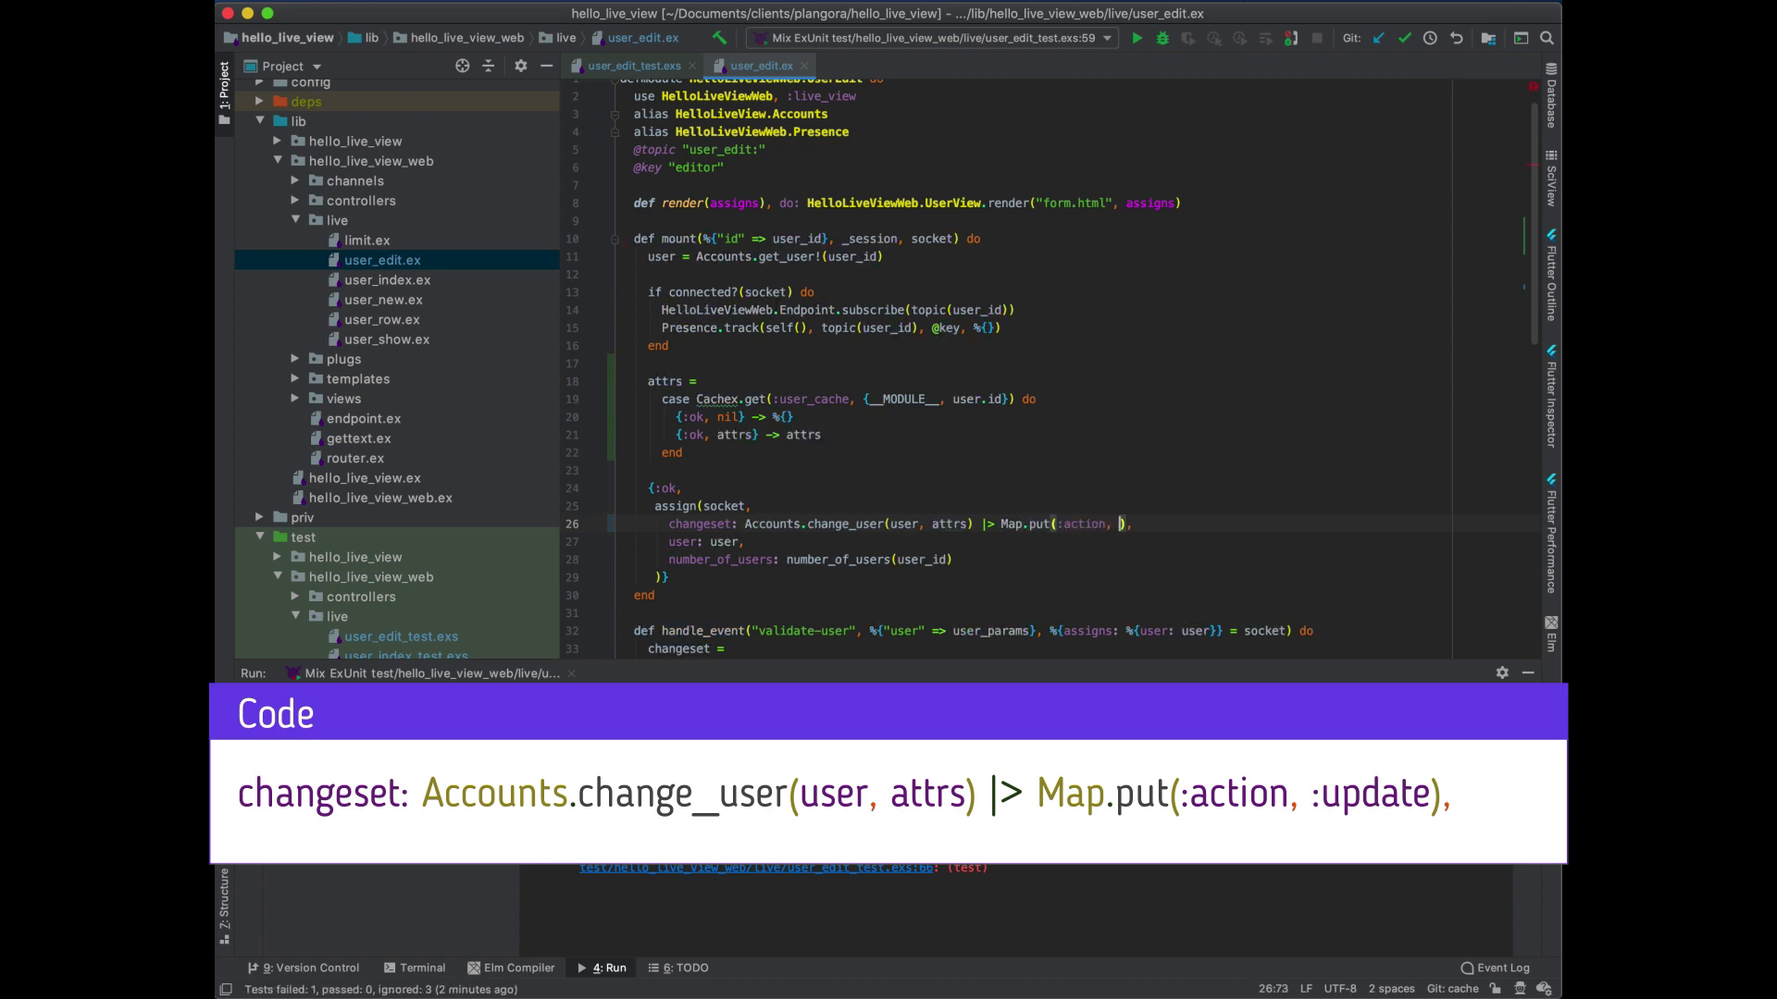
{"action": "type", "text": ":update"}
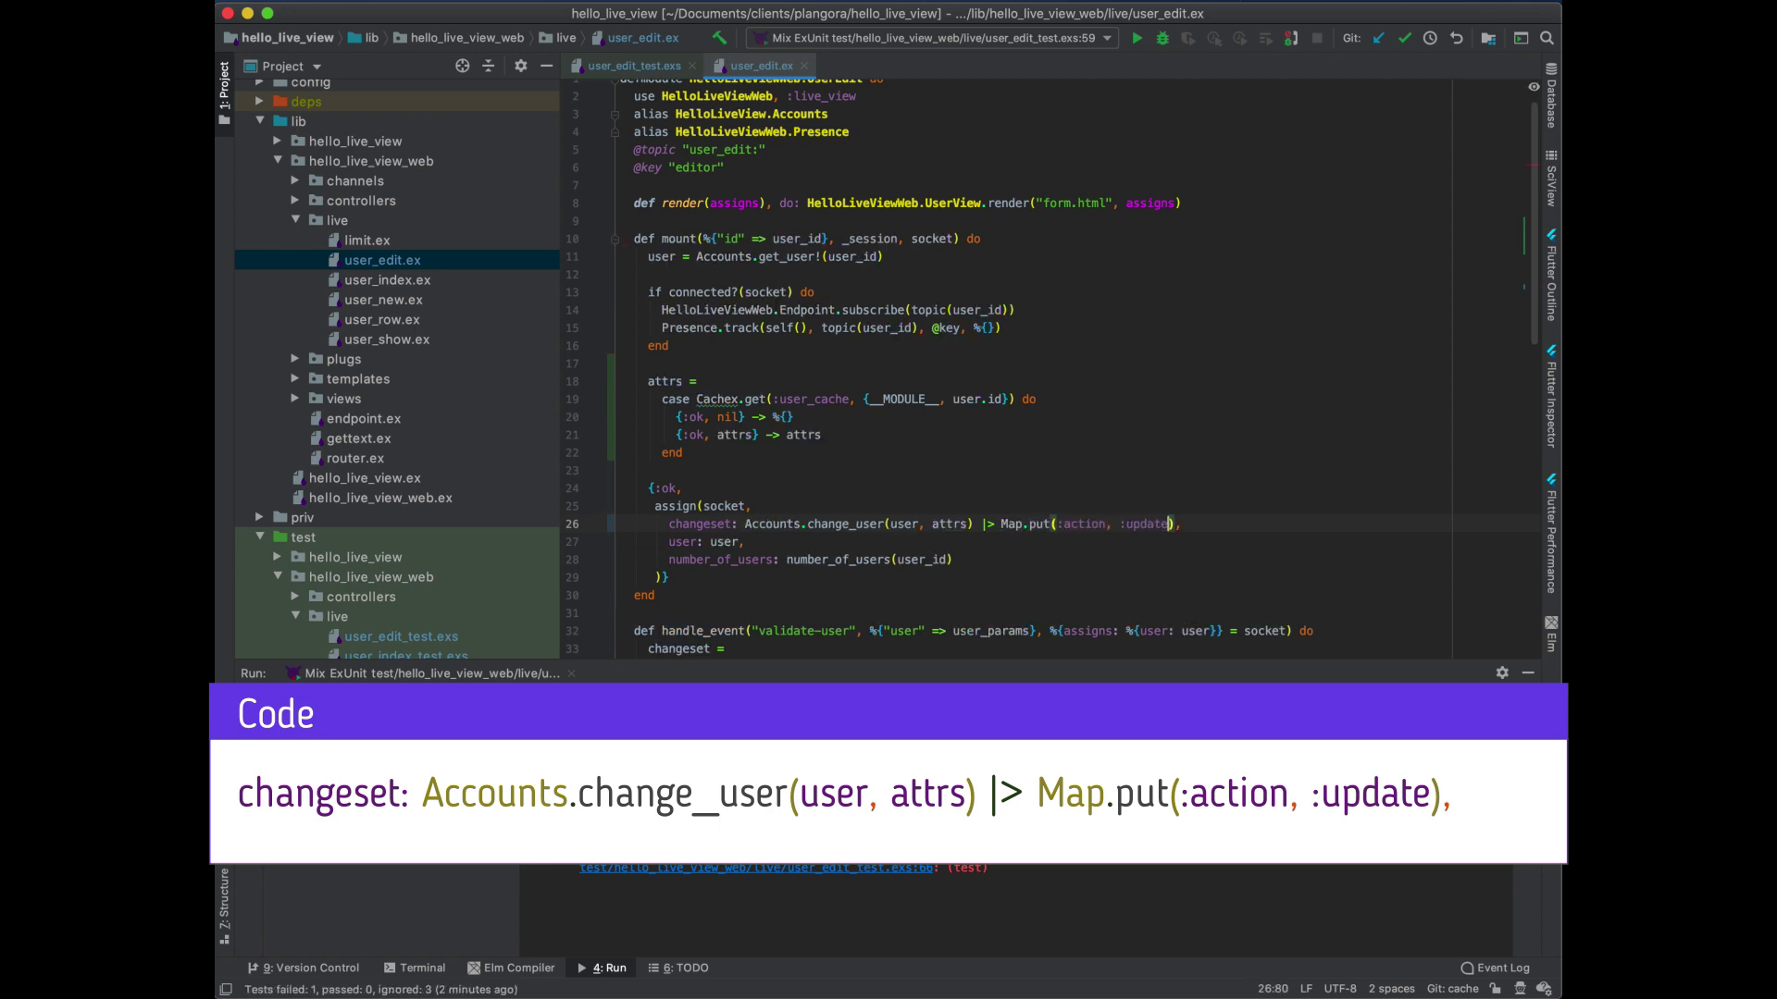
{"action": "left_click", "coordinate": [1134, 39]}
{"action": "type", "text": "Cachex"}
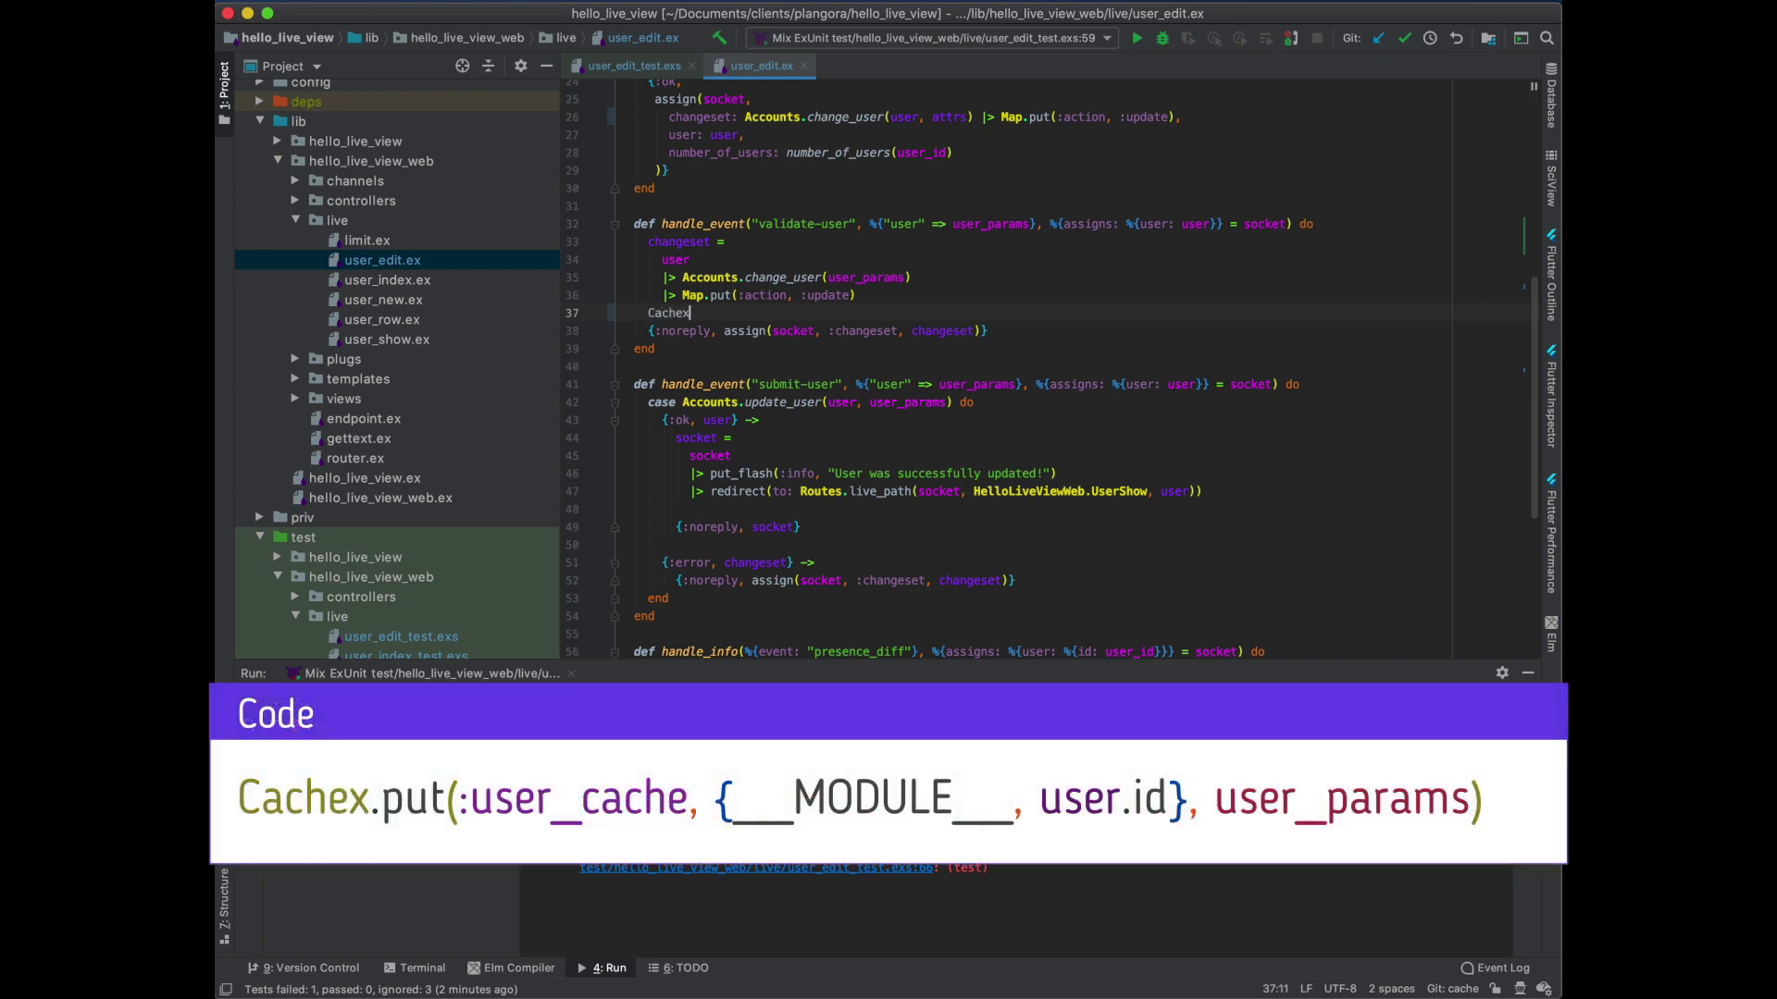
Add Cachex.put(:user_cache, {__MODULE__, user.id}, user_params) to the validate-user handler
{"action": "type", "text": ".put(:"}
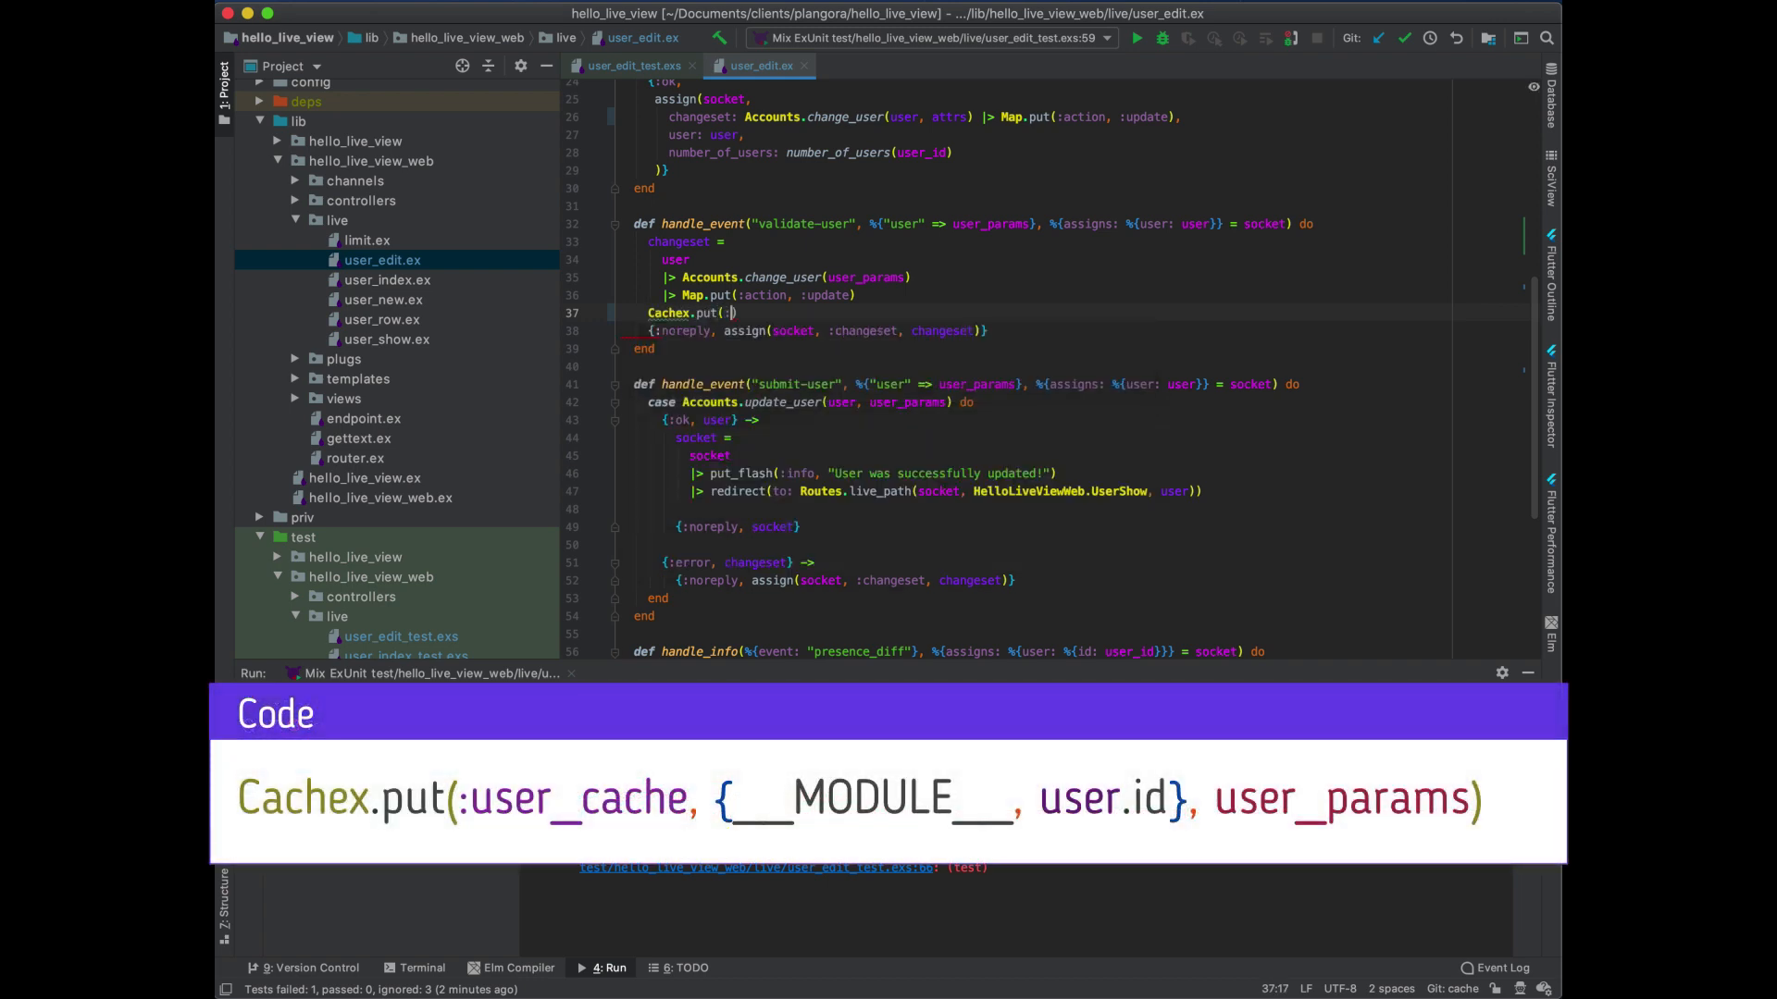
{"action": "type", "text": ":user_cache, {__MODULE__,"}
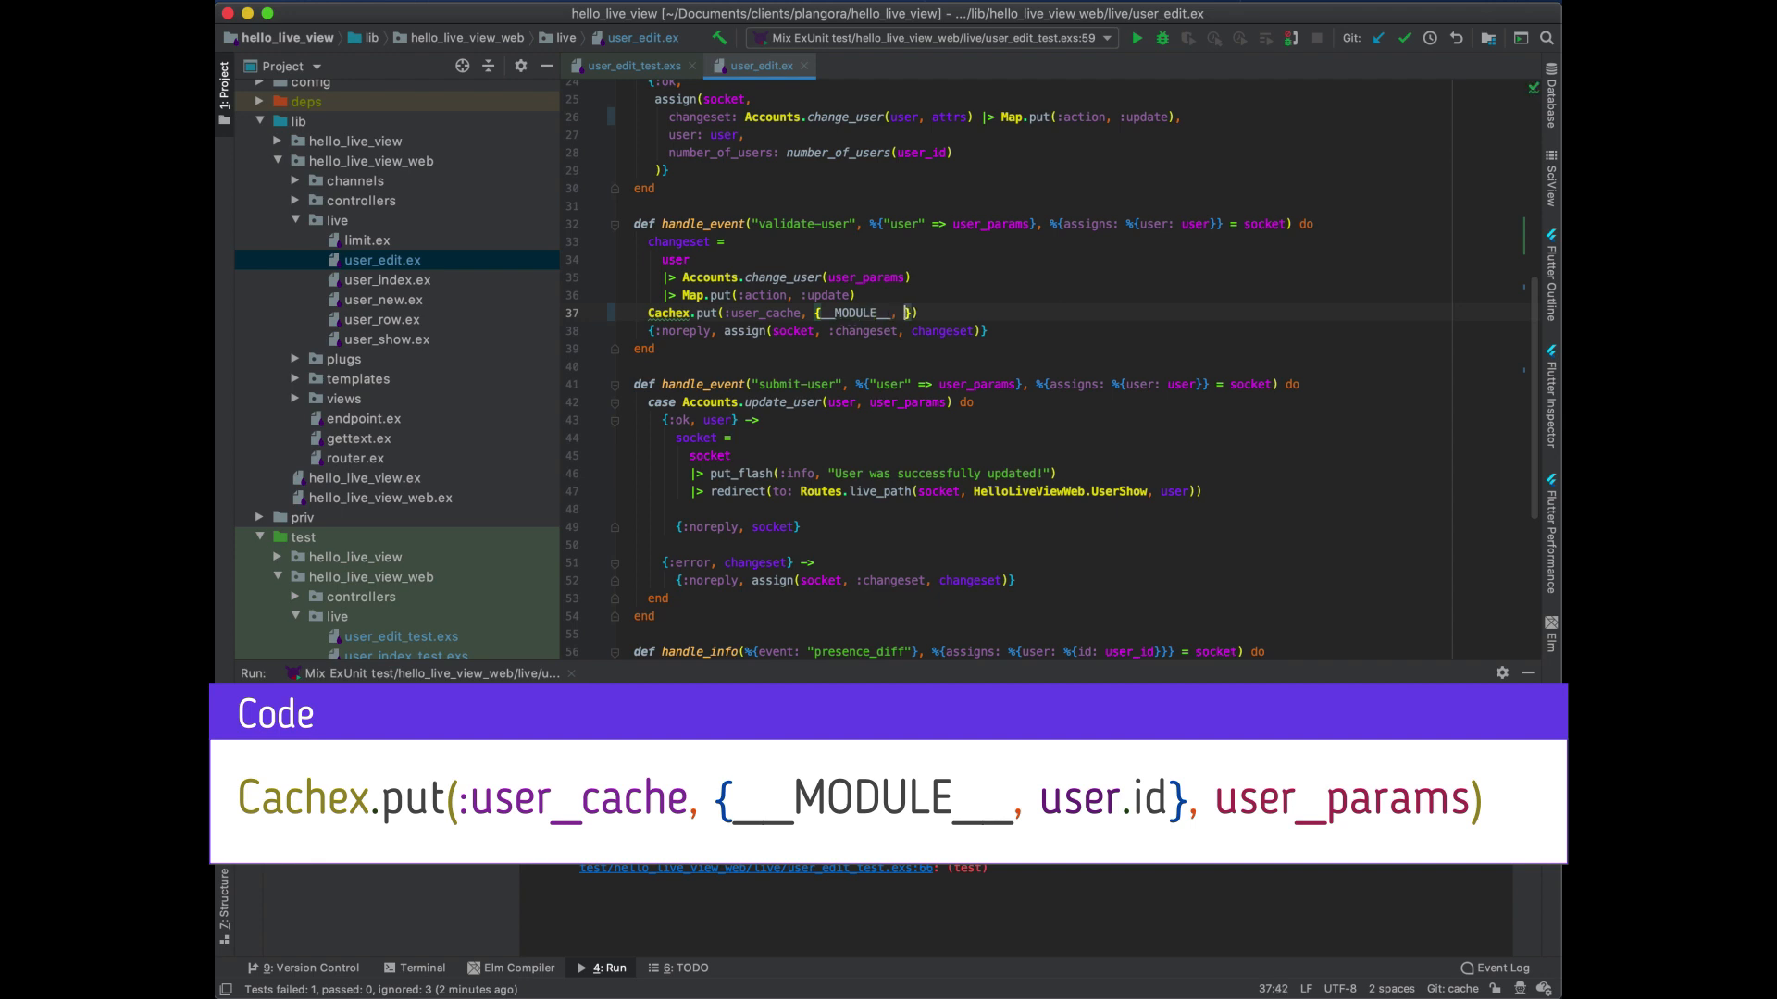
{"action": "type", "text": "user.id"}
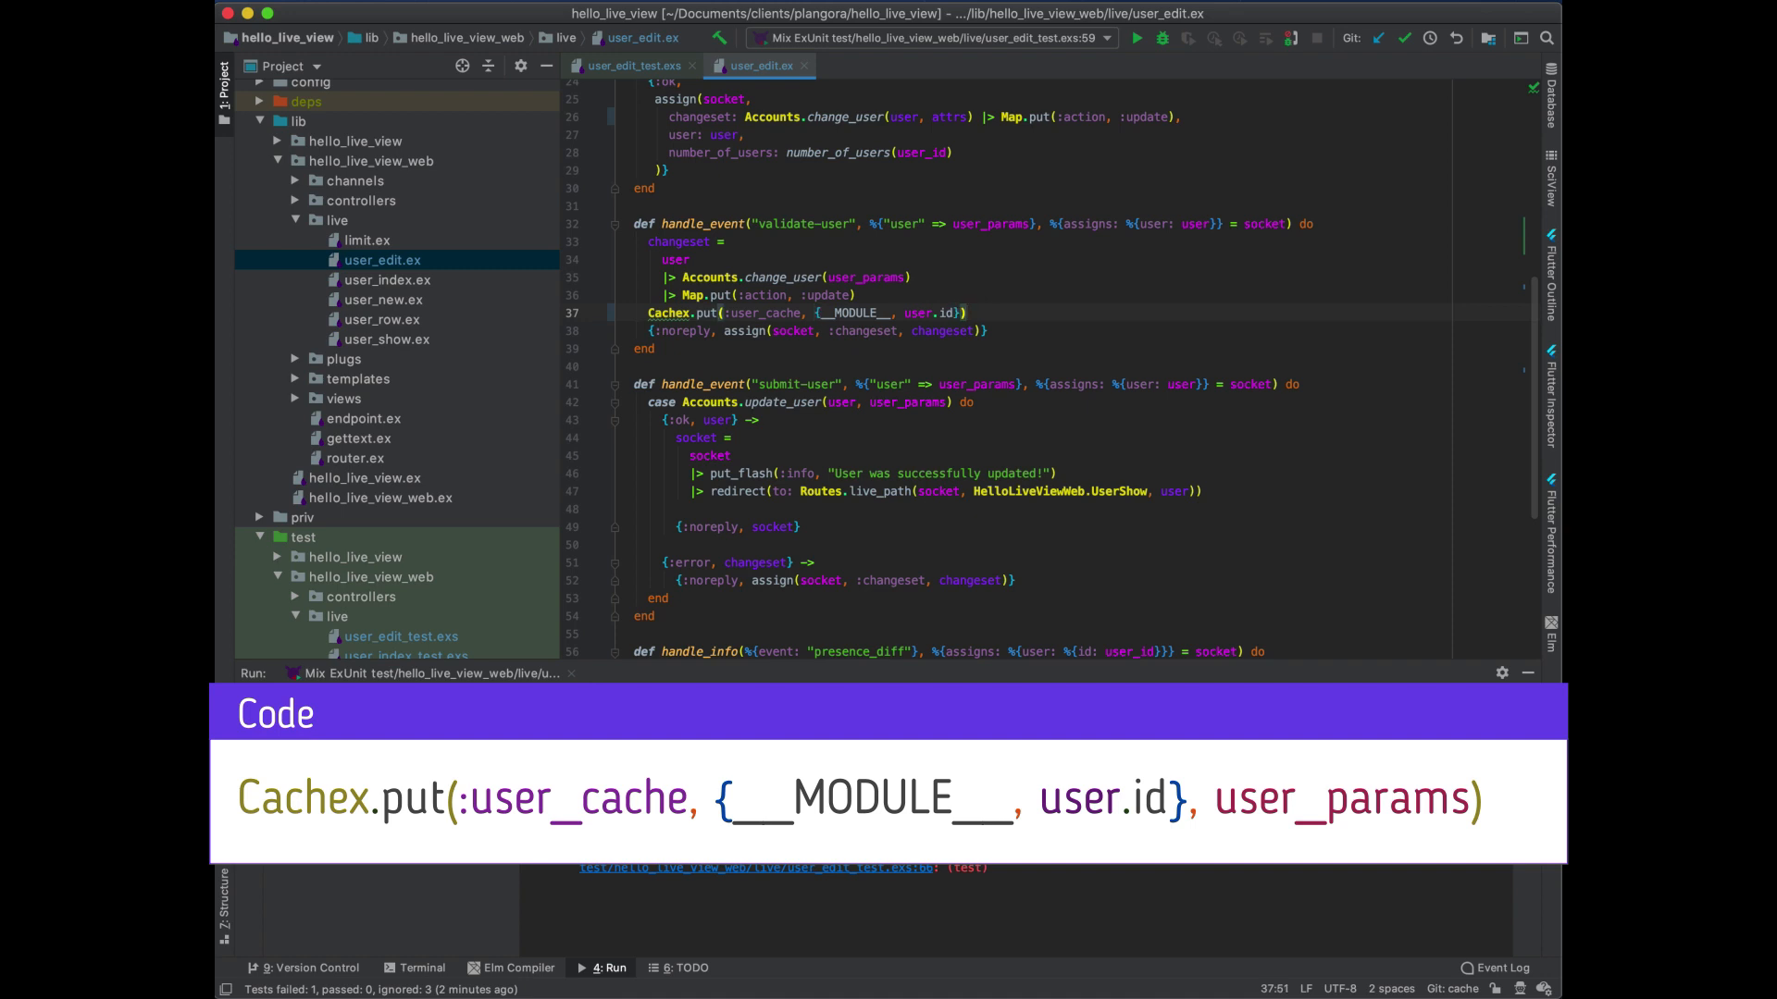
{"action": "type", "text": ","}
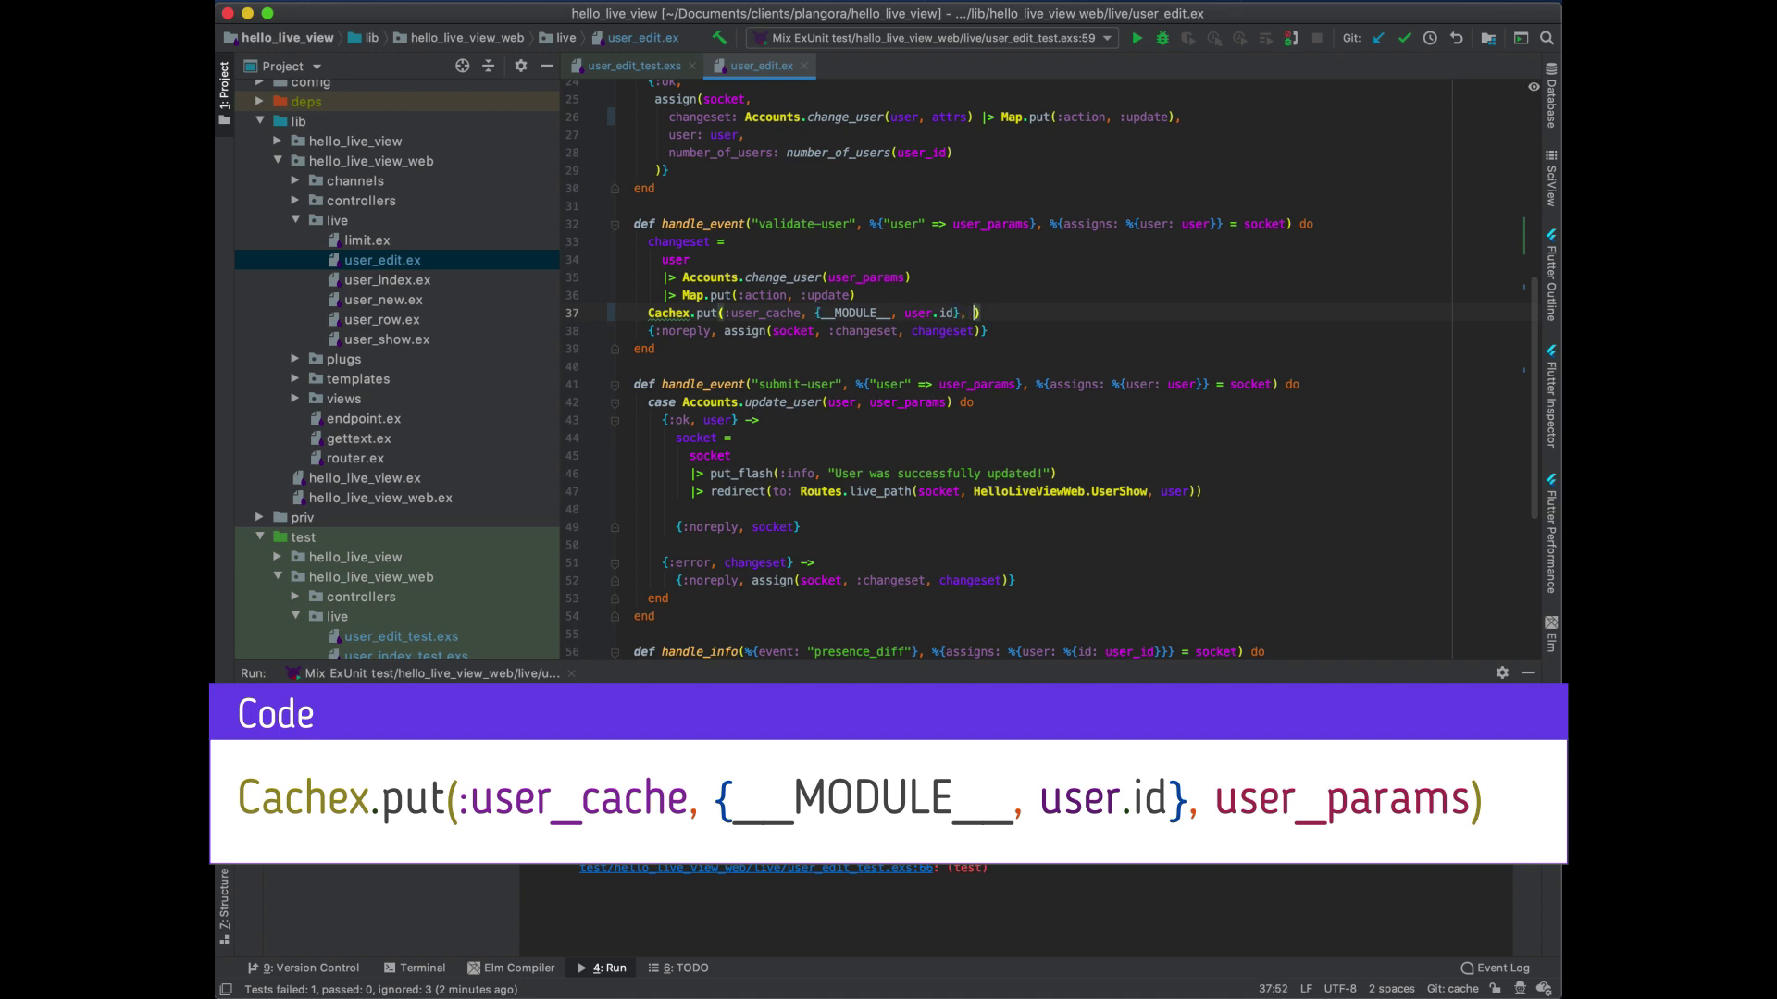
{"action": "type", "text": "yser"}
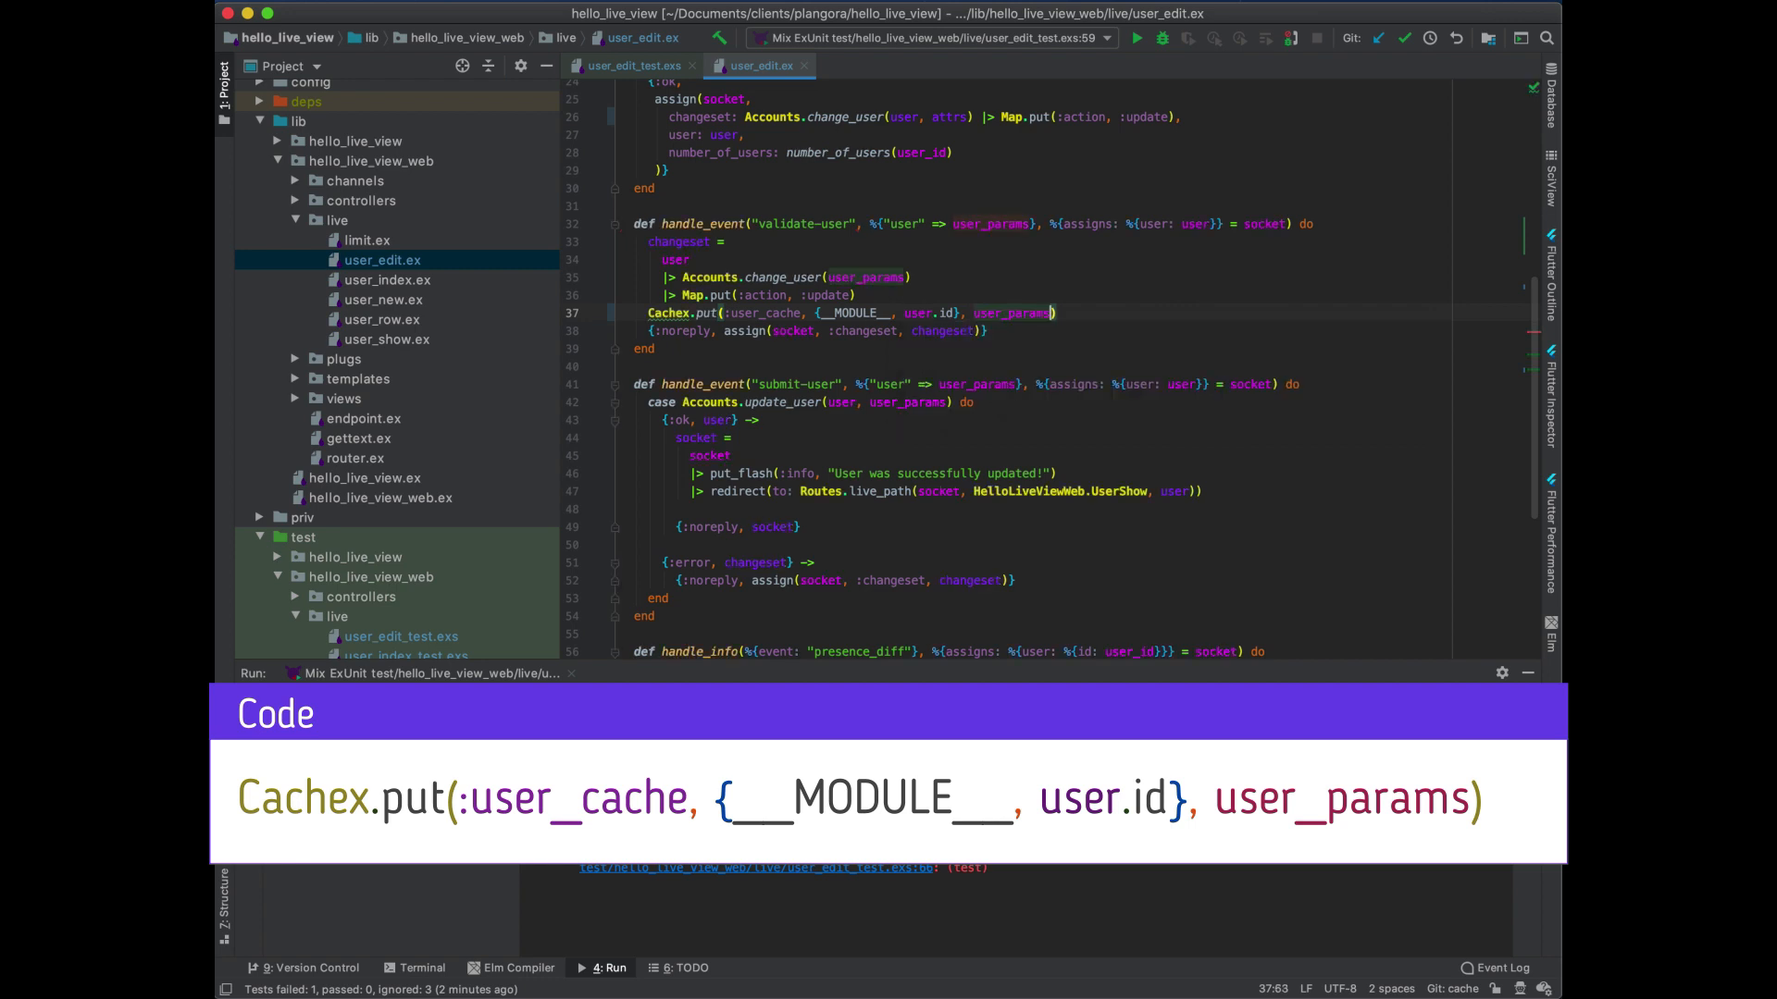
Rerun the Mix ExUnit user_edit_test configuration: 1 passed, 3 ignored
{"action": "left_click", "coordinate": [1132, 38]}
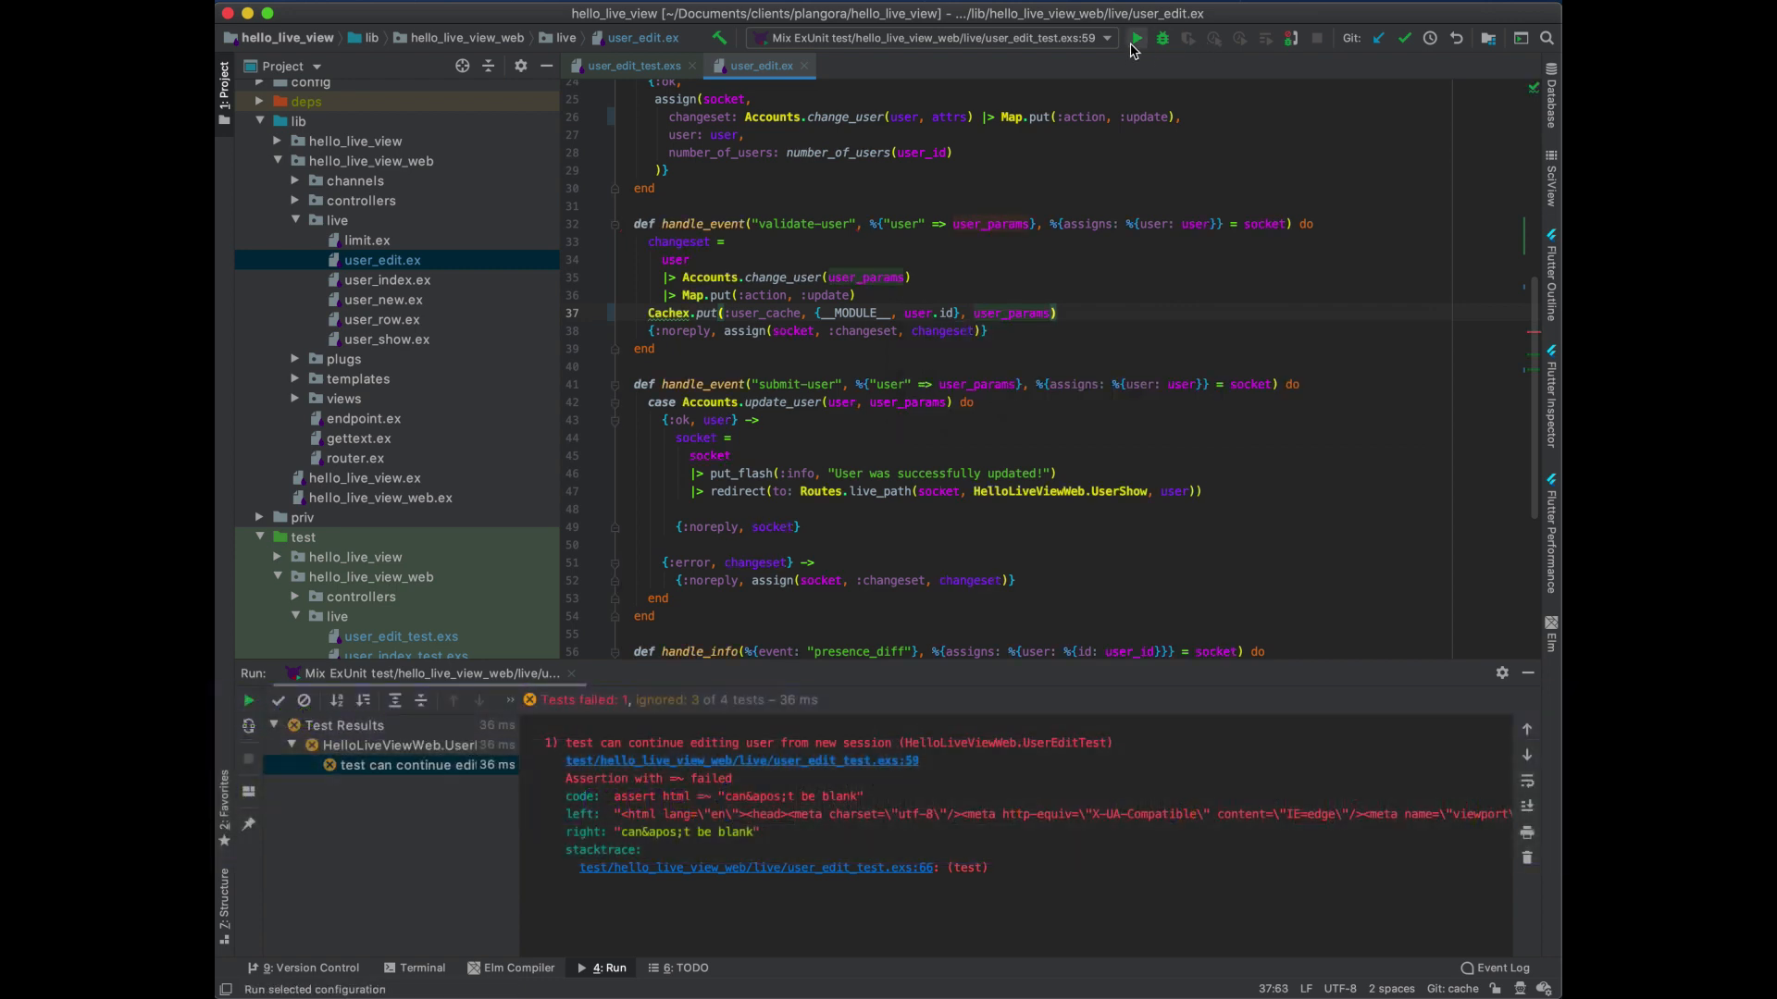
{"action": "left_click", "coordinate": [1134, 38]}
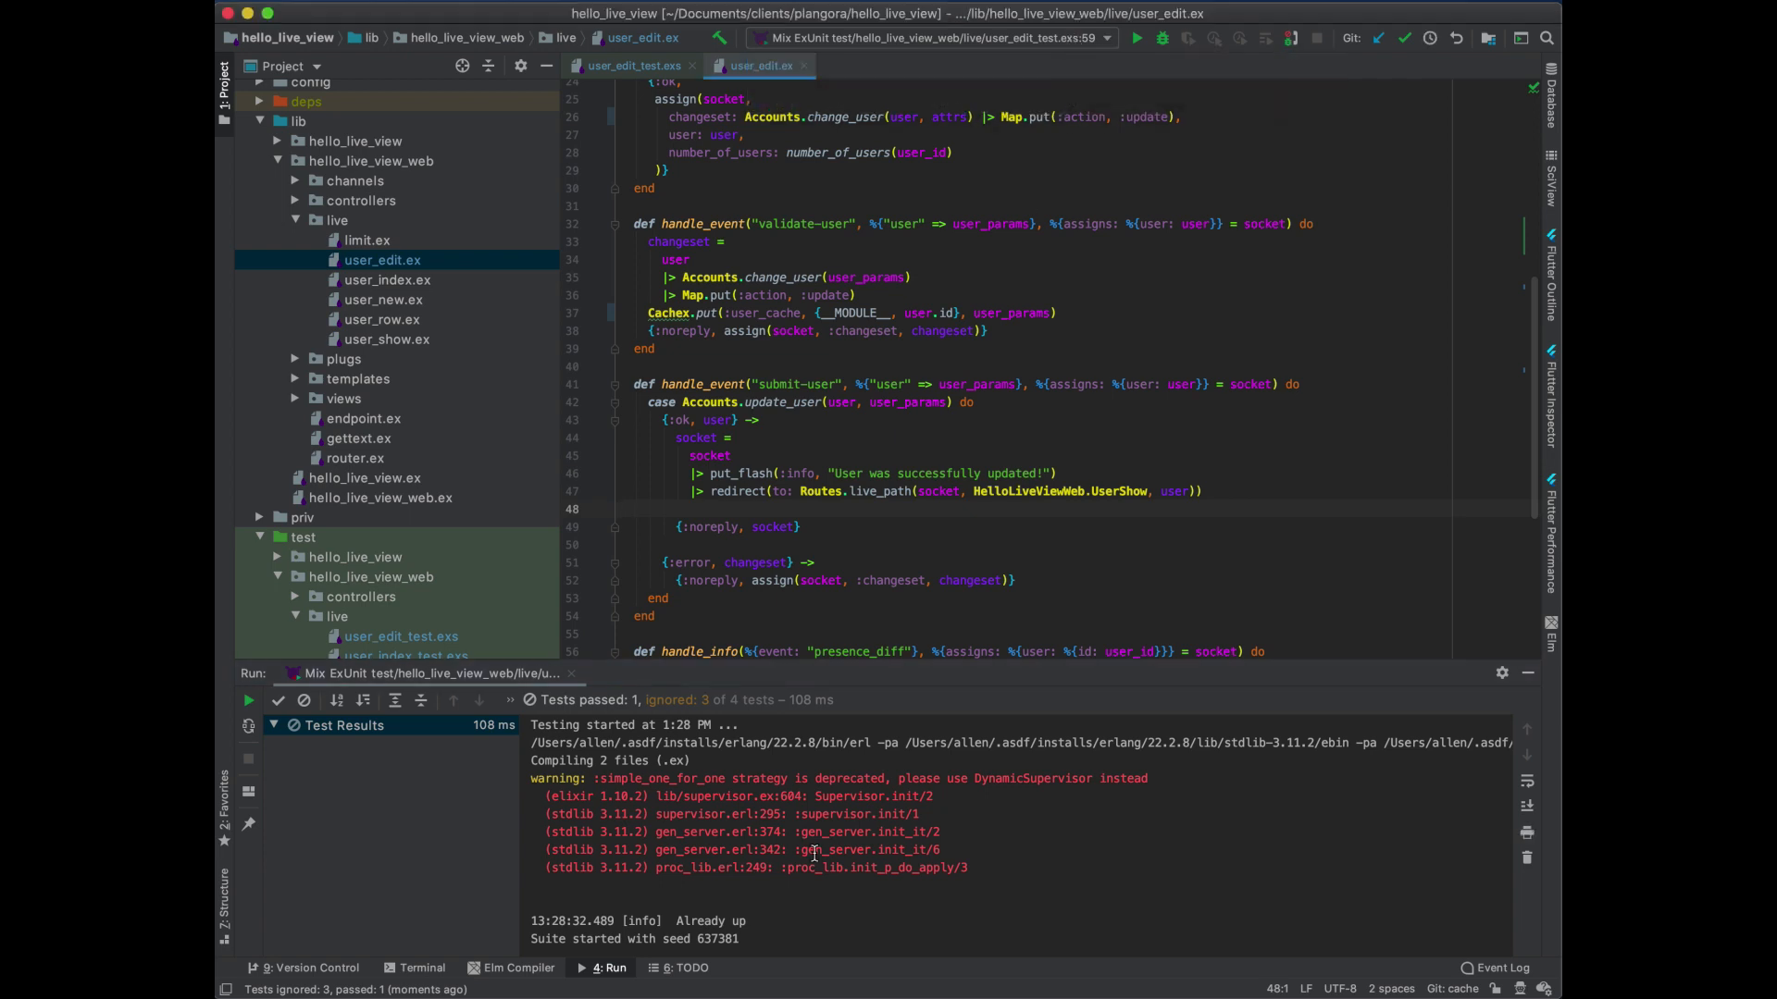
In the project Terminal tool window, run mix phx.server
{"action": "left_click", "coordinate": [421, 968]}
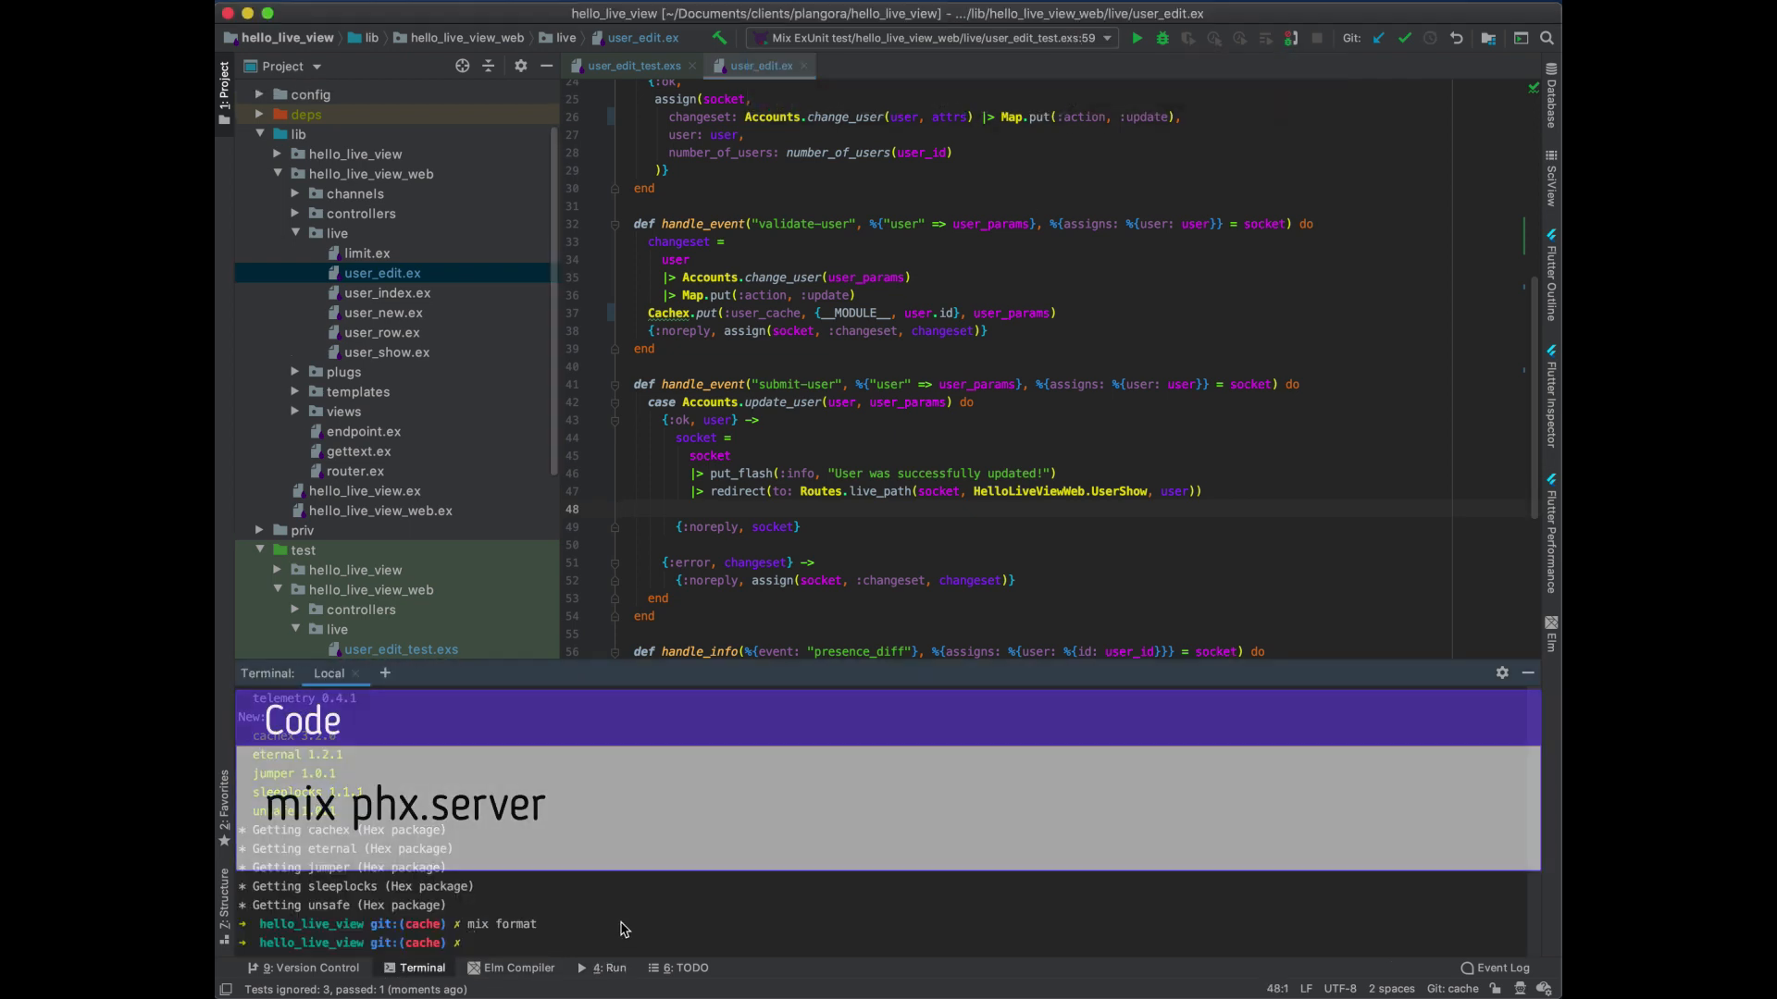
{"action": "type", "text": "mix phx."}
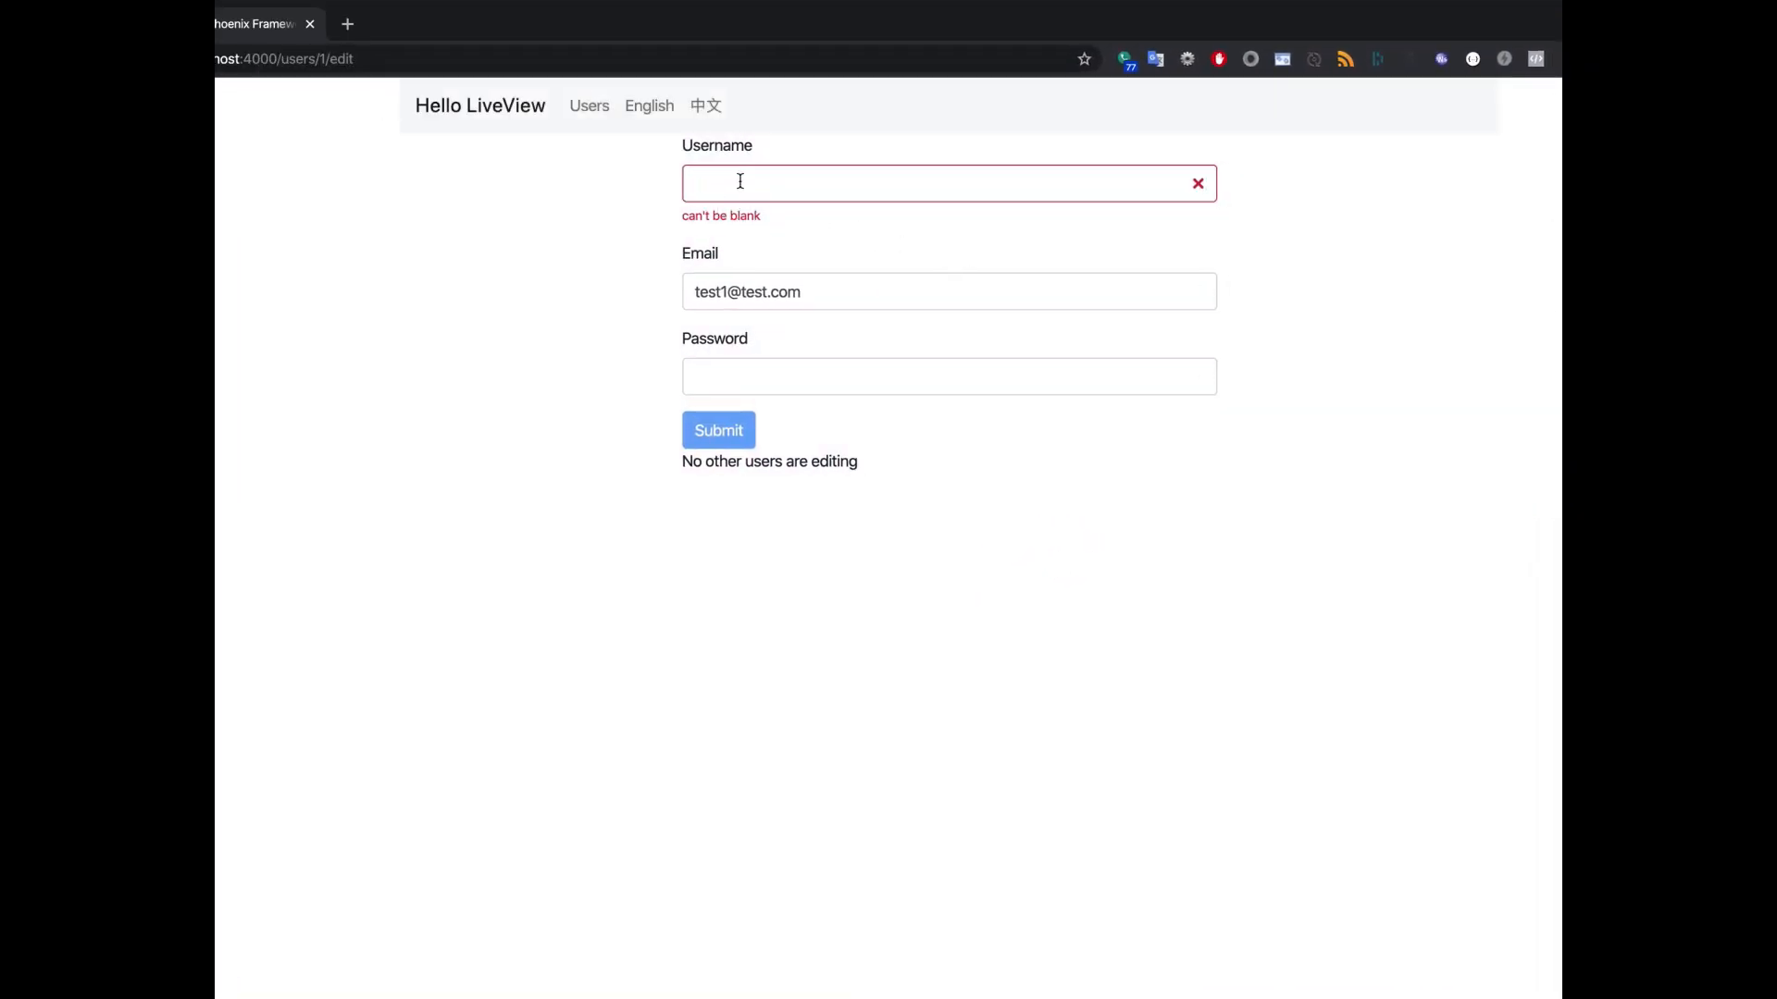
Clear Username on localhost:4000/users/1/edit and reload; the can't-be-blank error persists
{"action": "type", "text": "test"}
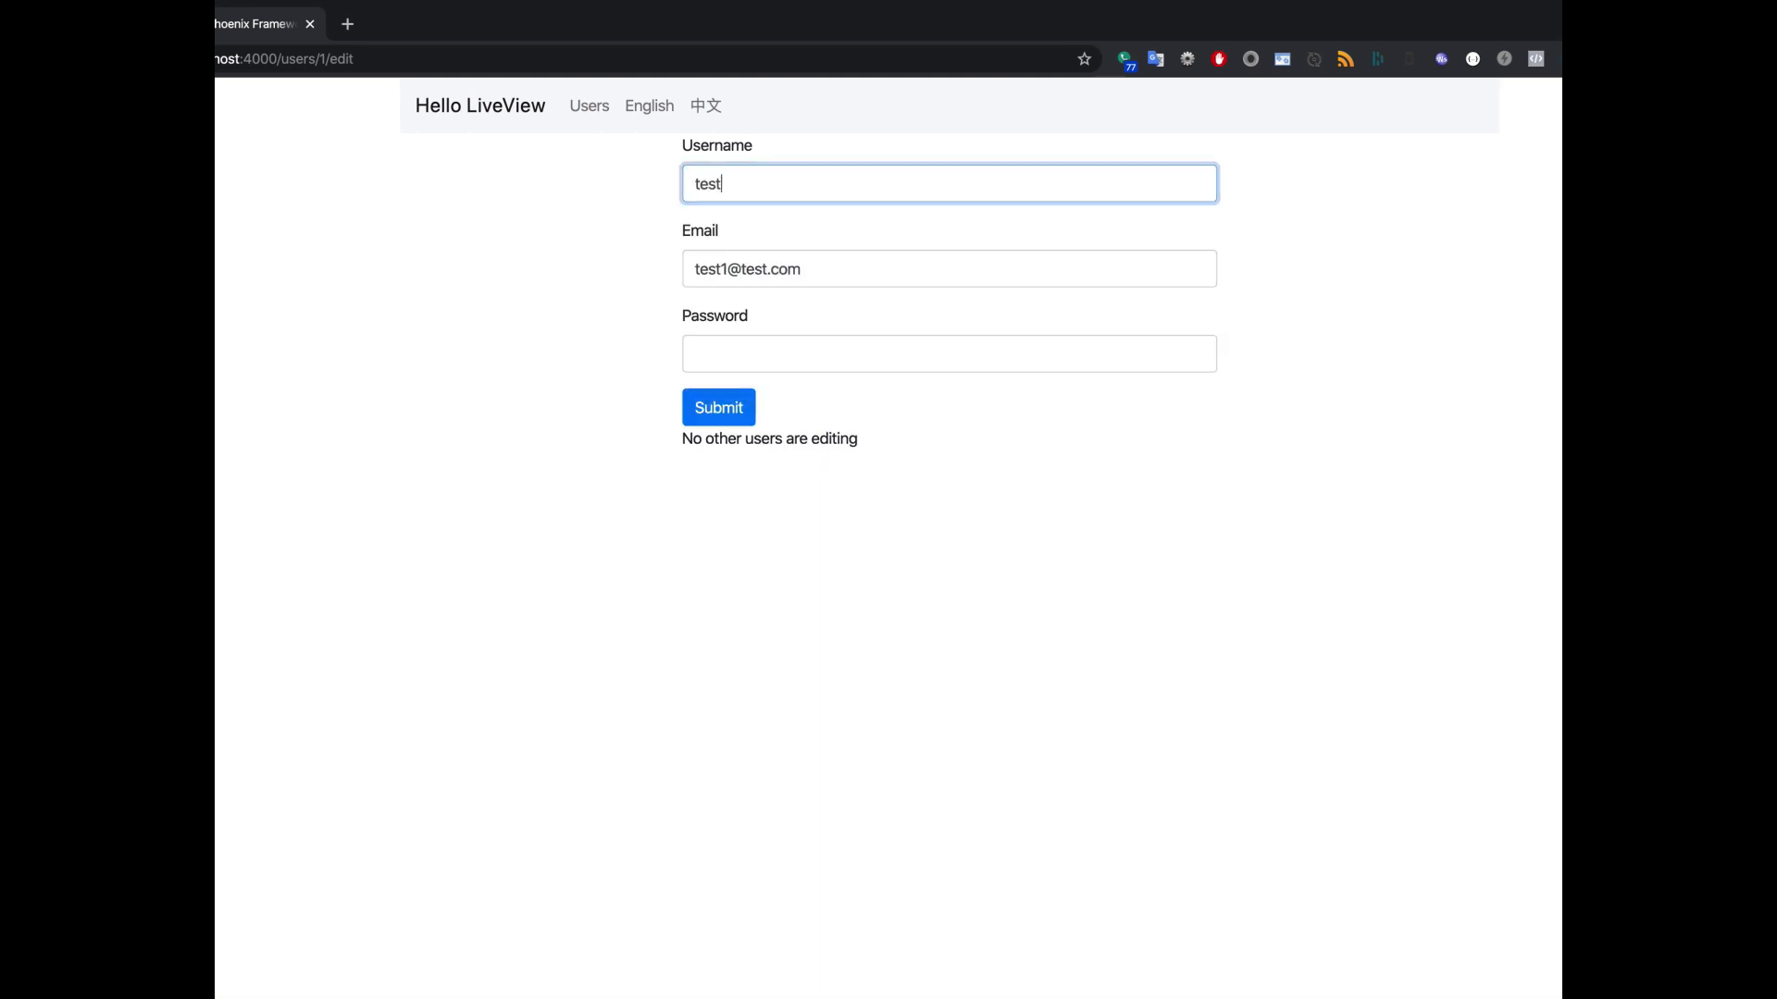
{"action": "left_click", "coordinate": [926, 353]}
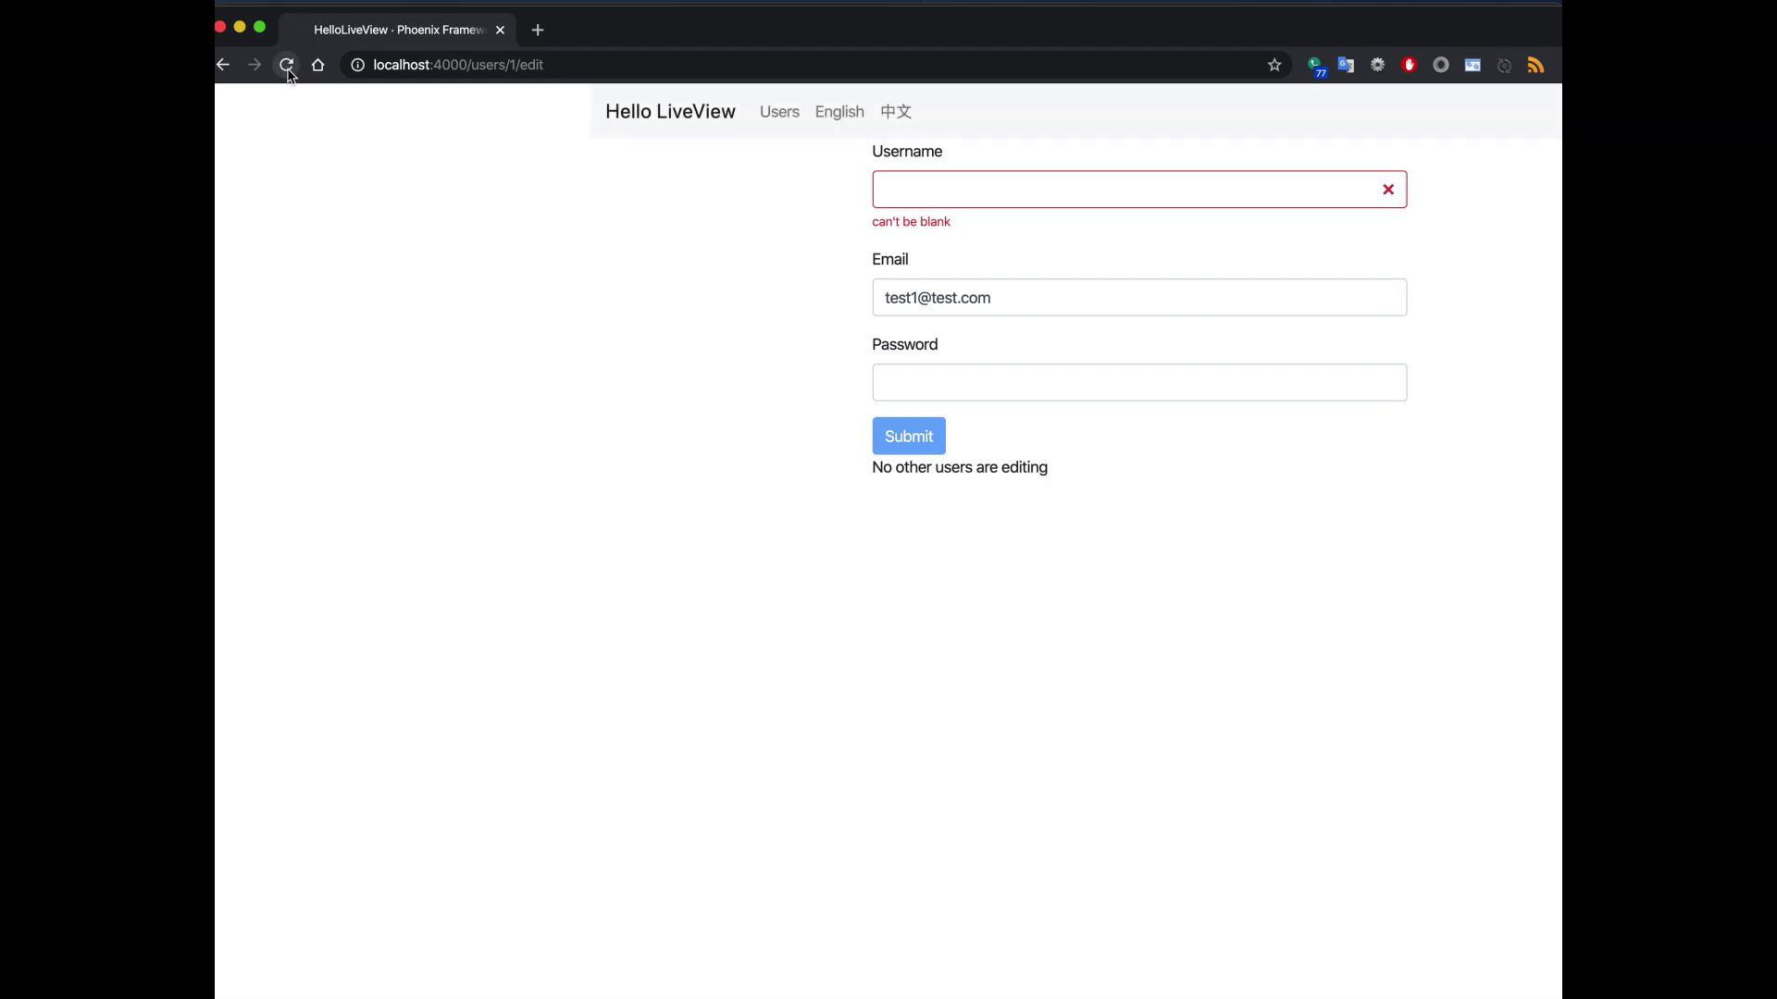
{"action": "mouse_move", "coordinate": [780, 194]}
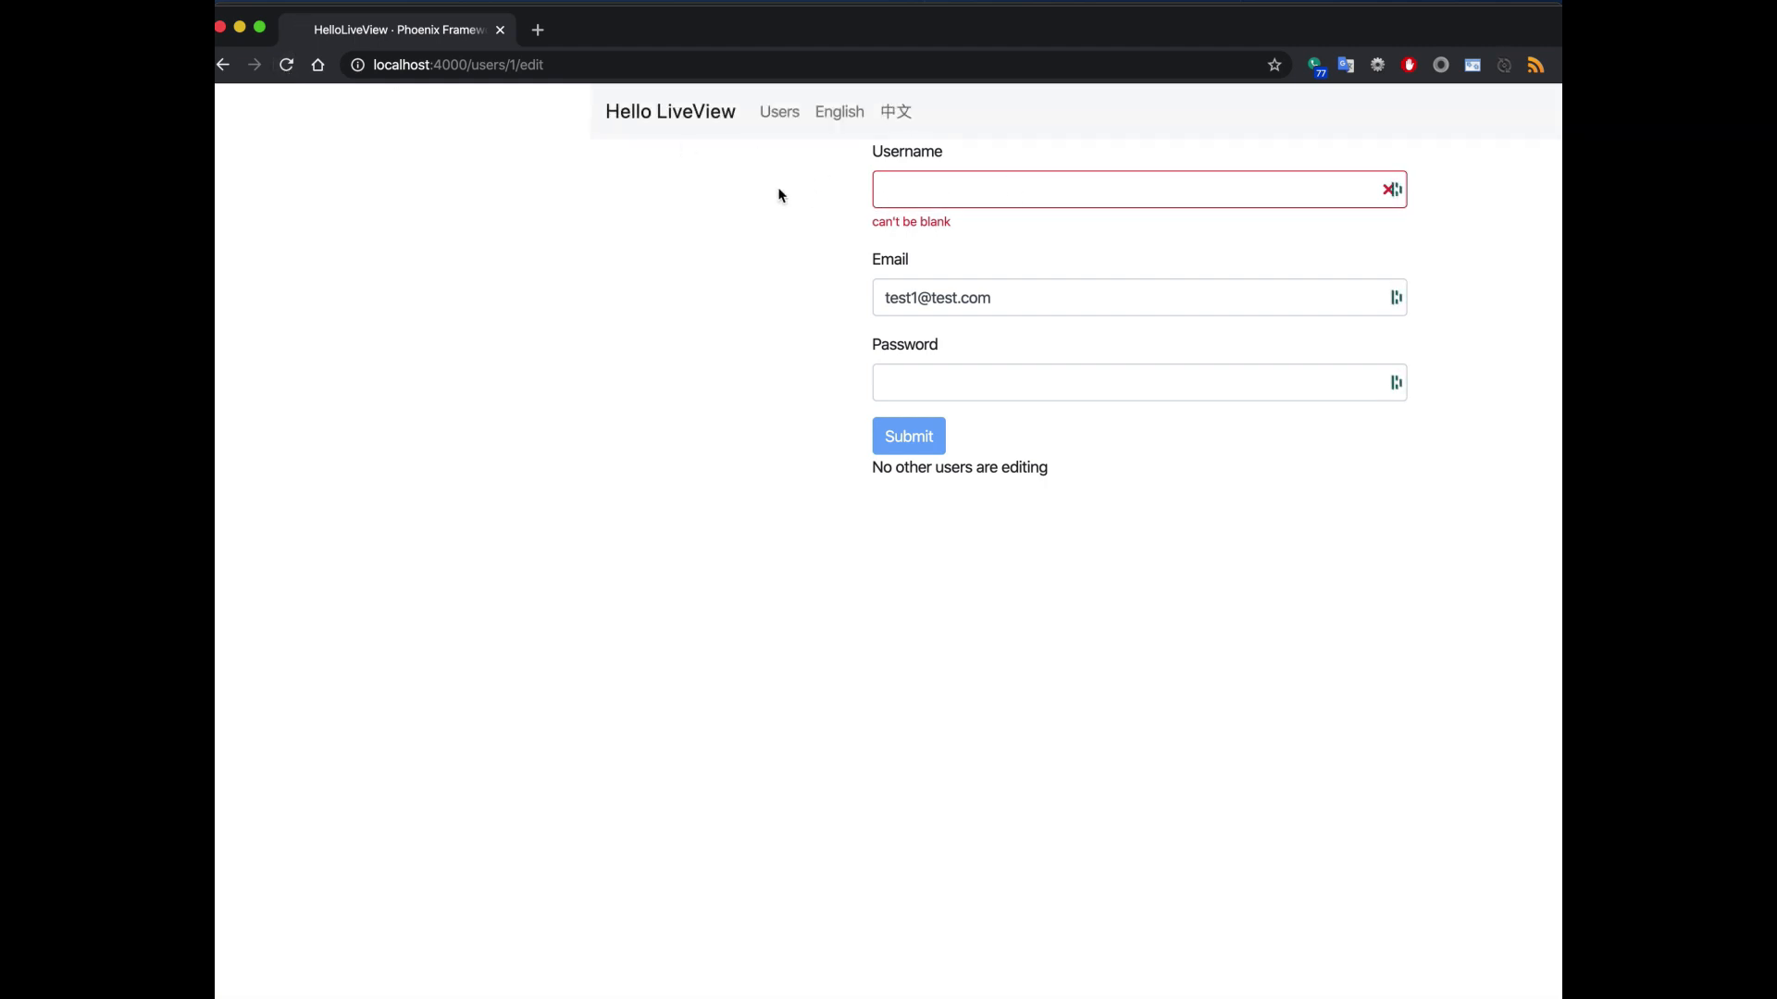